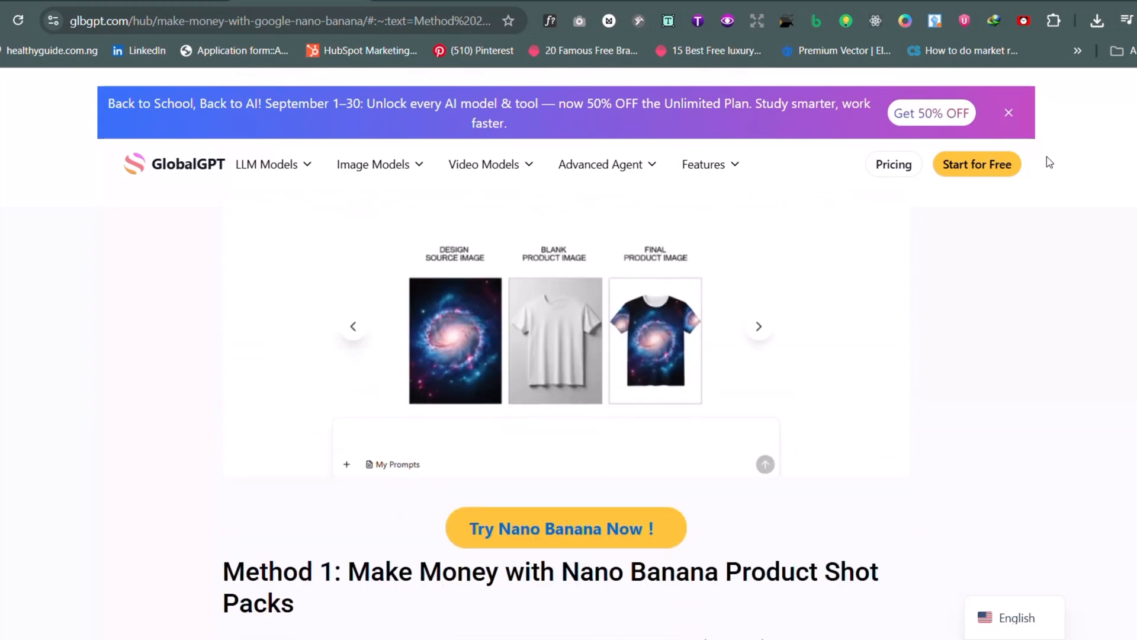
# Scroll through the Jilly Jilly packages page to review photography packages and prices
pyautogui.scroll(-3)
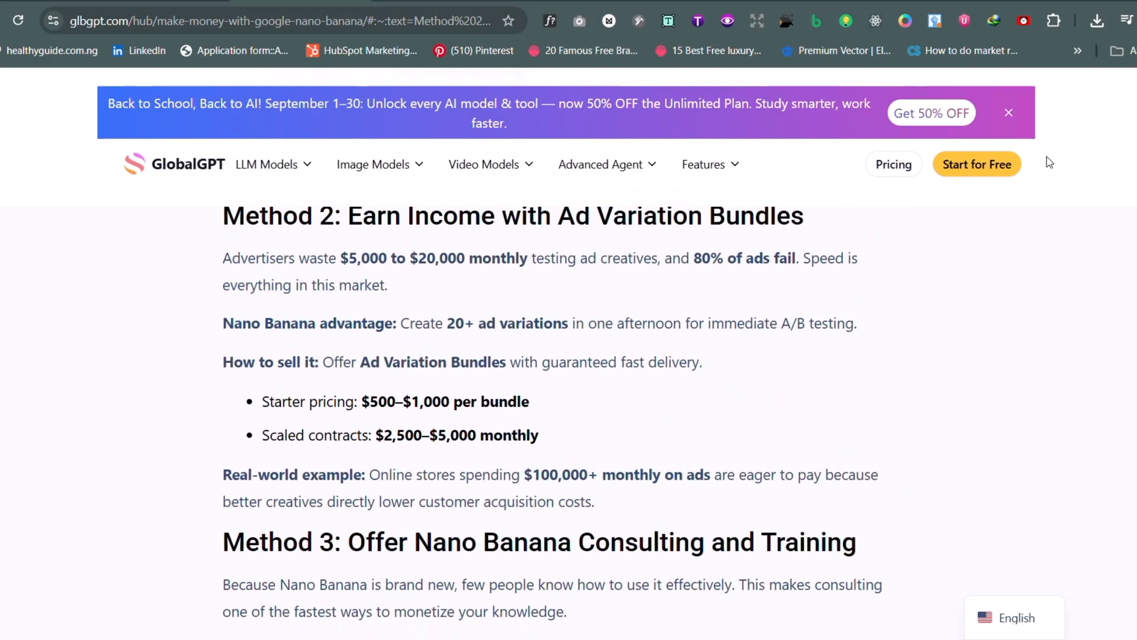
pyautogui.scroll(-3)
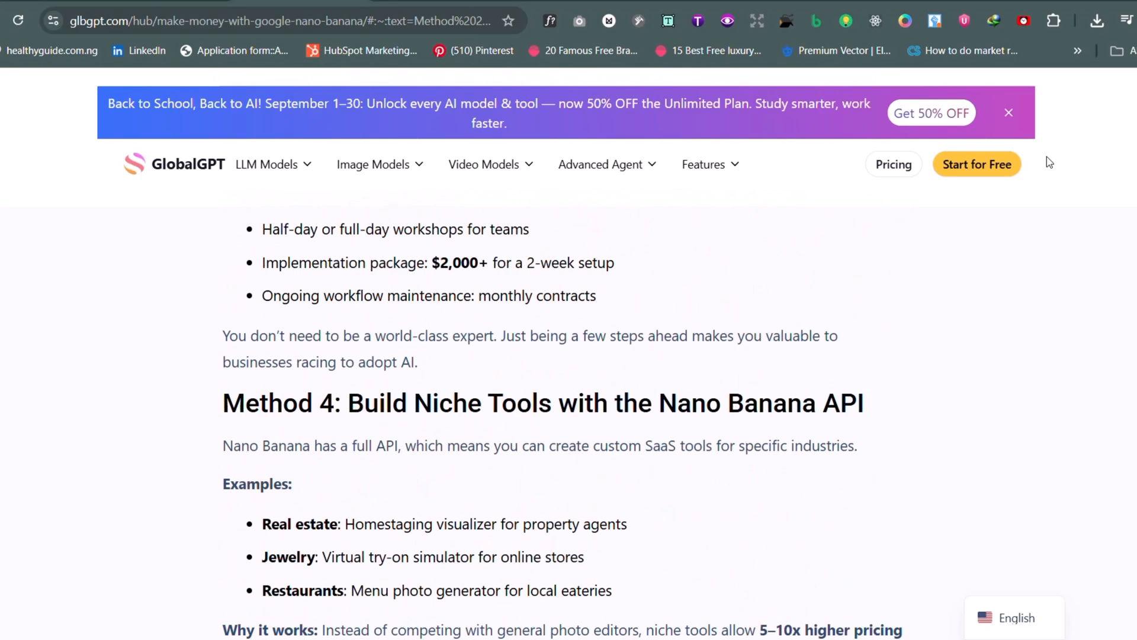
pyautogui.scroll(-3)
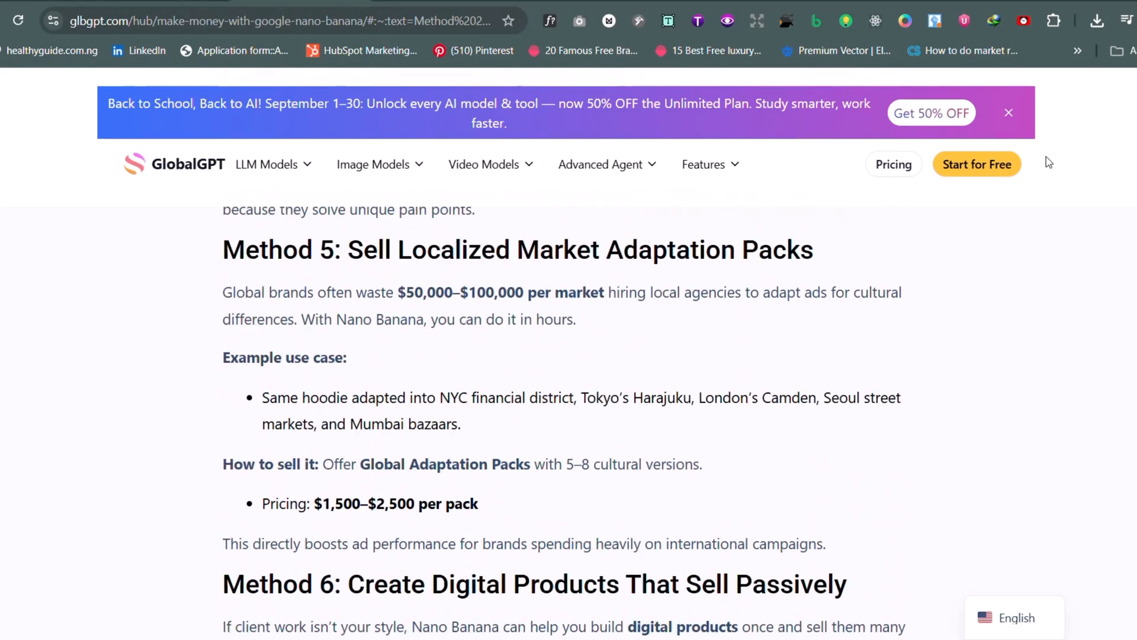
pyautogui.scroll(-3)
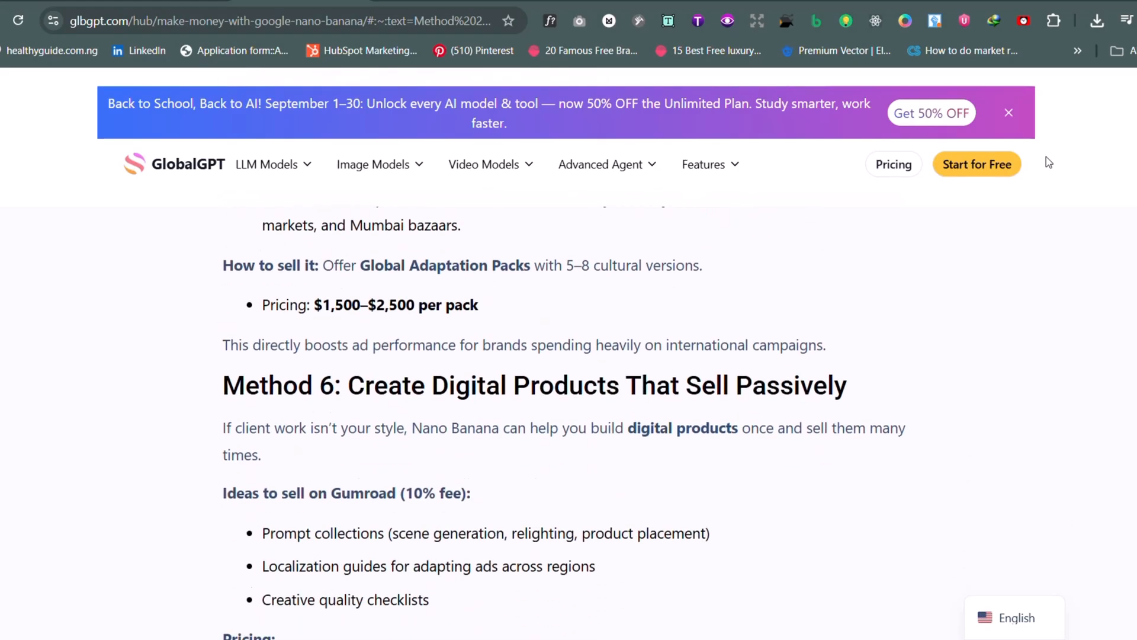
pyautogui.scroll(-3)
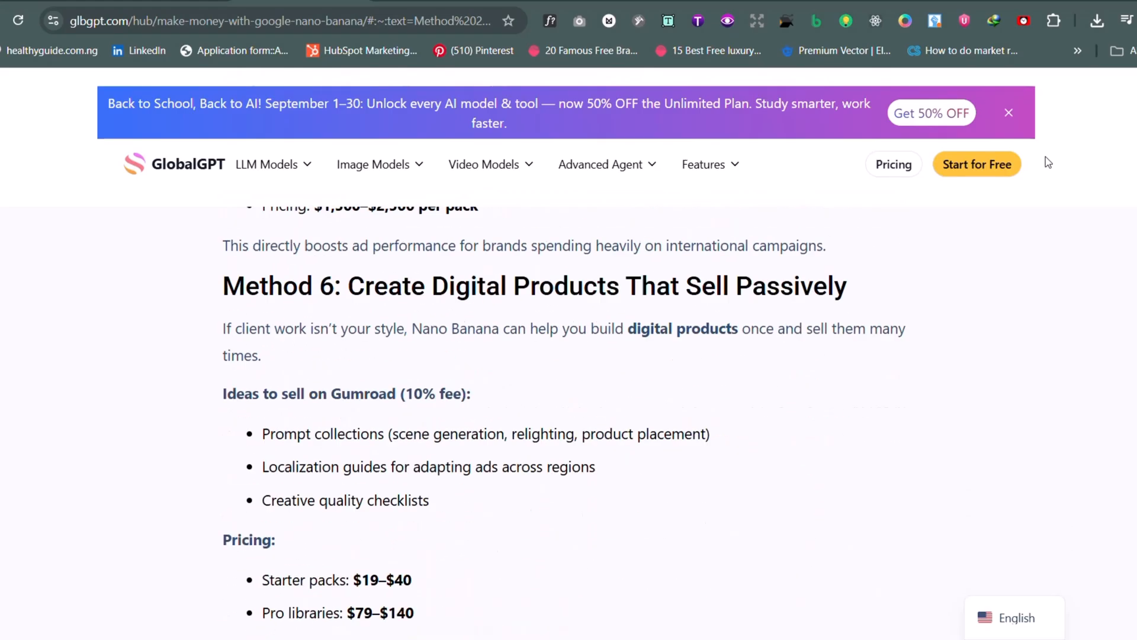
pyautogui.scroll(-3)
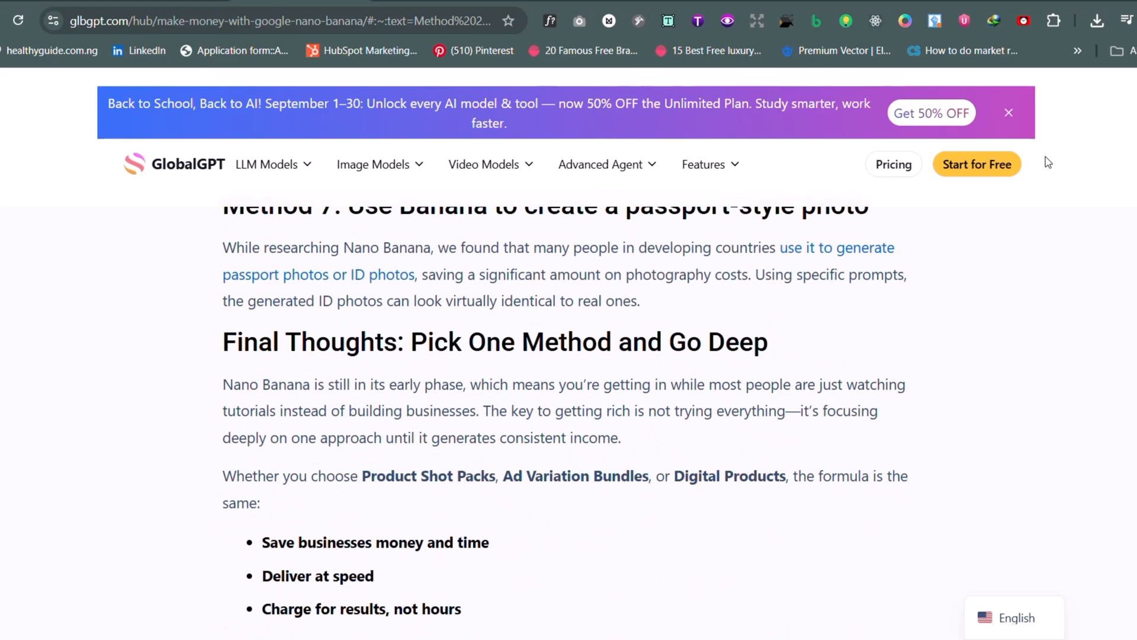
pyautogui.scroll(-3)
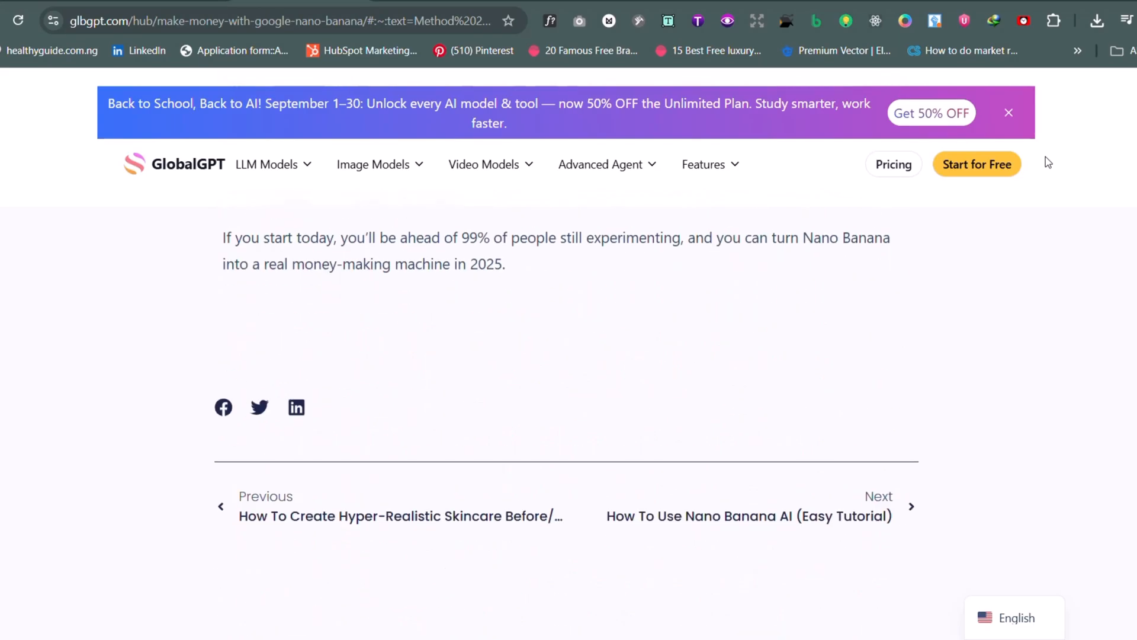
pyautogui.scroll(-3)
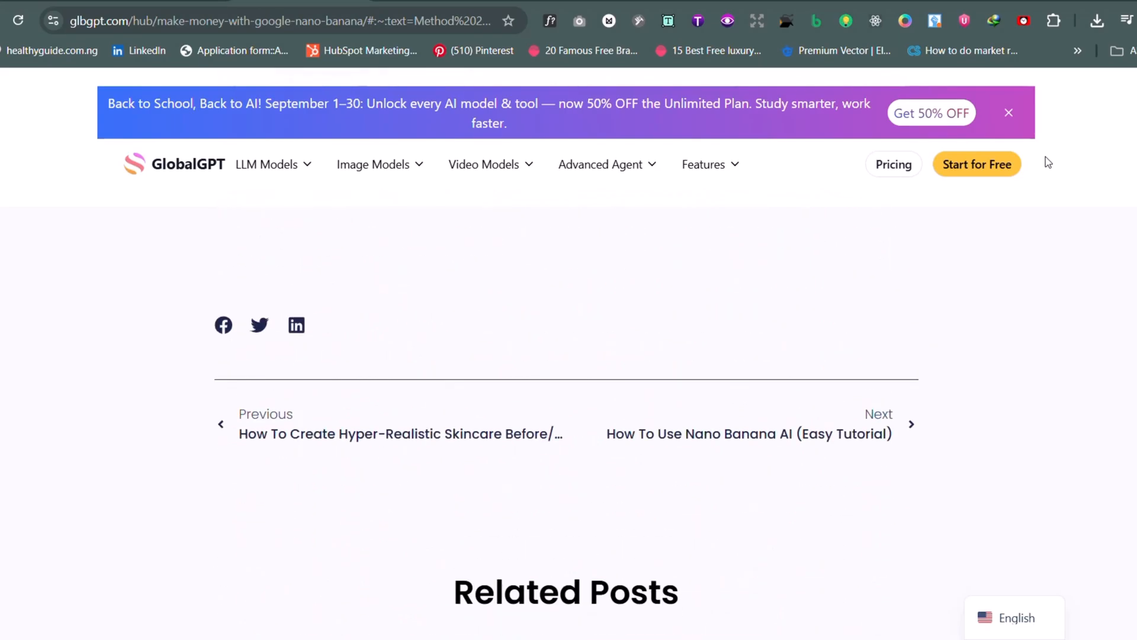
pyautogui.moveTo(782, 436)
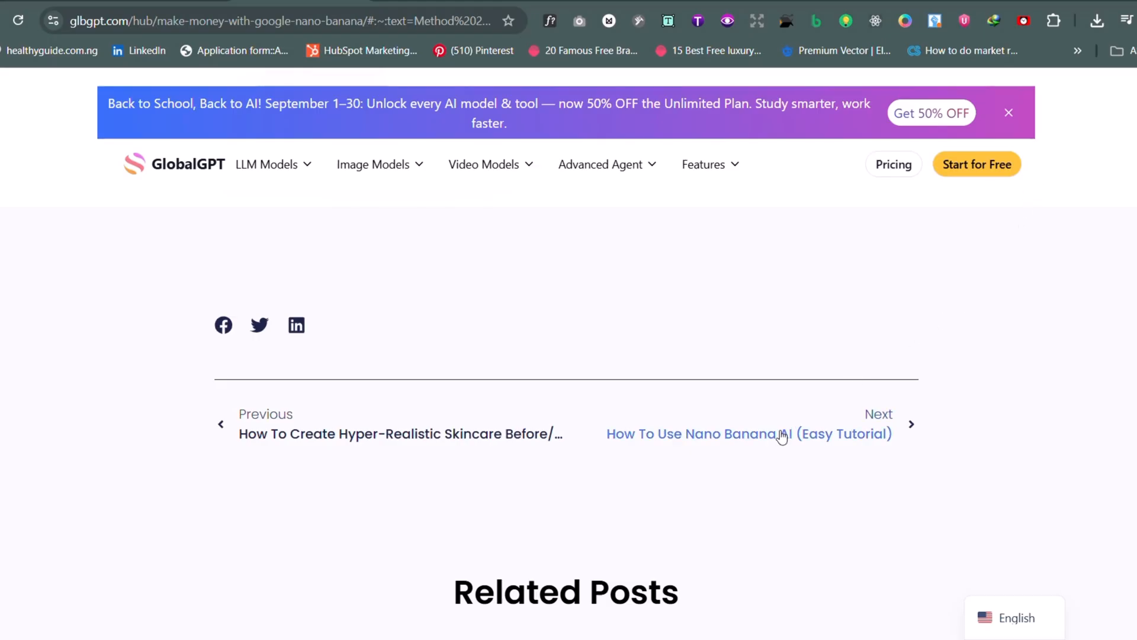
# Browse Elite Studio's product photography page down through its services and pricing
pyautogui.click(779, 433)
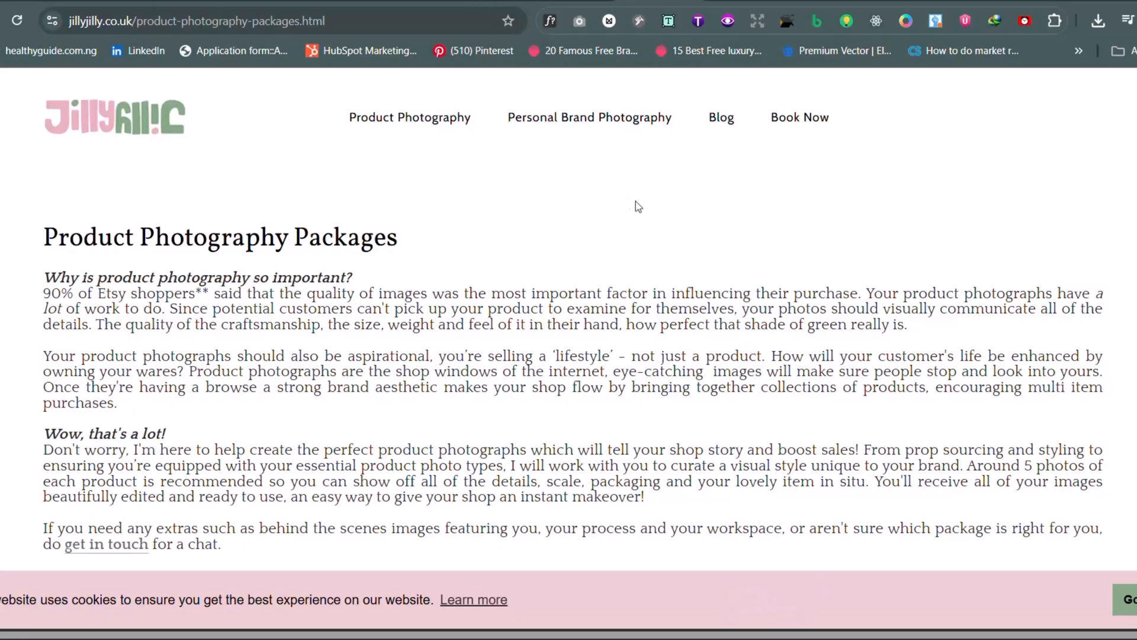
pyautogui.scroll(-3)
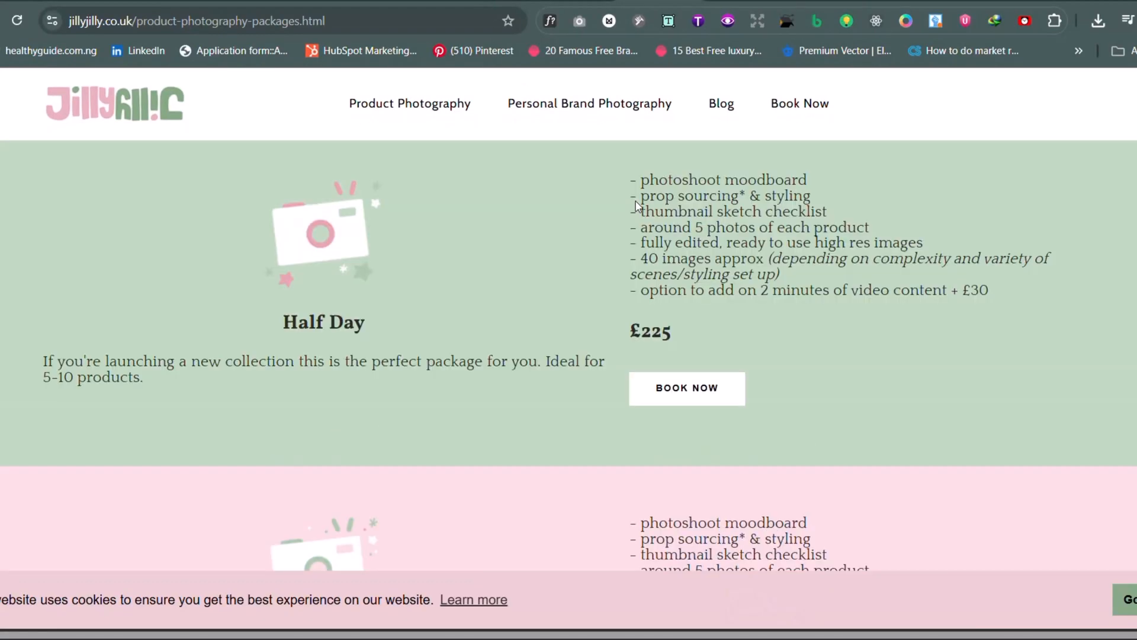
pyautogui.scroll(-3)
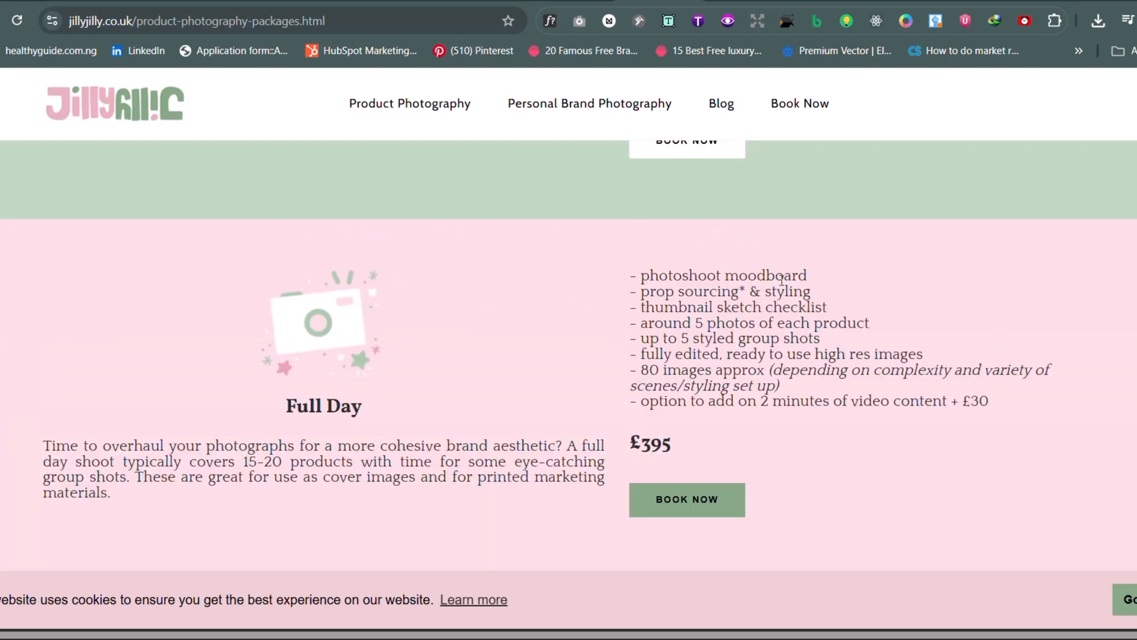
pyautogui.scroll(-3)
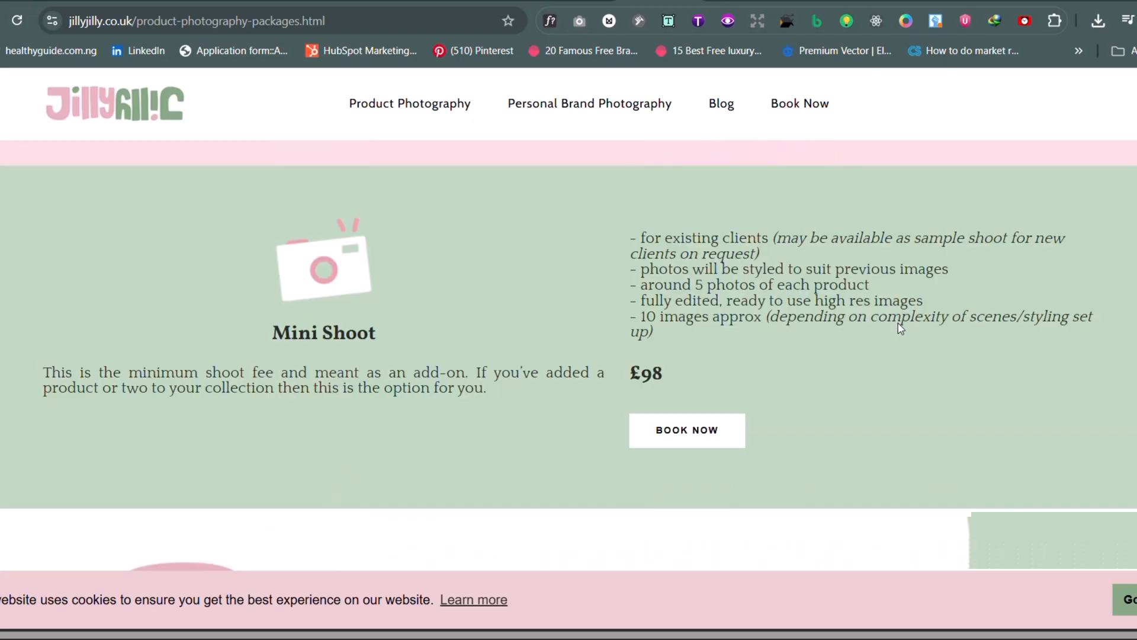
pyautogui.scroll(-3)
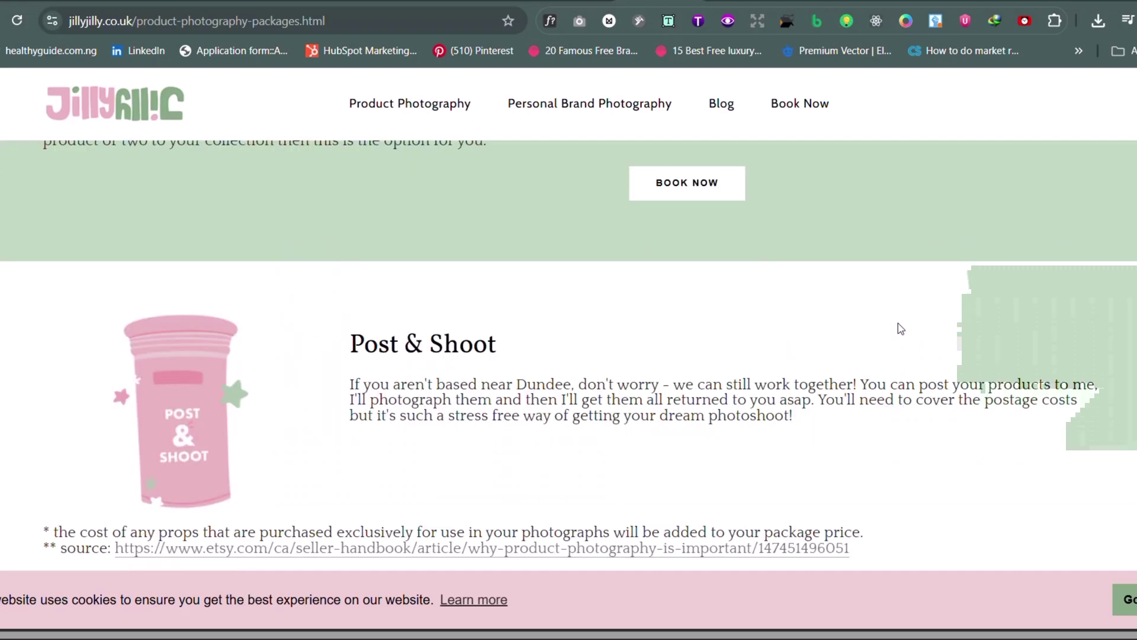
pyautogui.scroll(-3)
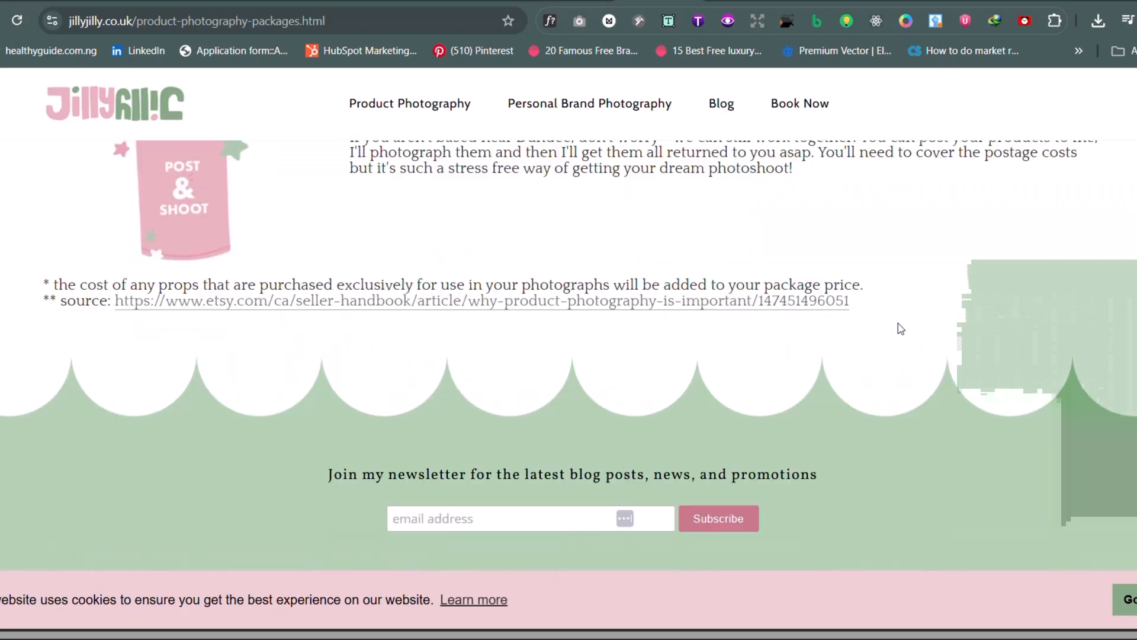
pyautogui.scroll(-3)
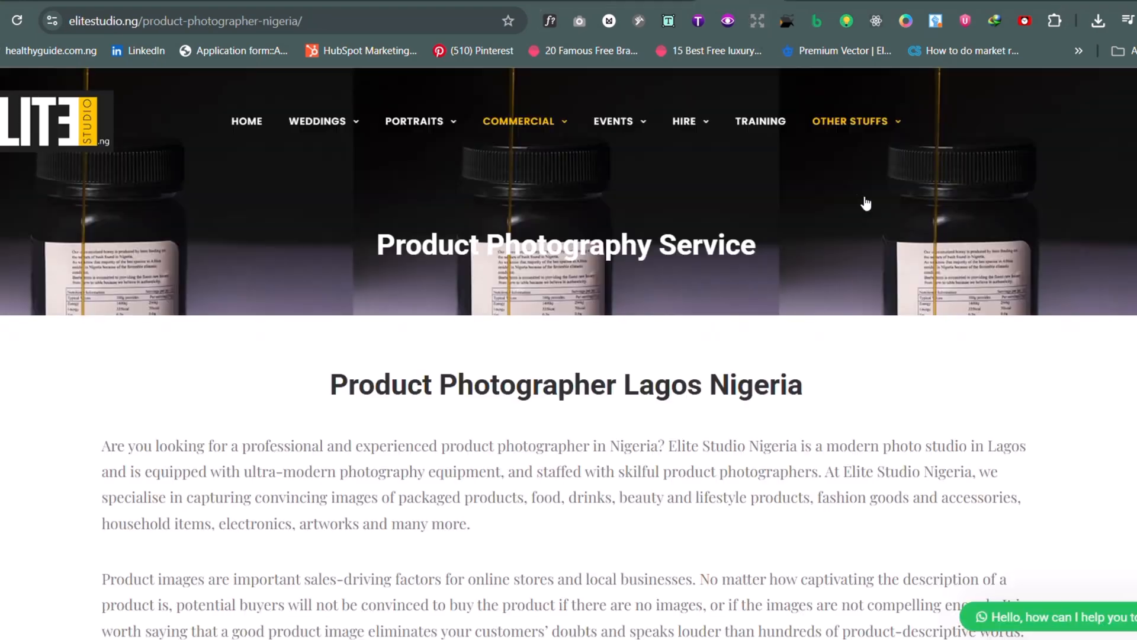
pyautogui.scroll(-3)
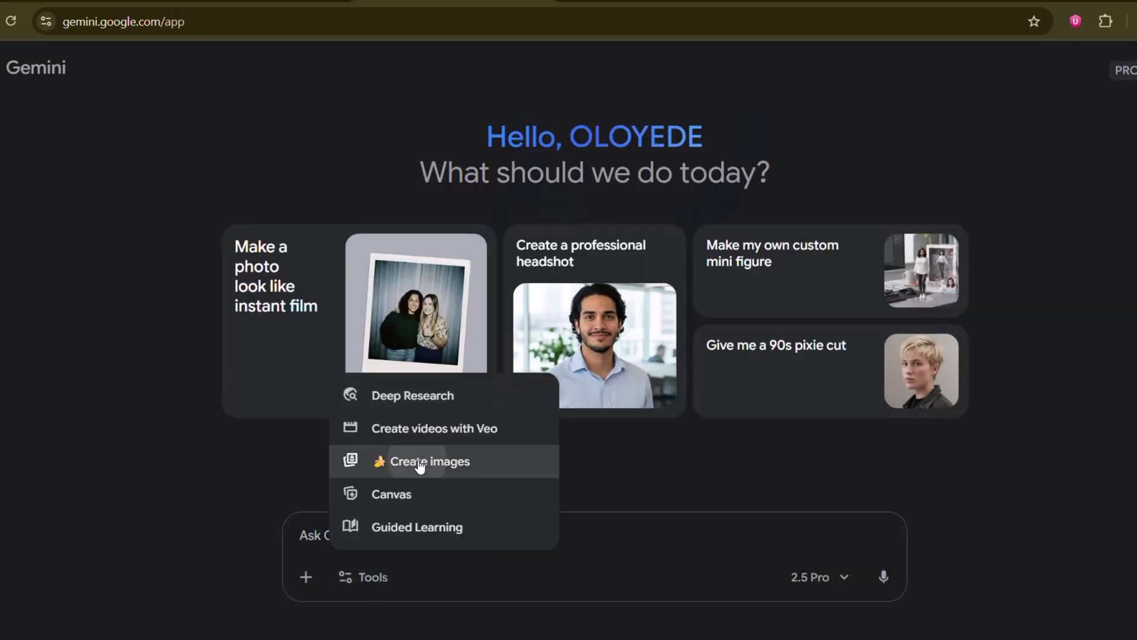
# Generate the uploaded gold watch on a businessman's wrist in a boardroom, then draft the rustic table prompt
pyautogui.click(429, 461)
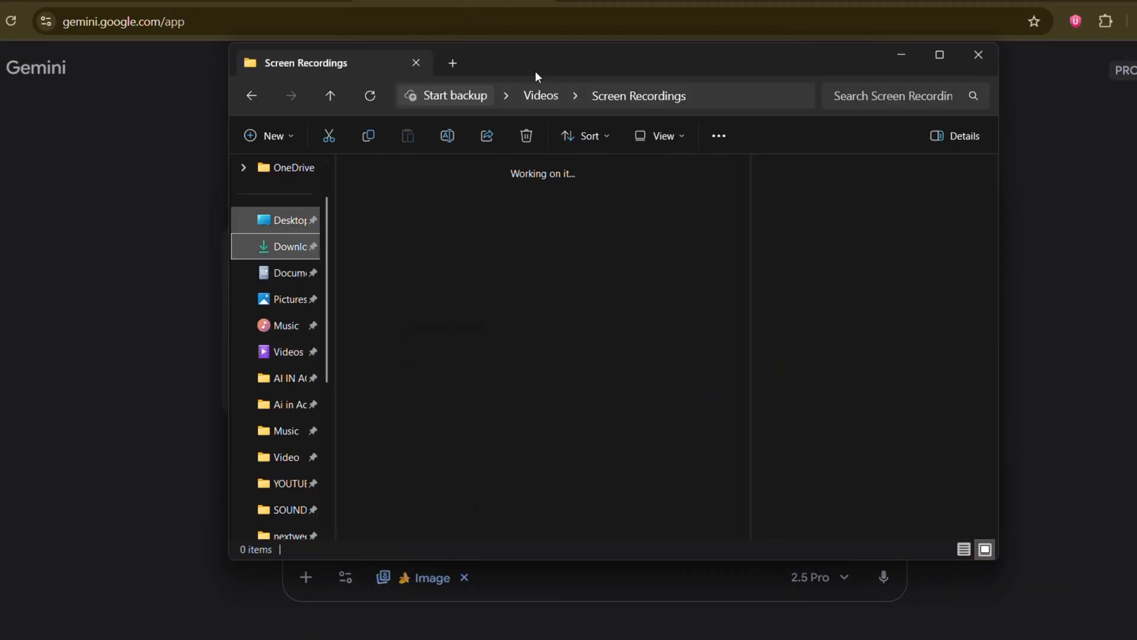
pyautogui.click(979, 55)
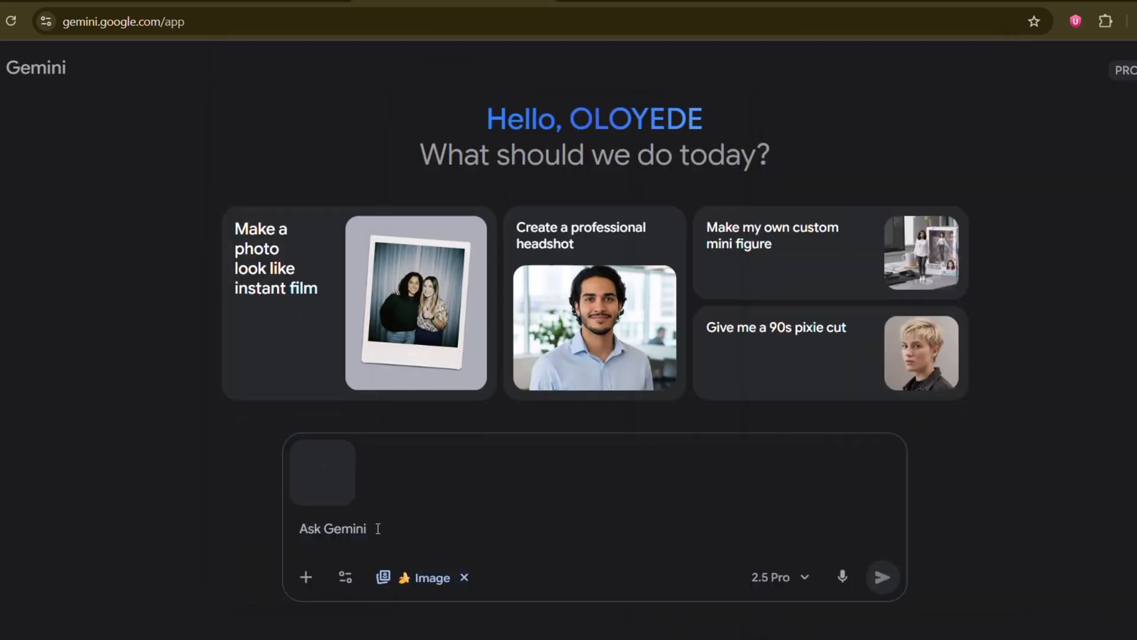
pyautogui.write("The watch on a businessman's wrist in a boardroom")
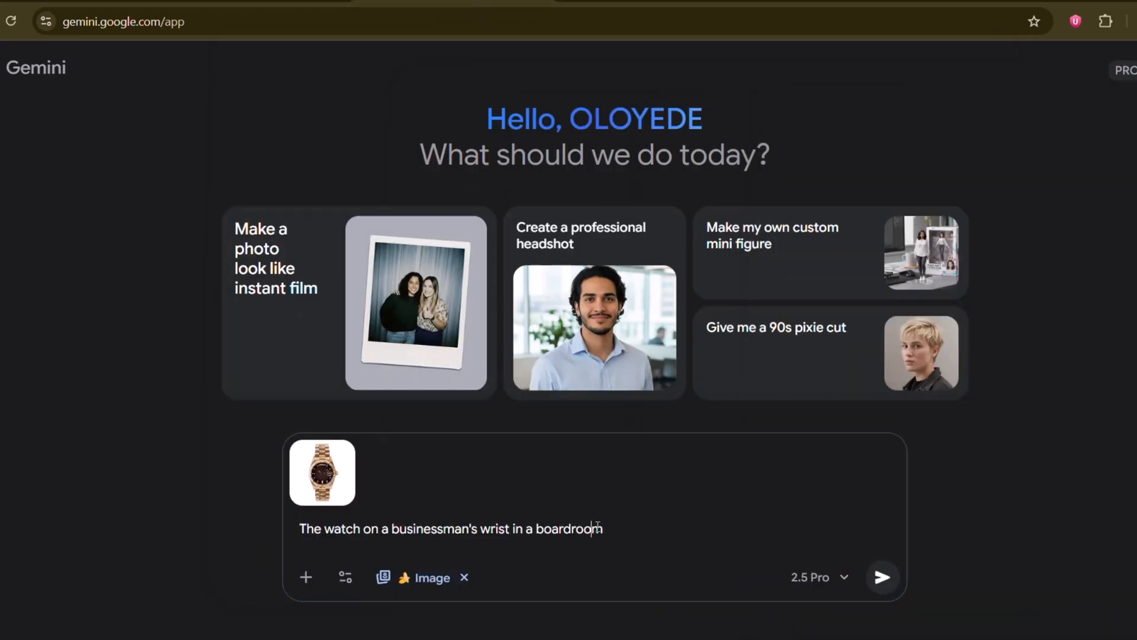
pyautogui.click(881, 577)
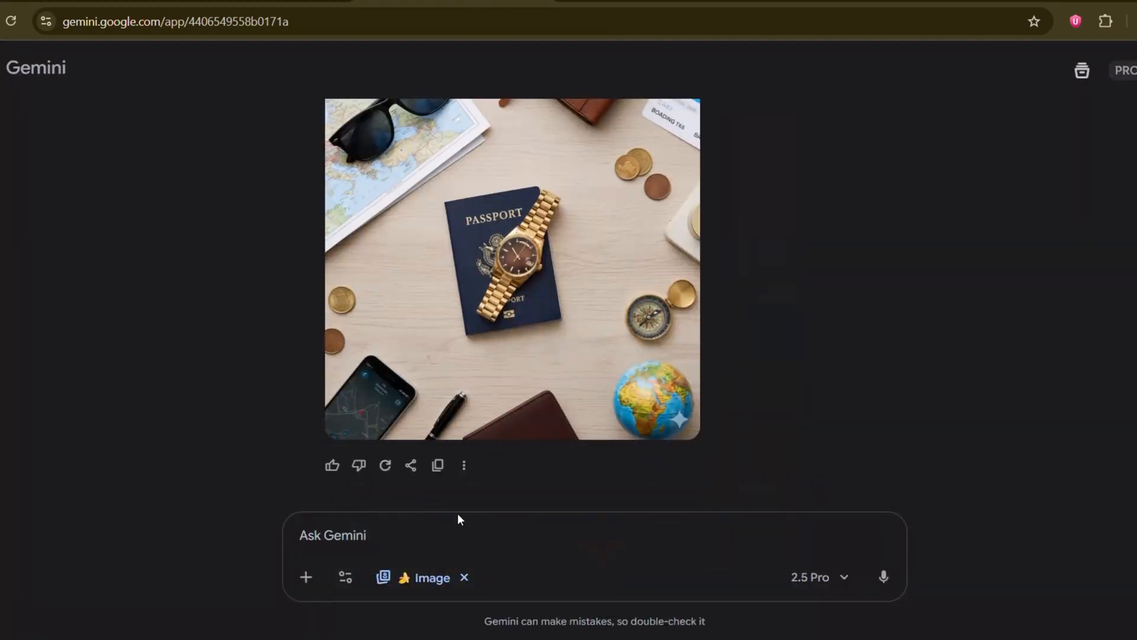
pyautogui.write('The watch on a rustic wooden table next to a coffee cup.')
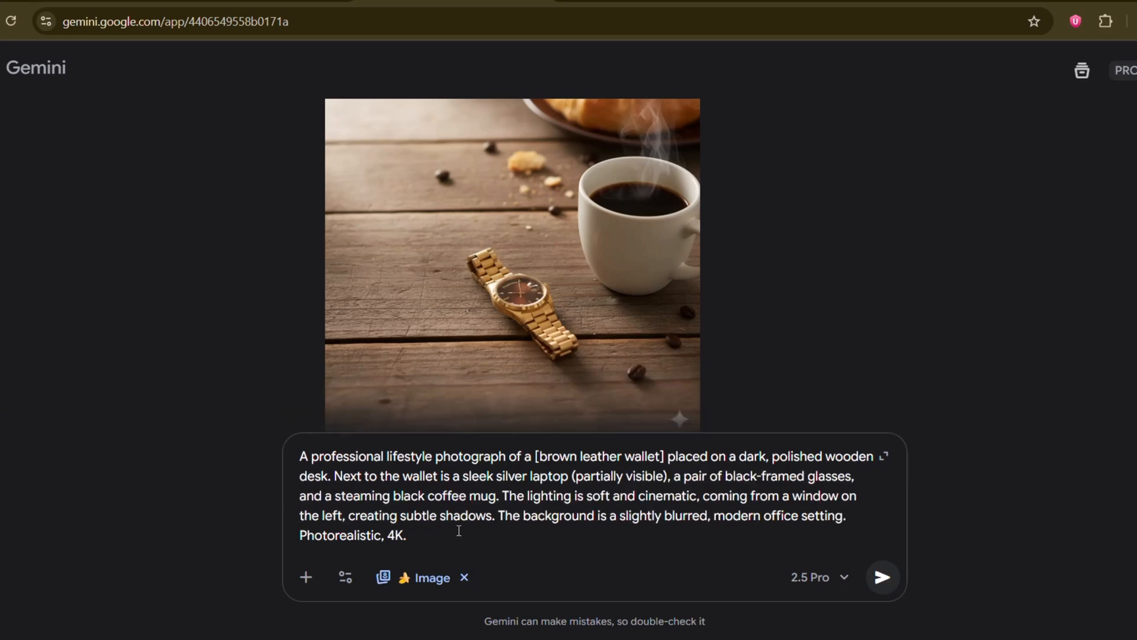
# Generate the brown leather wallet on a dark office desk and view it full size
pyautogui.click(882, 577)
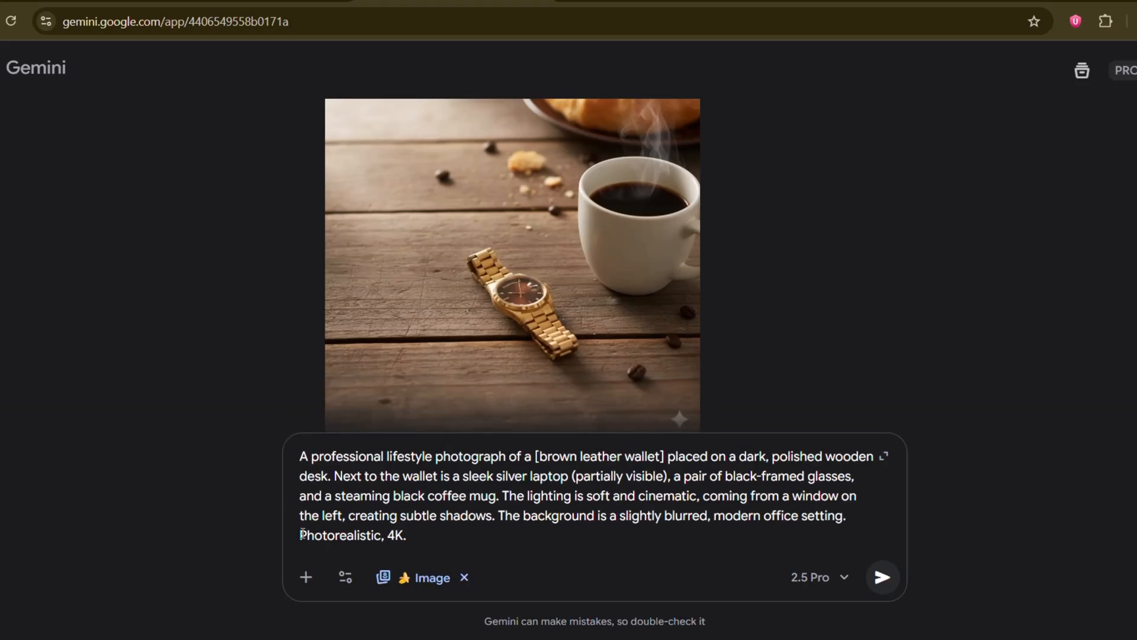
pyautogui.click(882, 577)
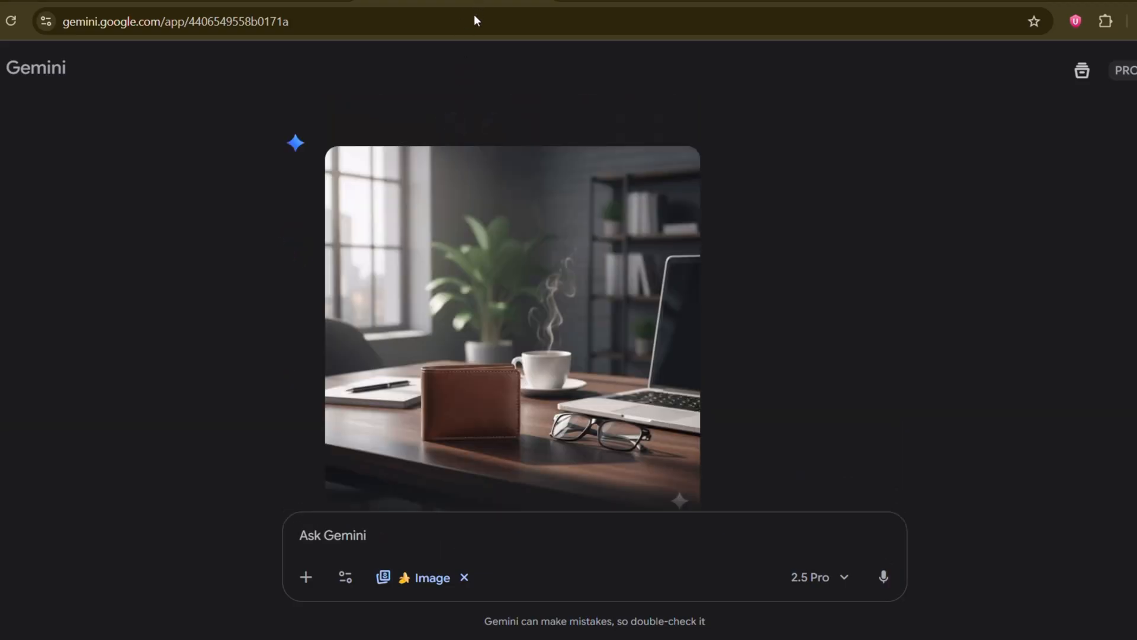
pyautogui.click(511, 327)
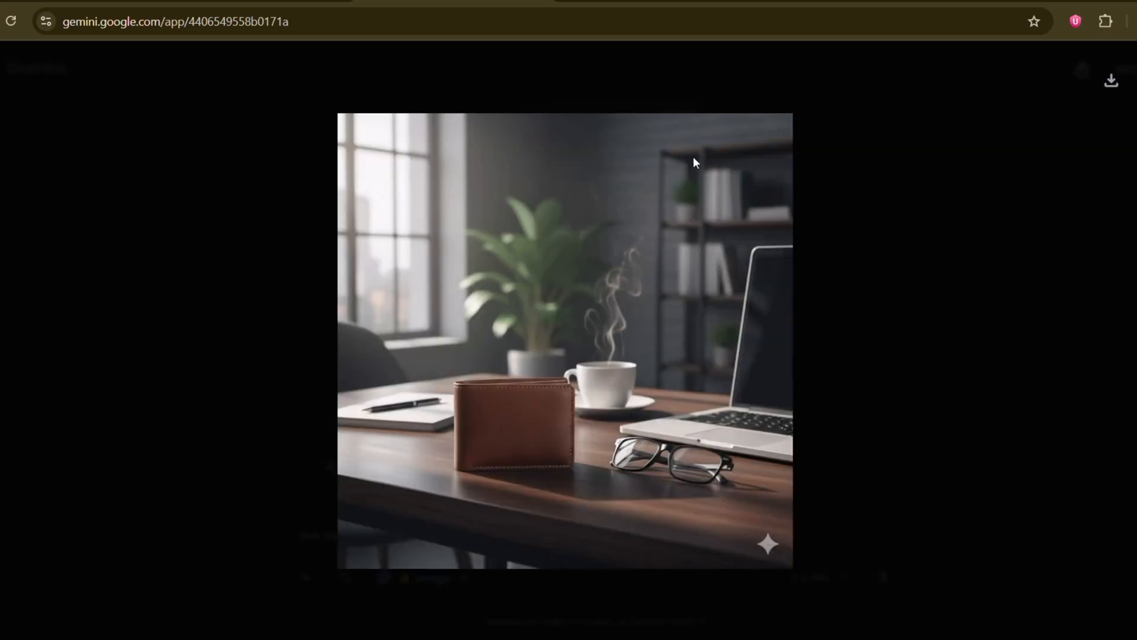
pyautogui.moveTo(471, 13)
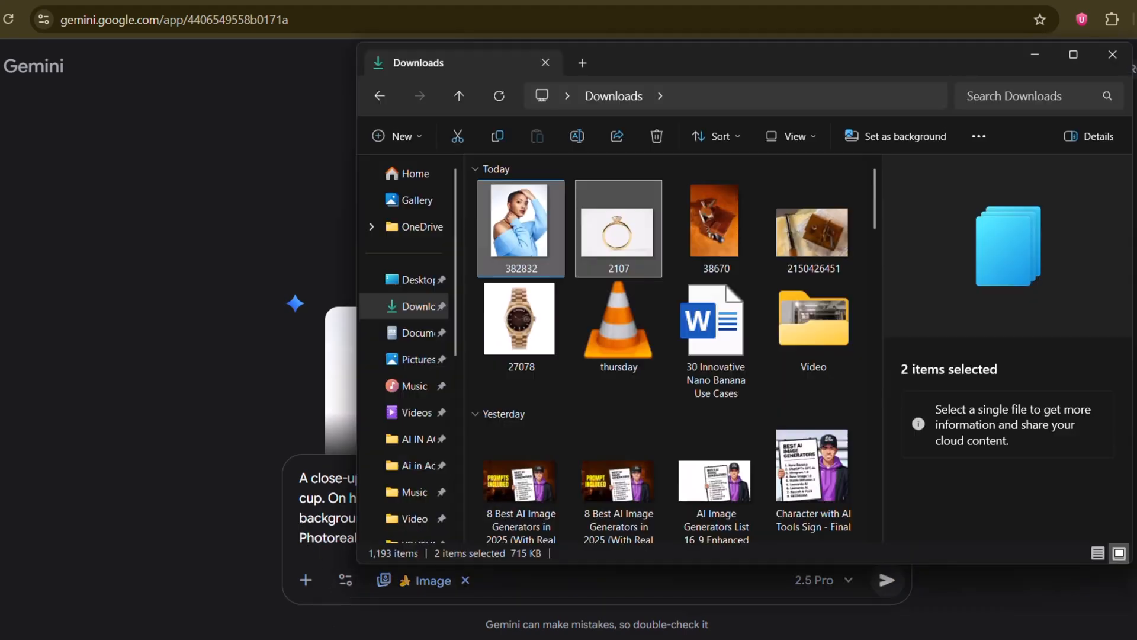
# Attach the model and ring photos, generate the café hand close-up, and view it enlarged
pyautogui.click(1111, 54)
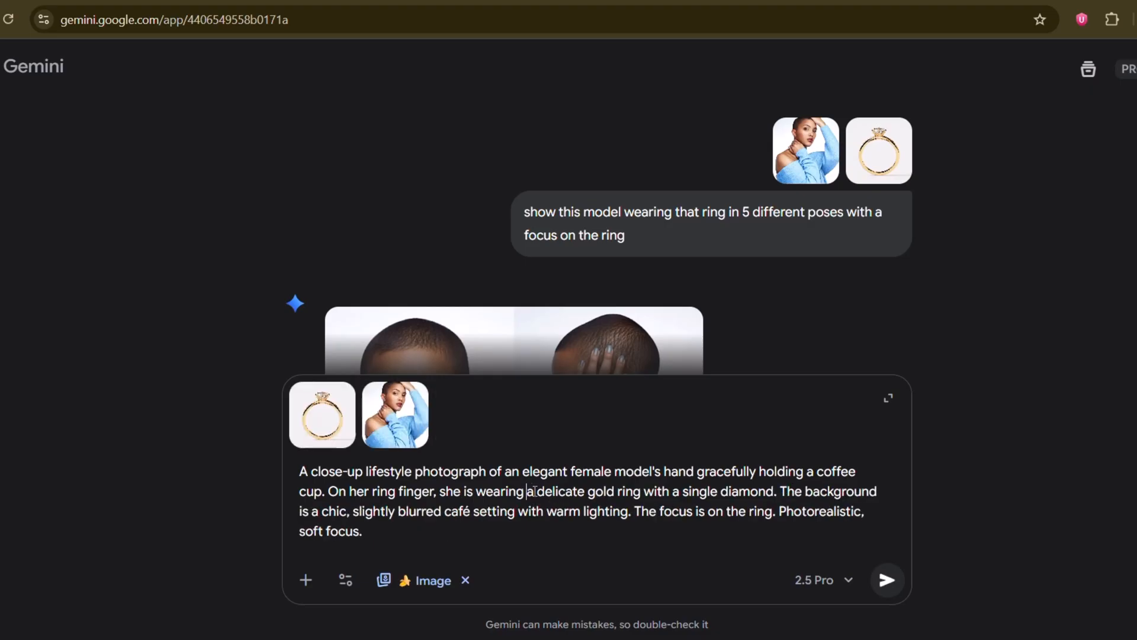
pyautogui.click(886, 581)
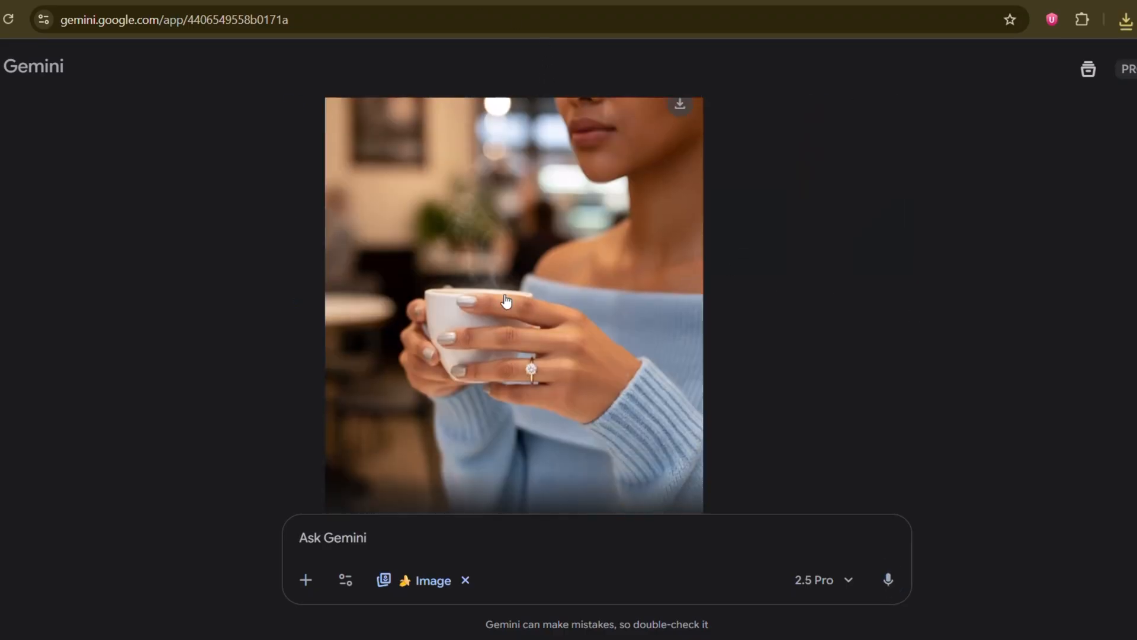
pyautogui.click(502, 301)
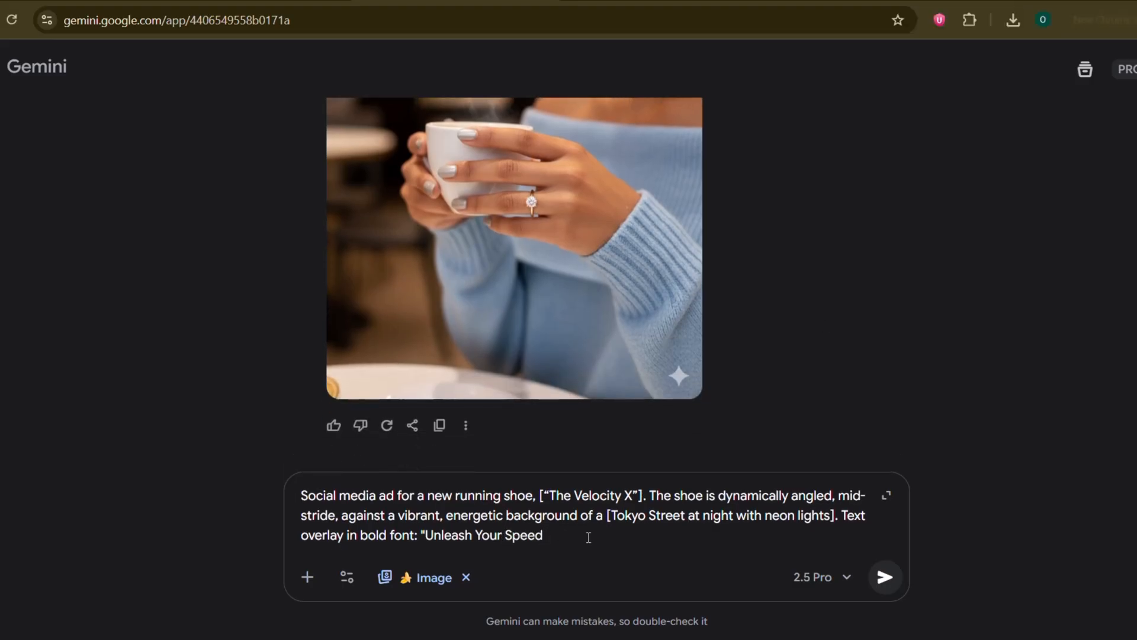
# Generate the Velocity X shoe ad on a neon Tokyo street, then draft 'sun-drenched beach running path'
pyautogui.click(885, 578)
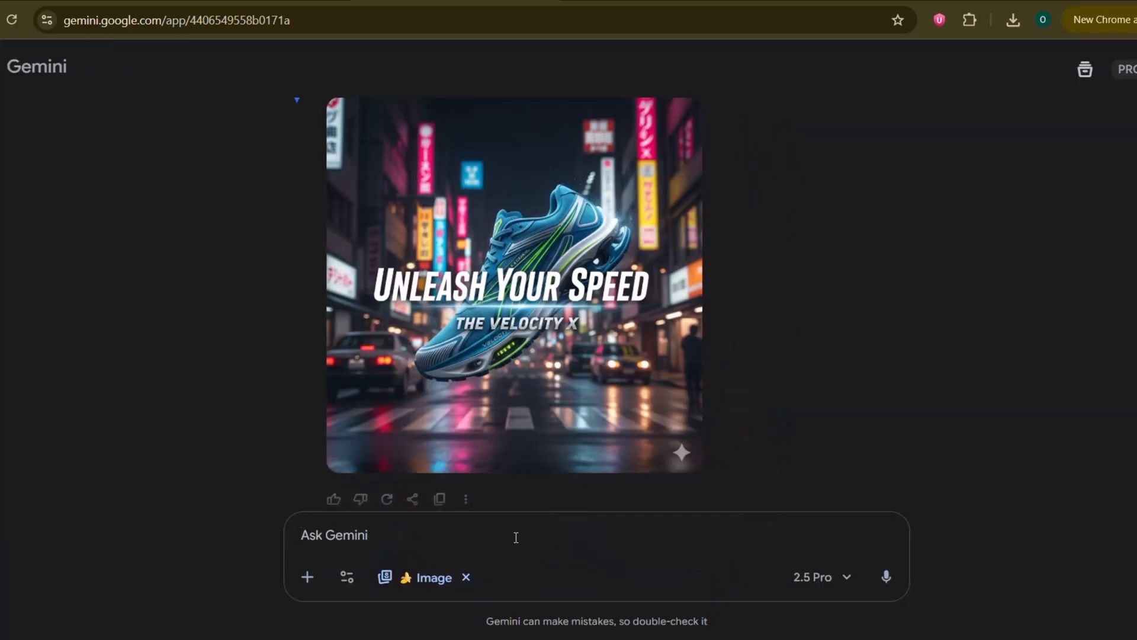
pyautogui.write('sun-drenched beach running path')
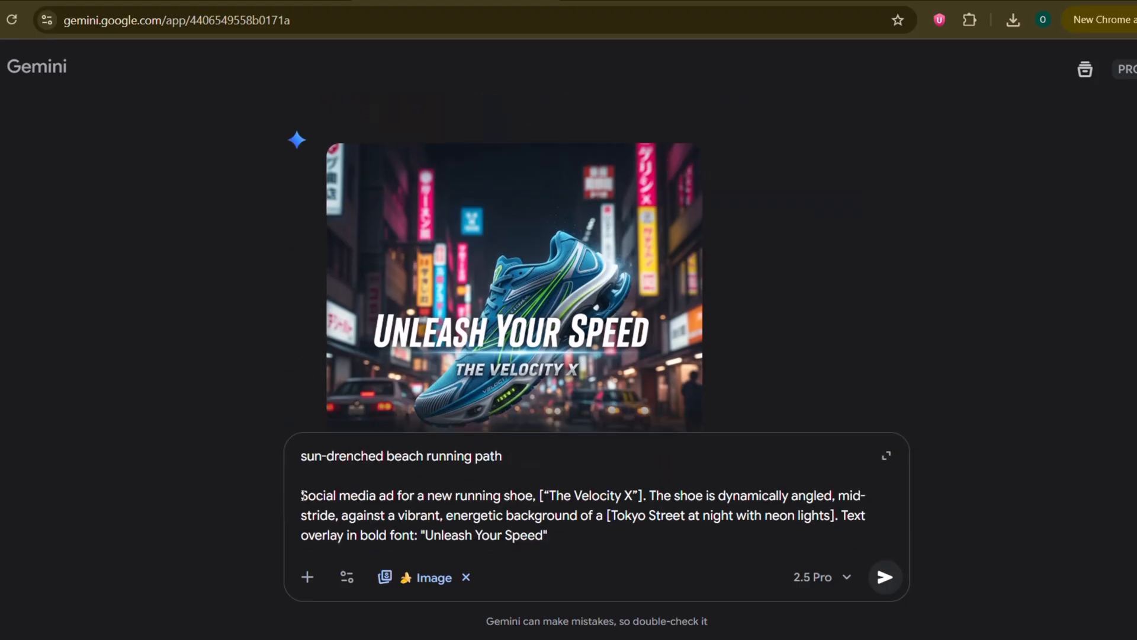
# Replace the Tokyo street background with a sun-drenched beach running path and regenerate the shoe ad
pyautogui.doubleClick(402, 456)
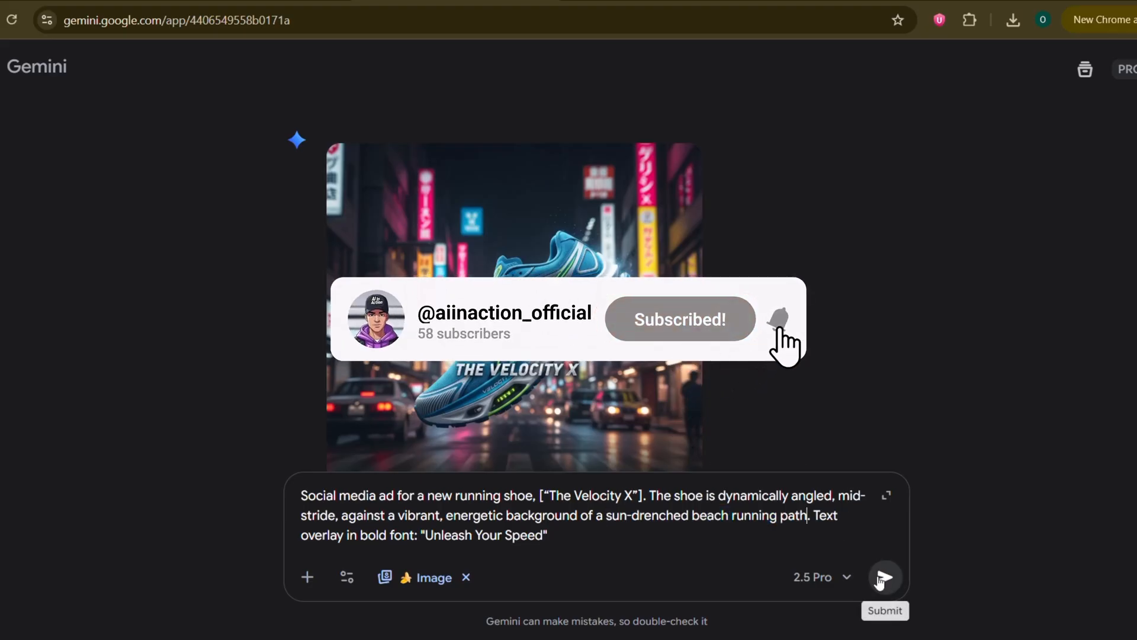
pyautogui.click(886, 576)
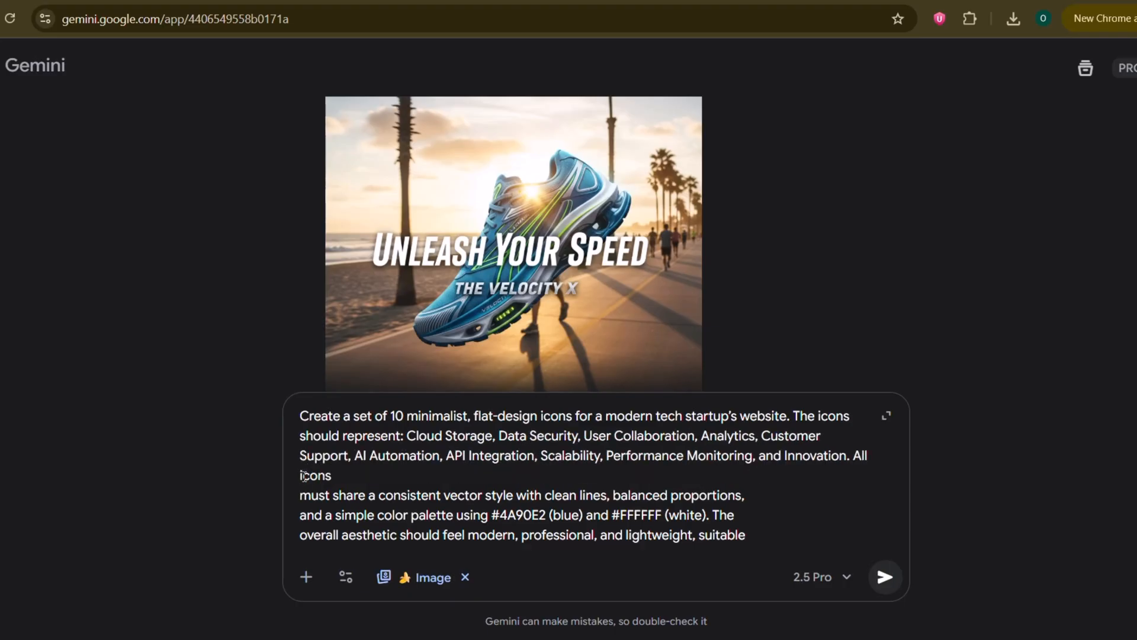
# Finish the ten blue-and-white tech icons prompt 'for both light and dark website backgrounds' and generate
pyautogui.write('for both light and dark website backgrounds.')
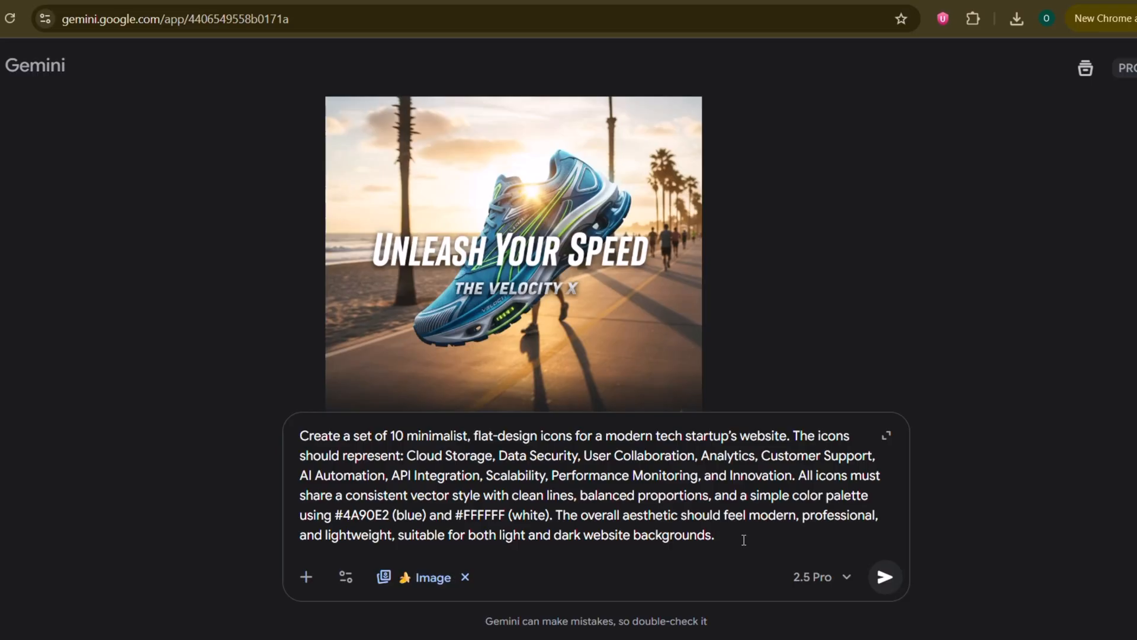
pyautogui.click(885, 577)
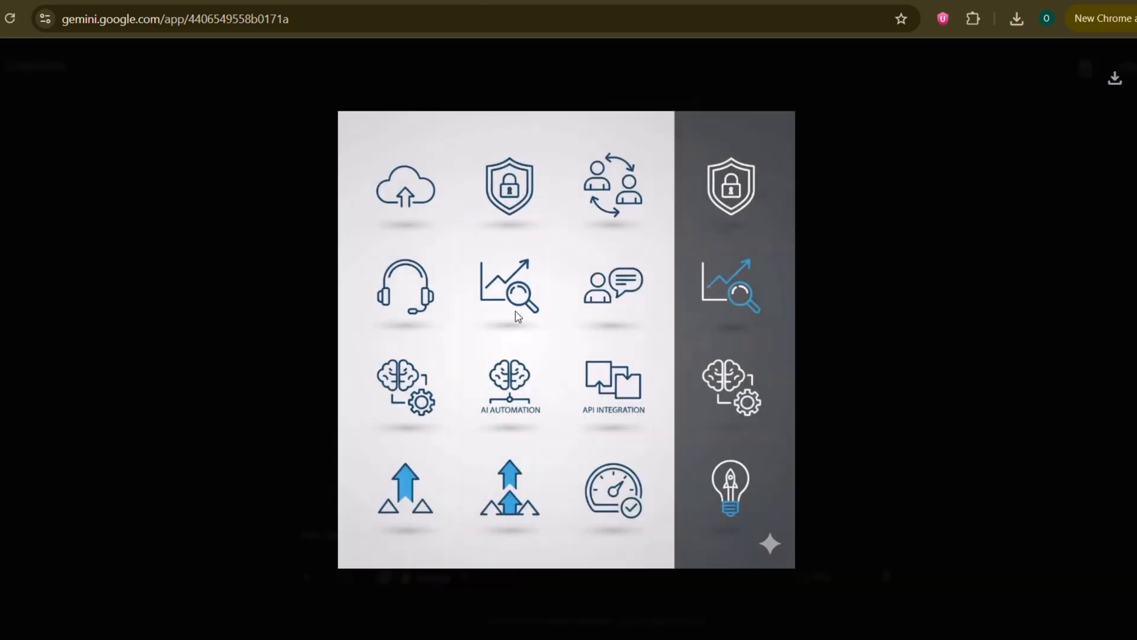
pyautogui.moveTo(702, 444)
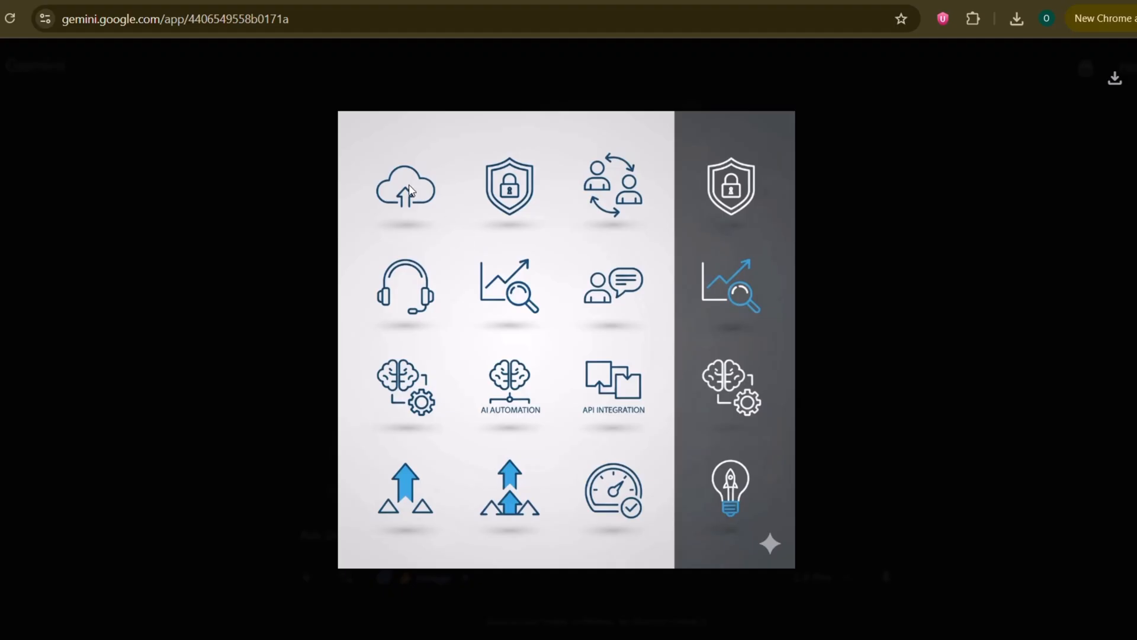
pyautogui.moveTo(481, 2)
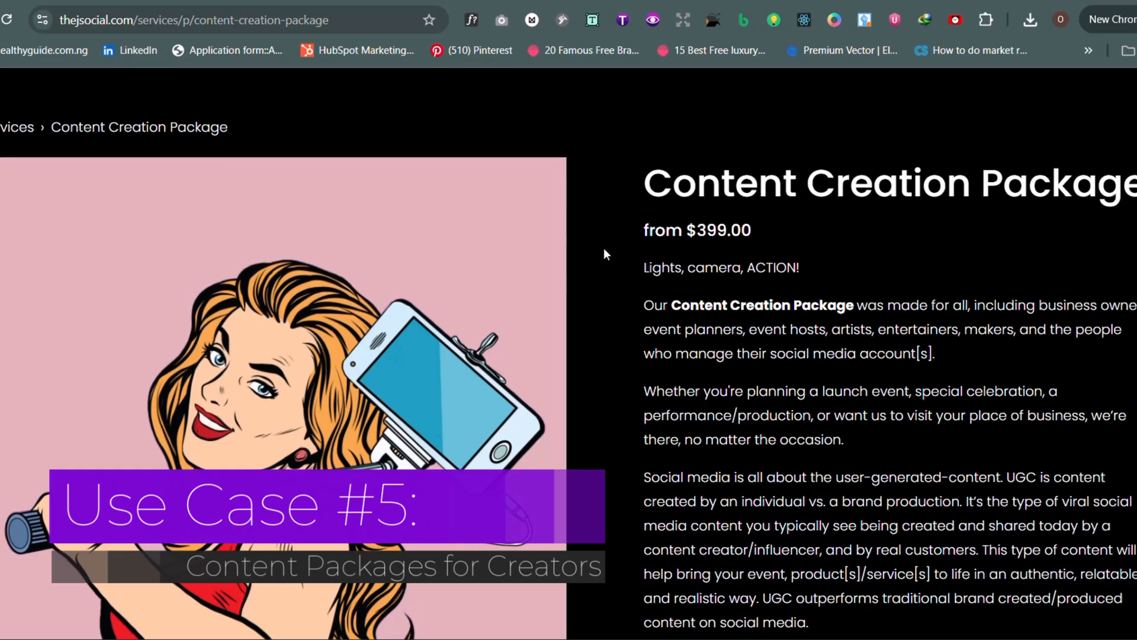
# Scroll through thejsocial.com's Content Creation Package page and its pricing
pyautogui.scroll(-3)
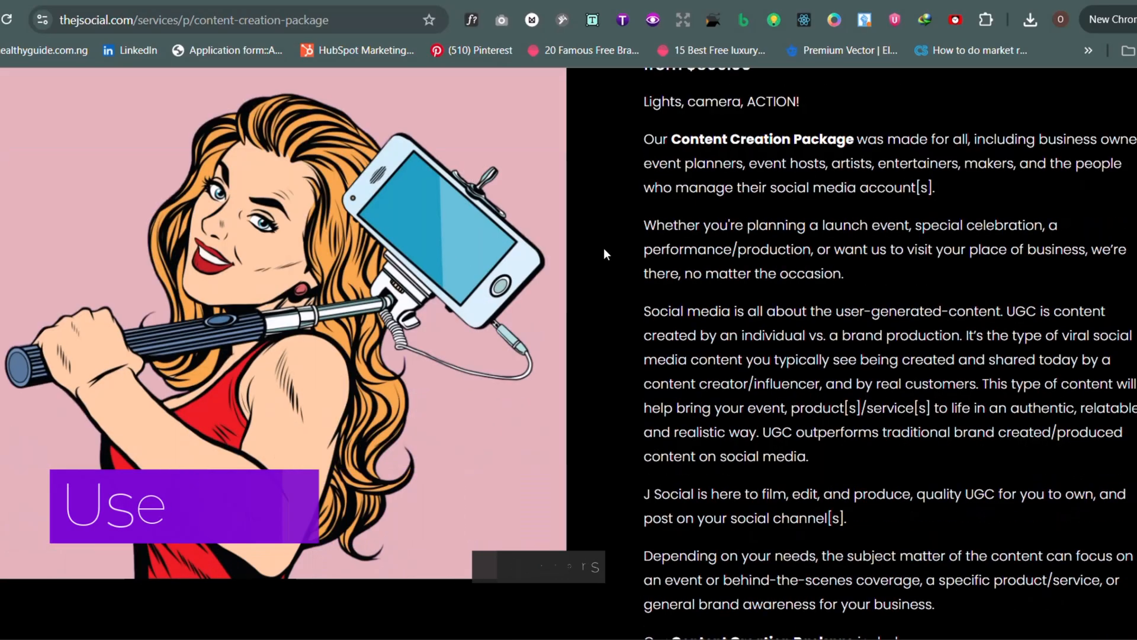
pyautogui.scroll(-3)
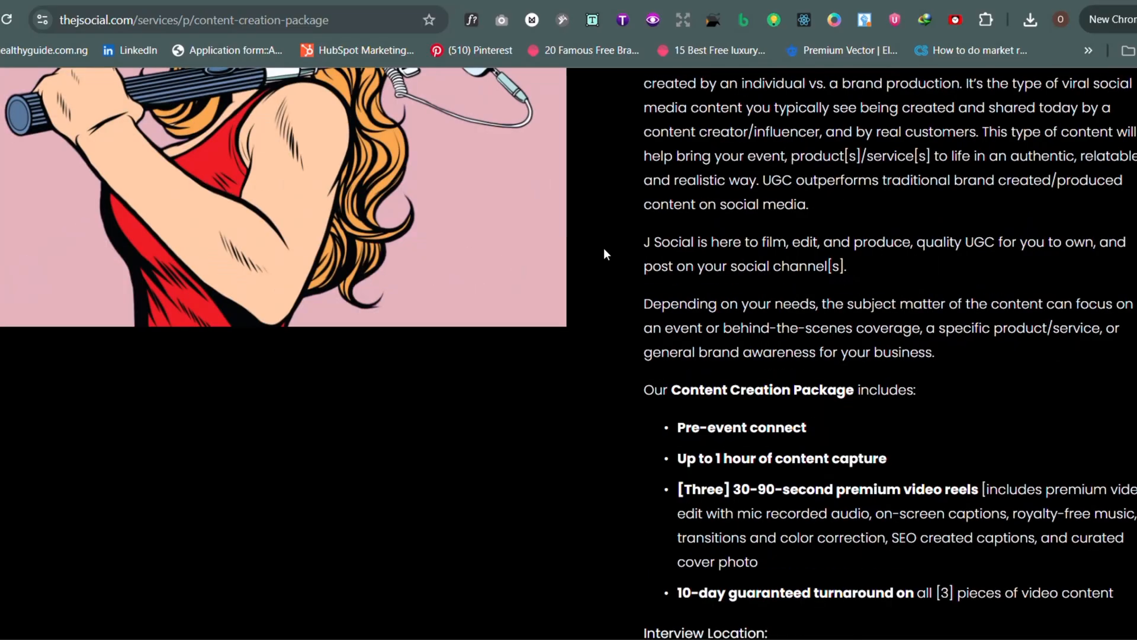
pyautogui.scroll(-3)
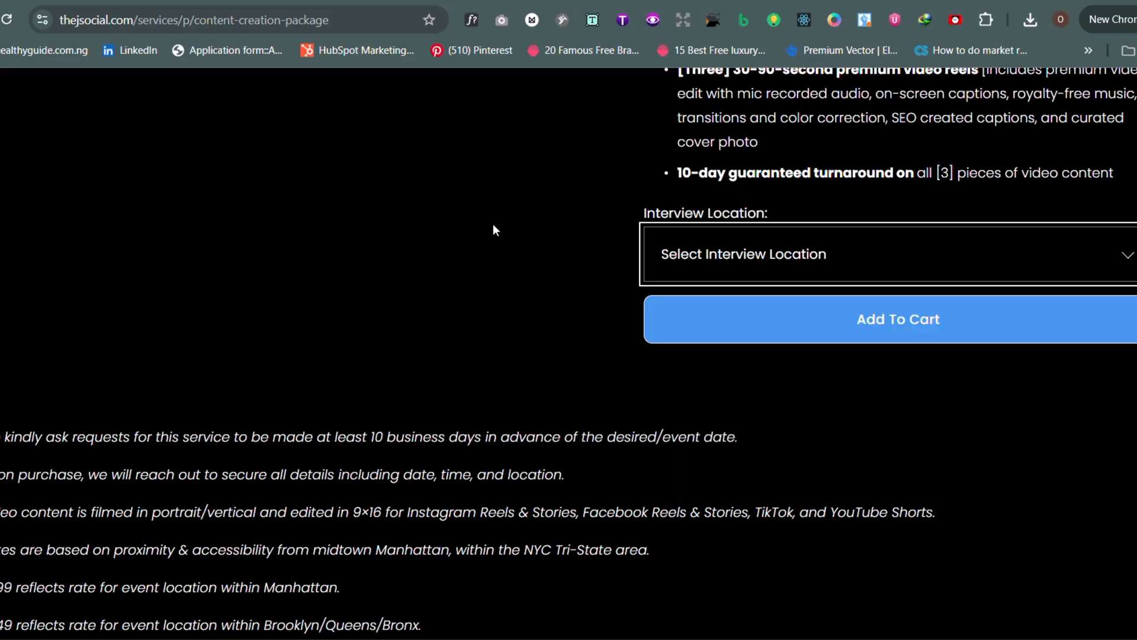
pyautogui.scroll(-3)
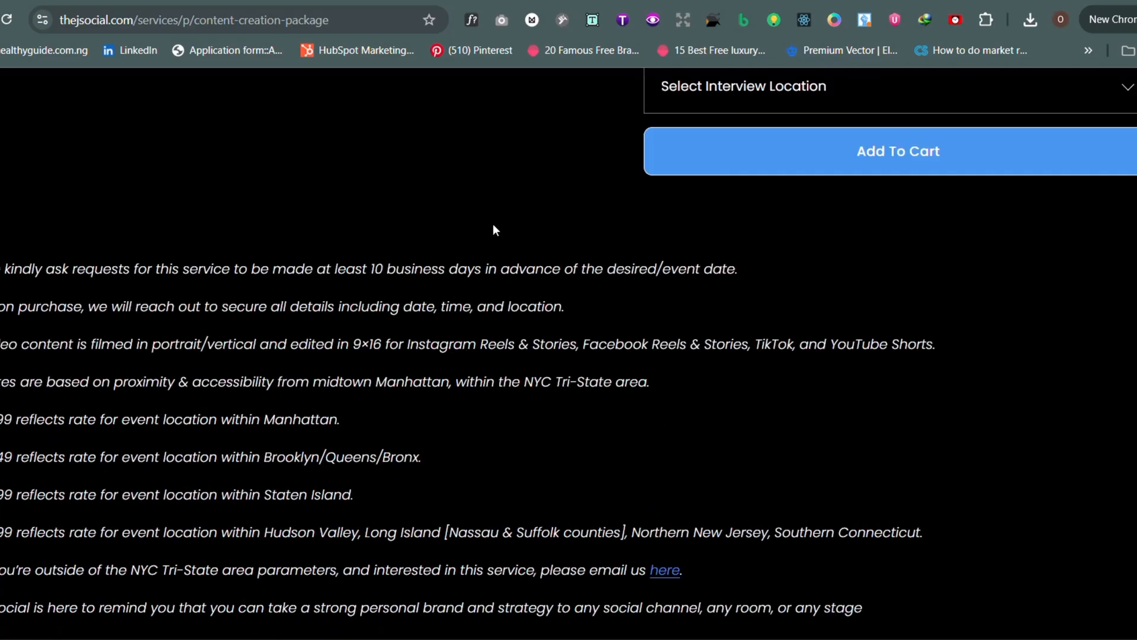
pyautogui.scroll(-3)
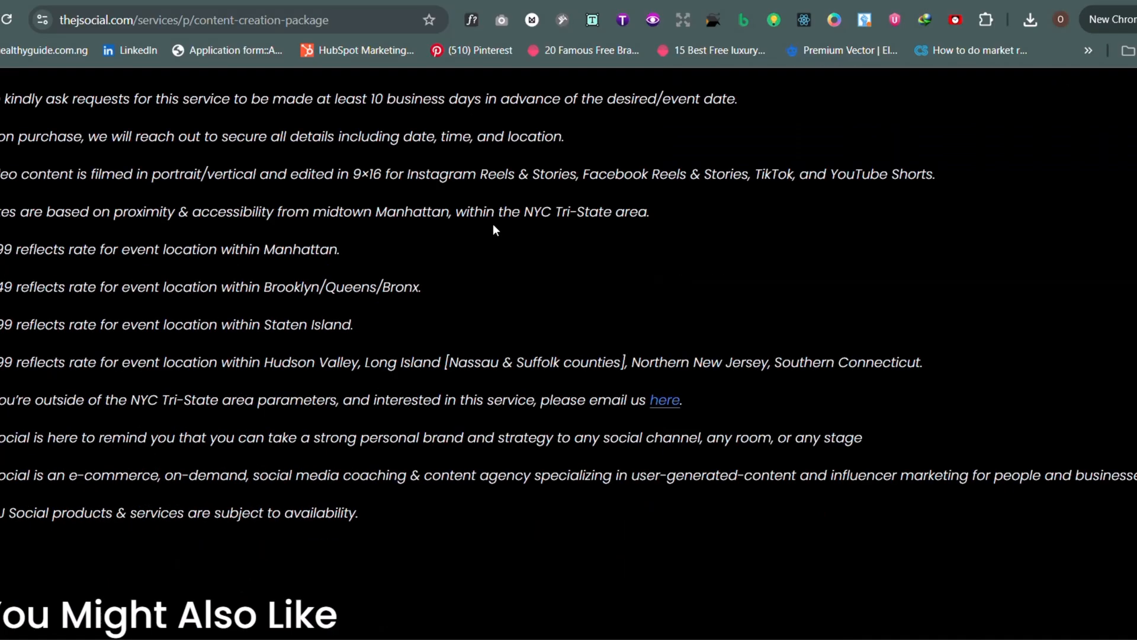
pyautogui.scroll(-3)
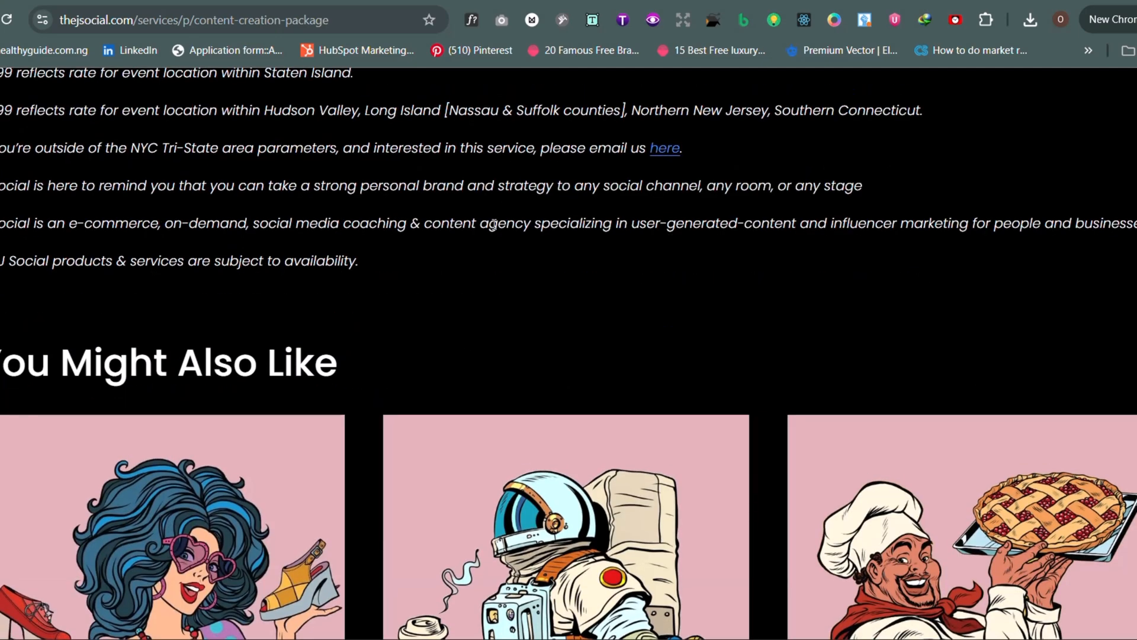
# Scroll through audreyjoann.com's content creation services and prices
pyautogui.scroll(-3)
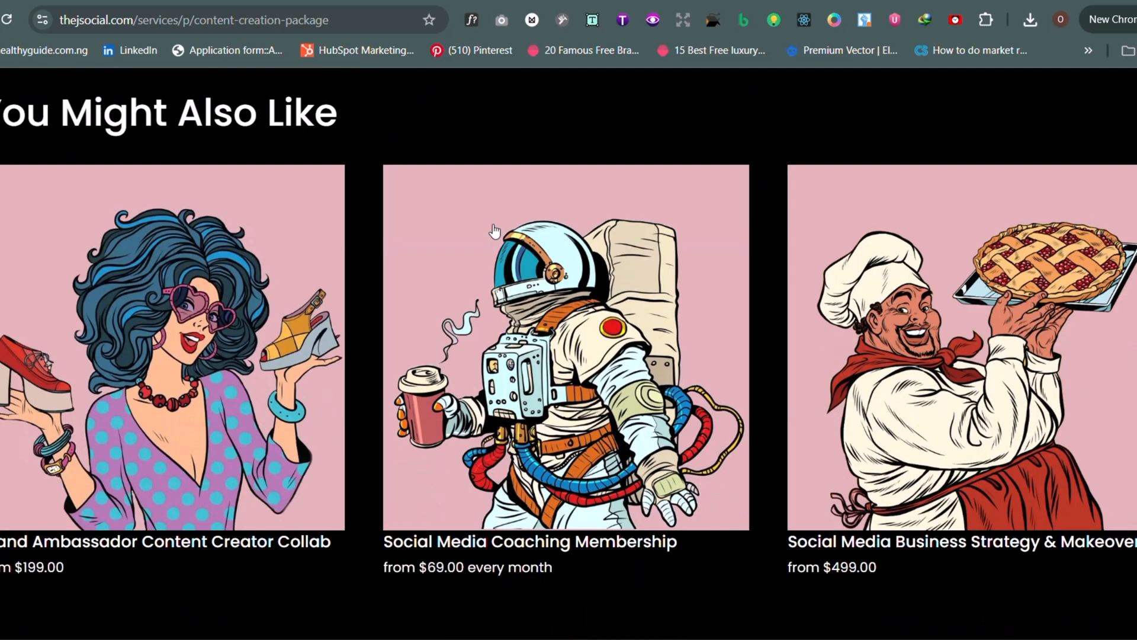
pyautogui.scroll(-3)
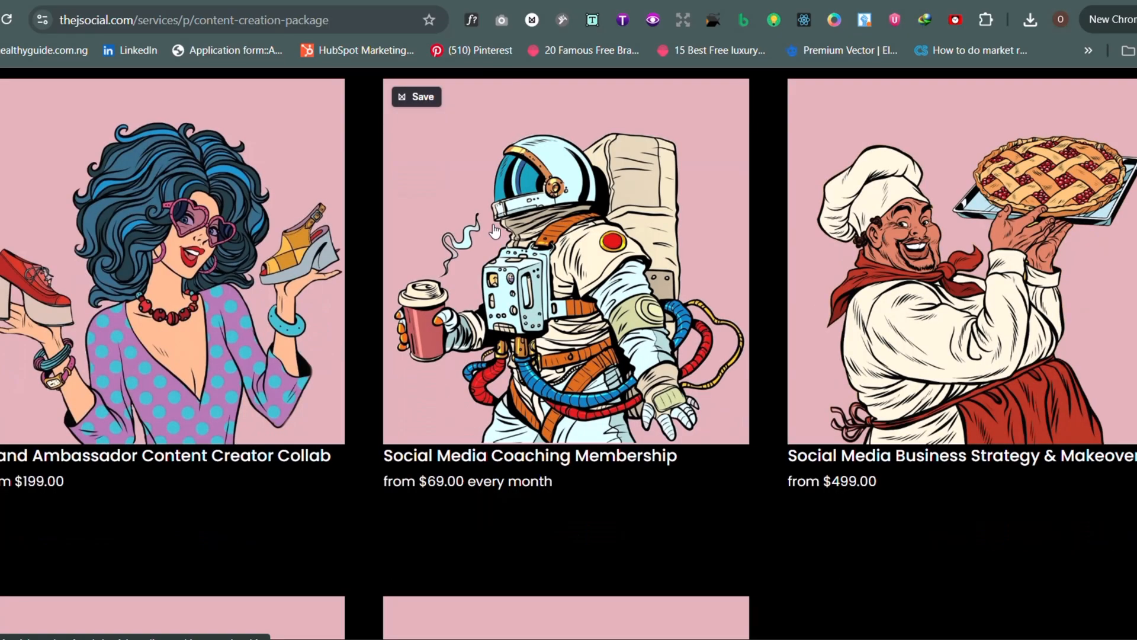
pyautogui.scroll(-3)
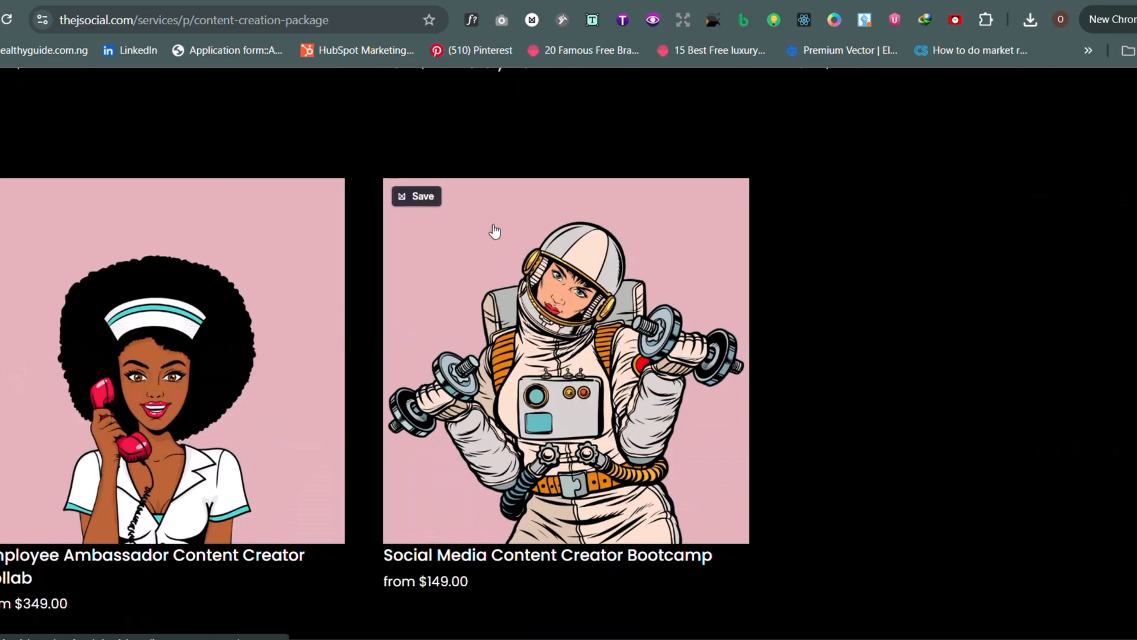
pyautogui.scroll(-3)
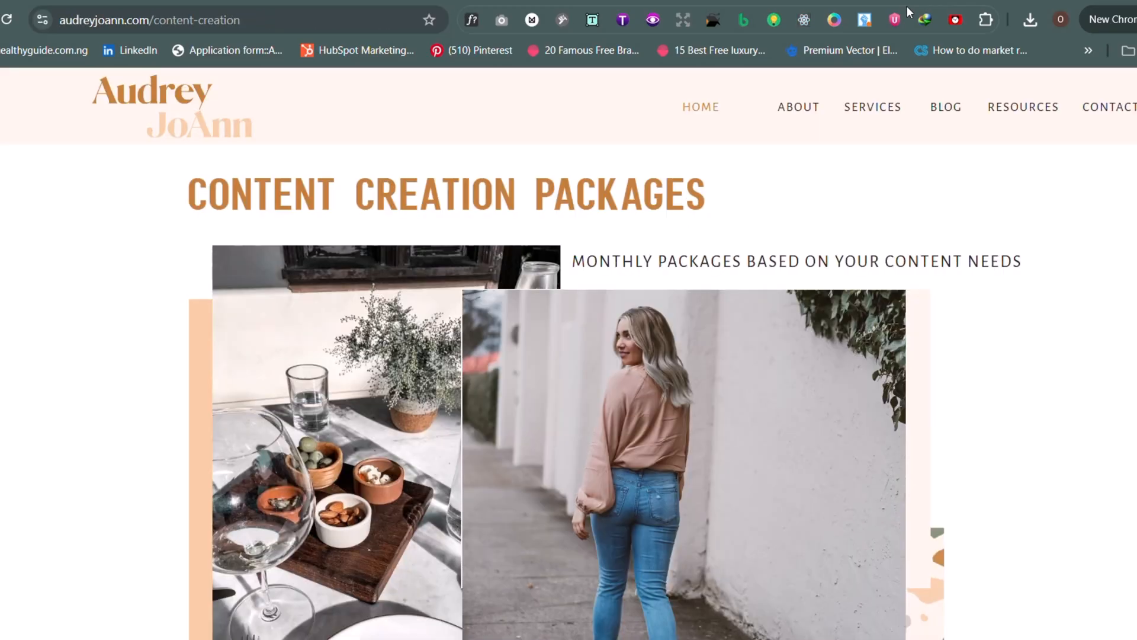
pyautogui.scroll(-3)
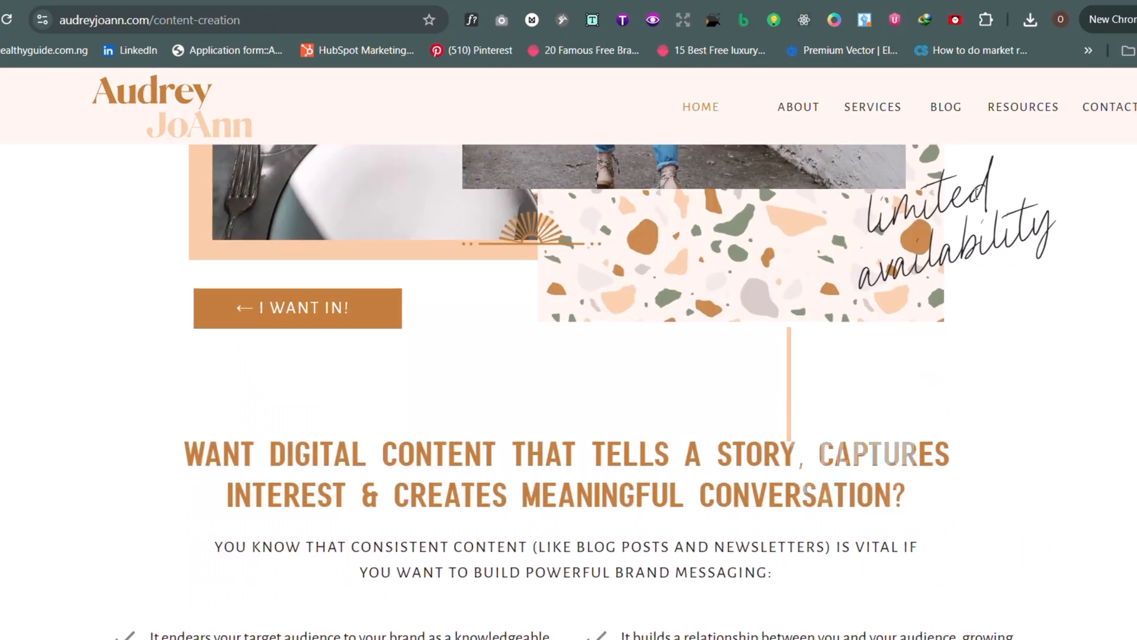
pyautogui.scroll(-3)
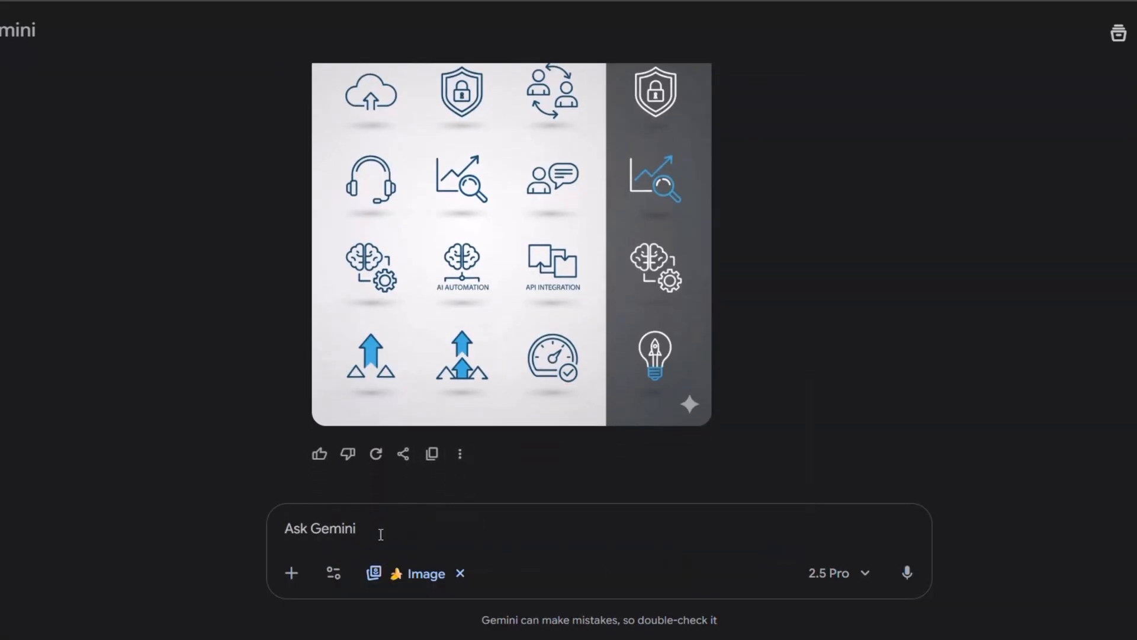
# Generate an aesthetic pastel Instagram quote post with an elegant central text box for a wellness coach
pyautogui.write('An aesthetic Instagram post for a wellness coach. A central, elegant text box with the quote "Your only limit is your mind." The background is a calming, out-of-focus scene of a yoga studio at sunrise. The brand palette is soft pastels (peach, lavender, and mint green).')
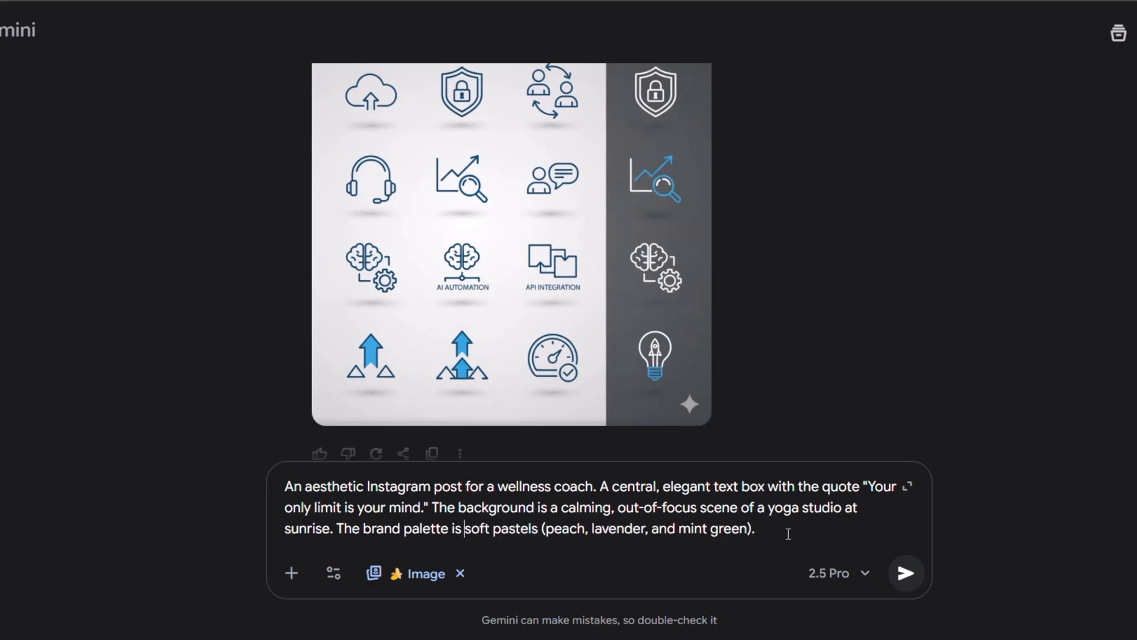
pyautogui.click(906, 573)
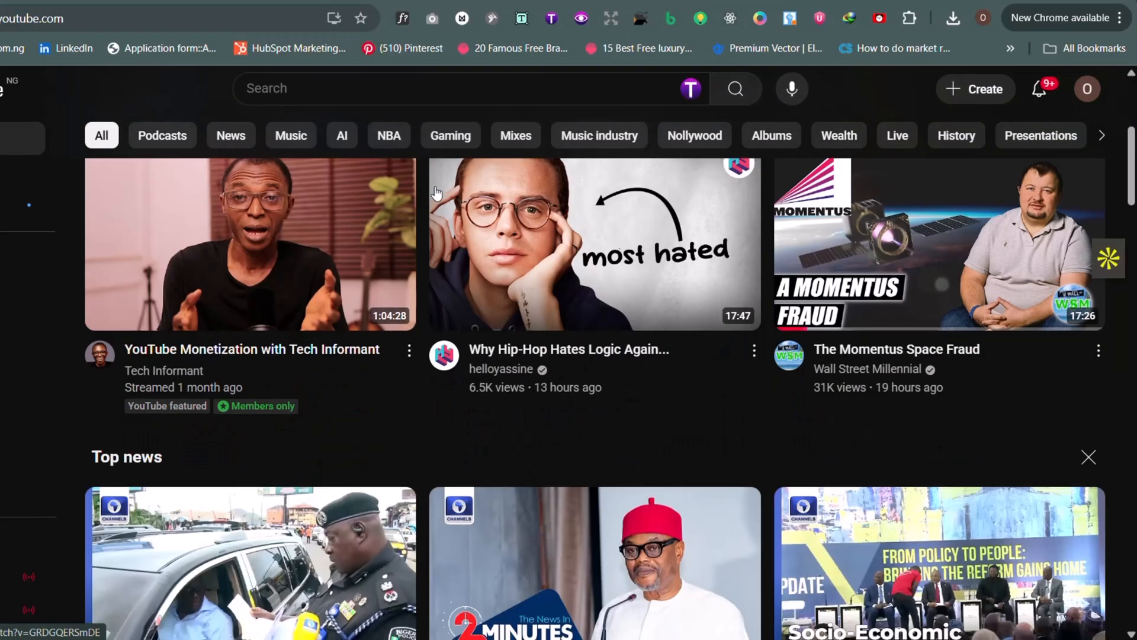
pyautogui.scroll(-3)
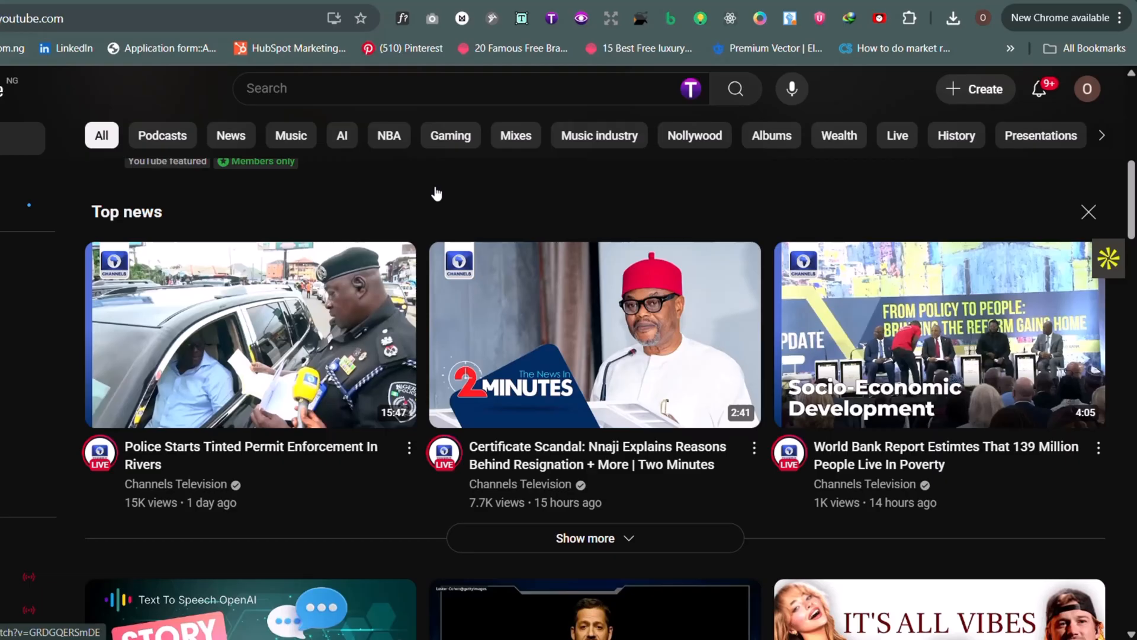
pyautogui.scroll(-3)
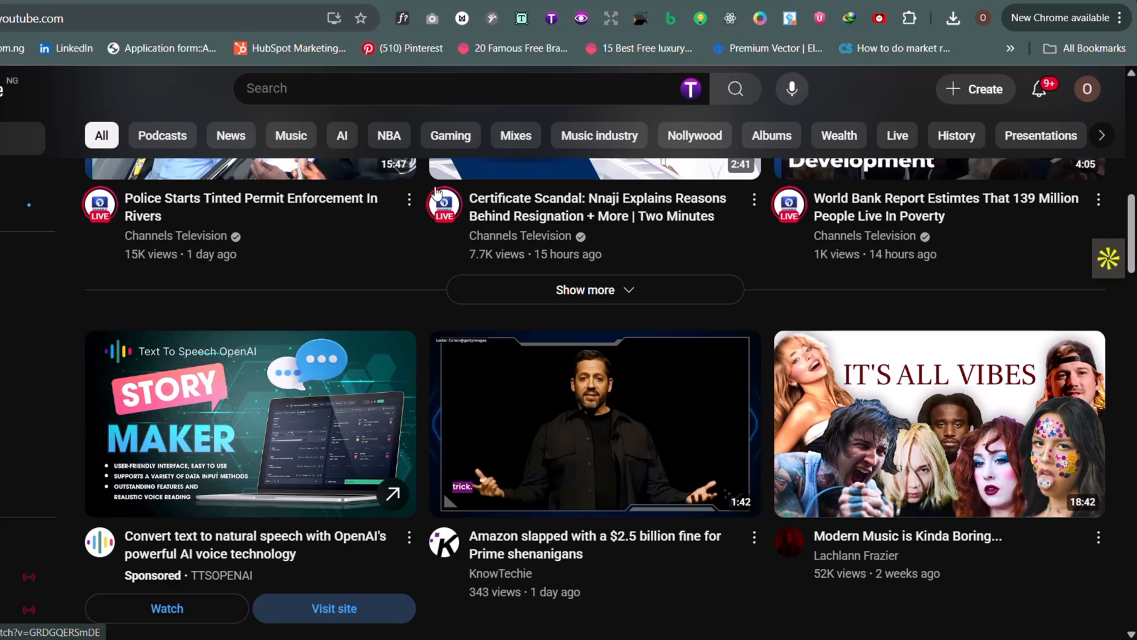
pyautogui.scroll(-3)
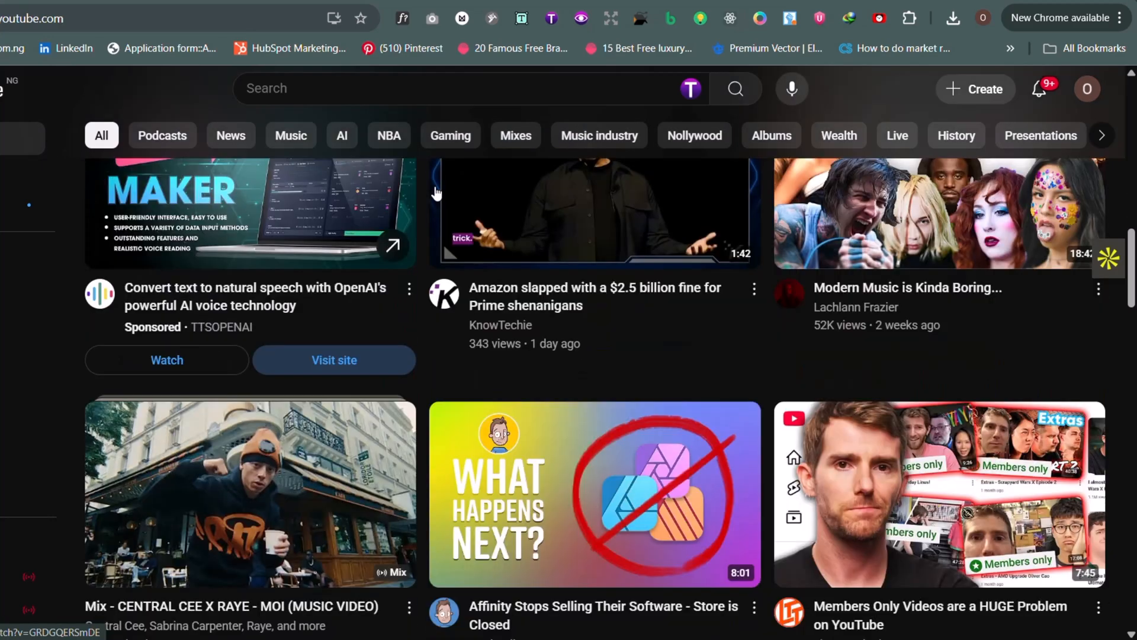
pyautogui.scroll(-3)
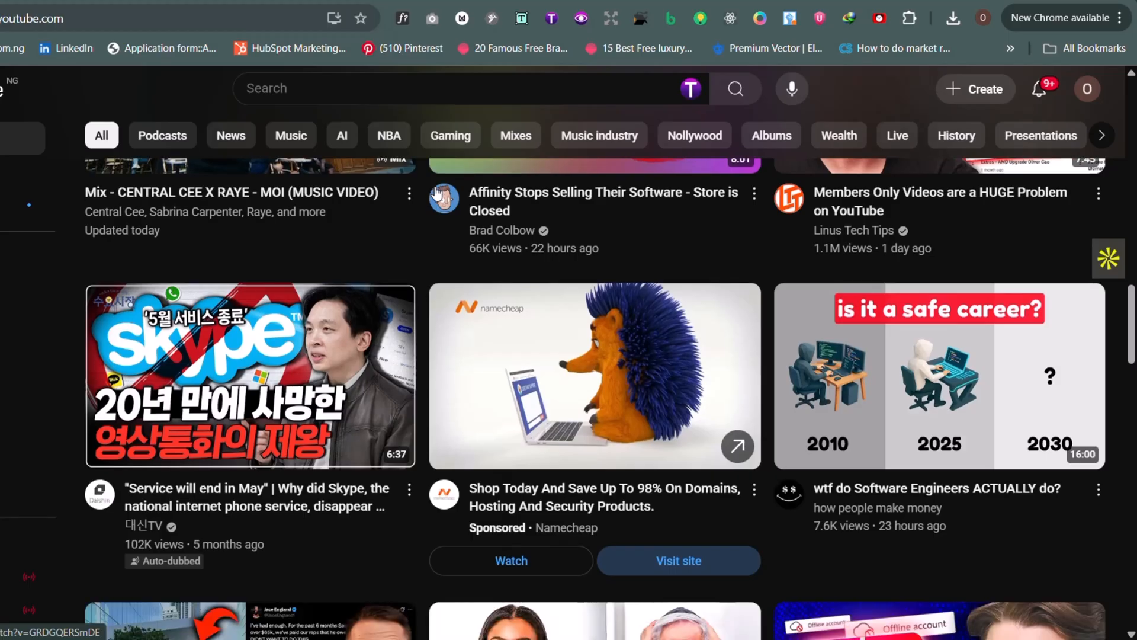
pyautogui.scroll(-3)
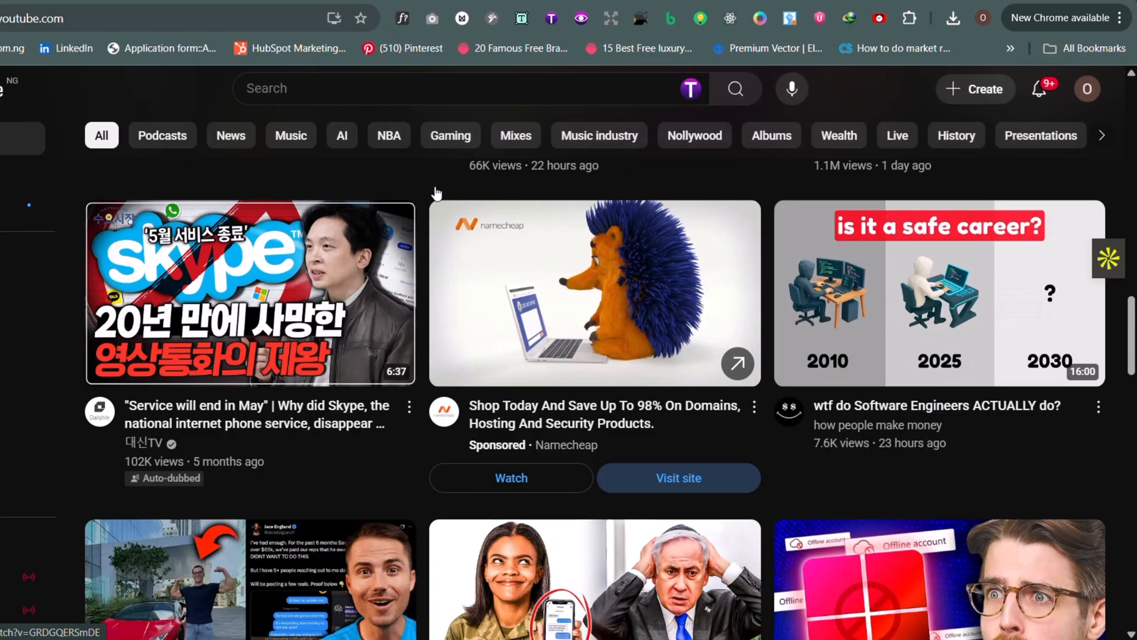
pyautogui.scroll(-3)
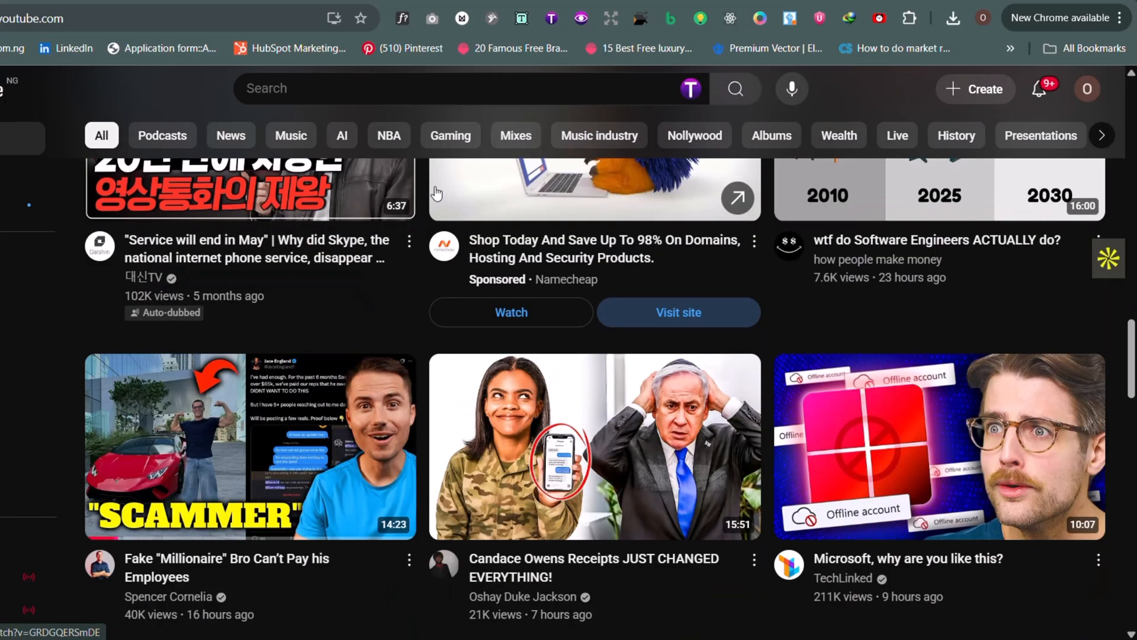
pyautogui.scroll(-3)
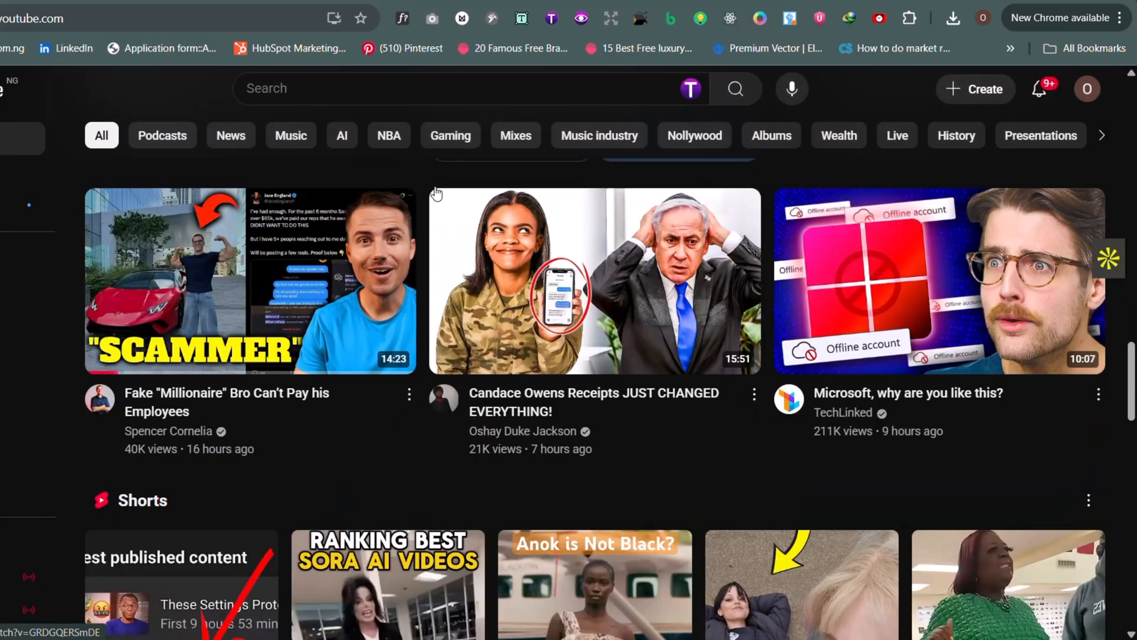
pyautogui.scroll(-3)
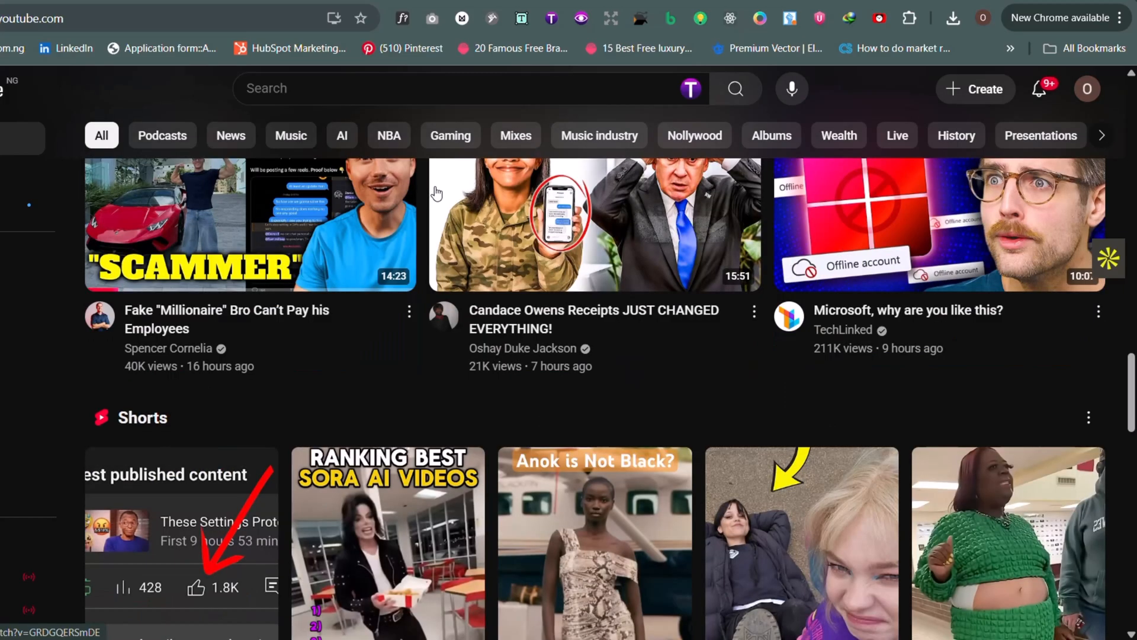
pyautogui.scroll(-3)
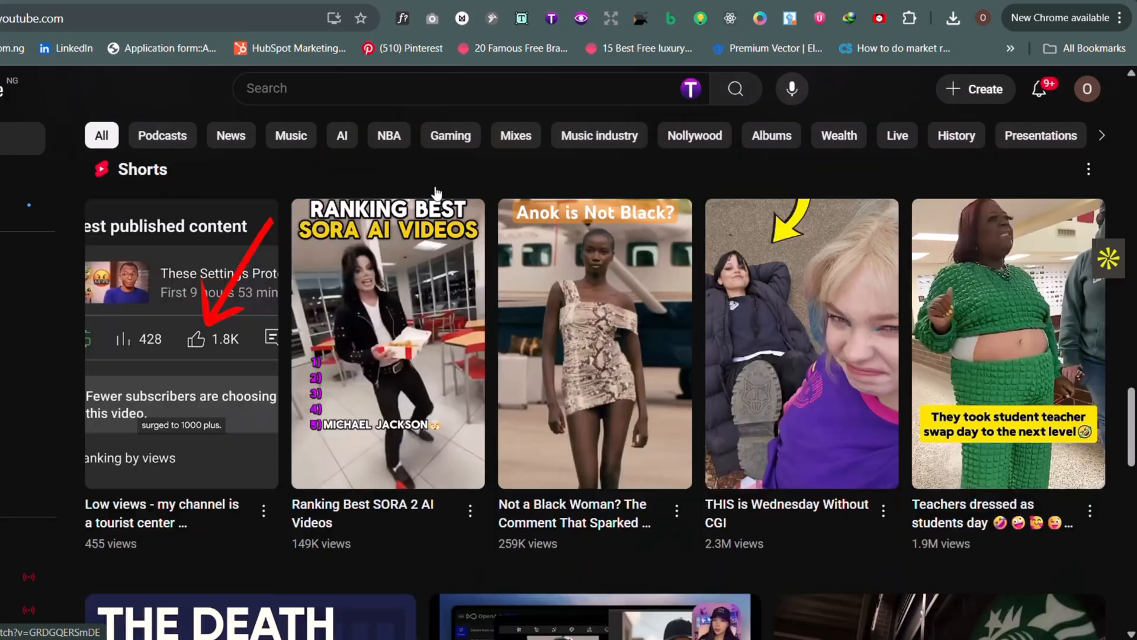
pyautogui.scroll(-3)
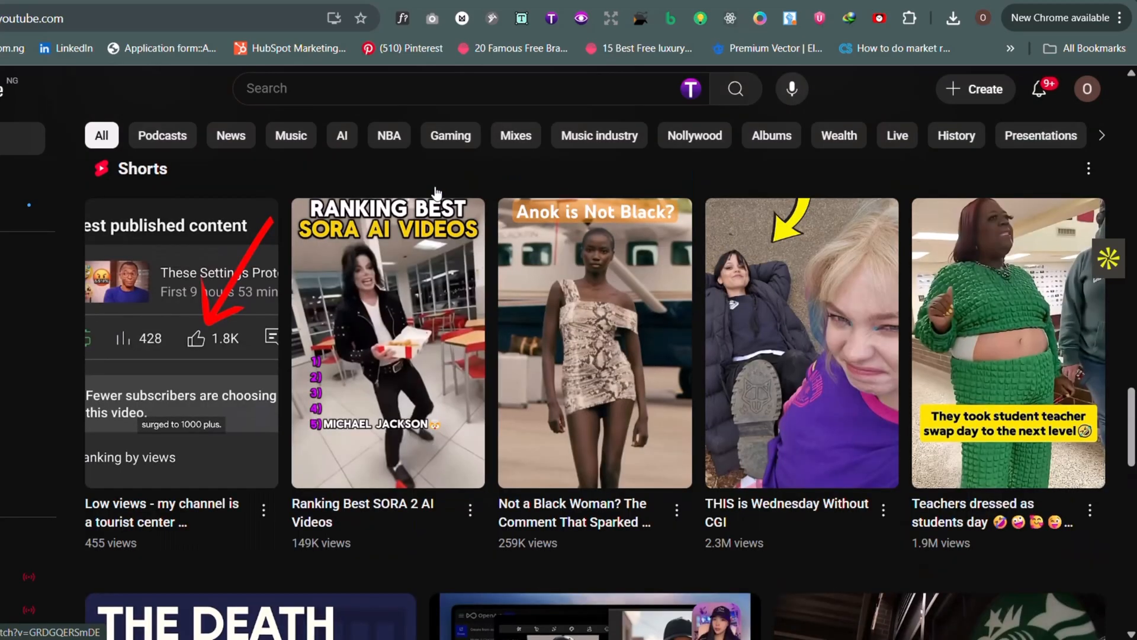
pyautogui.scroll(-3)
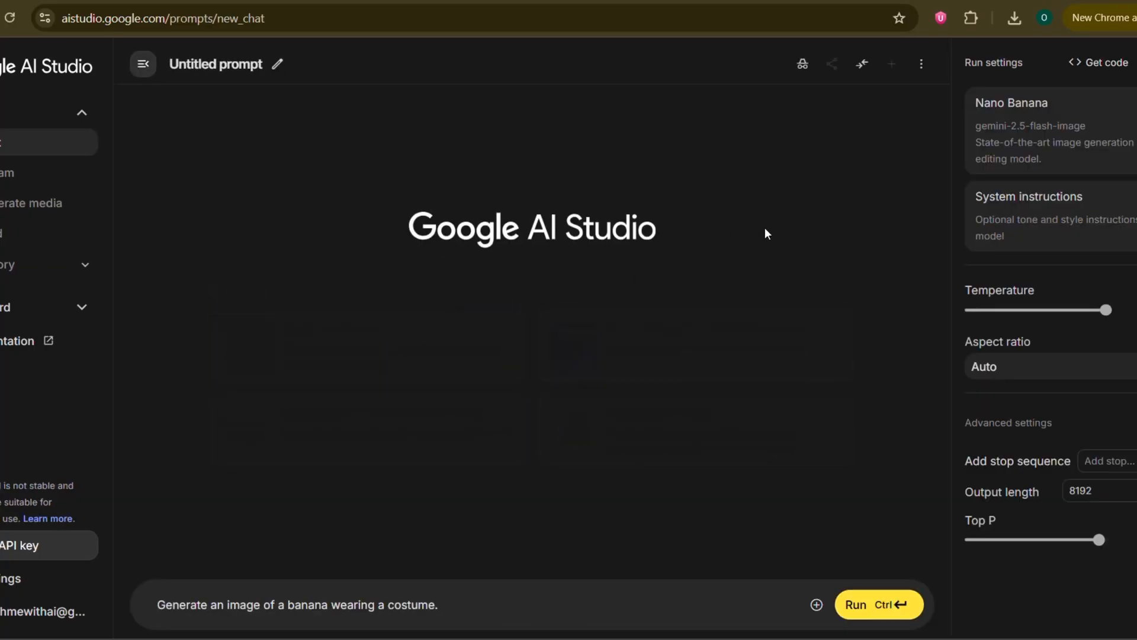
pyautogui.moveTo(1074, 371)
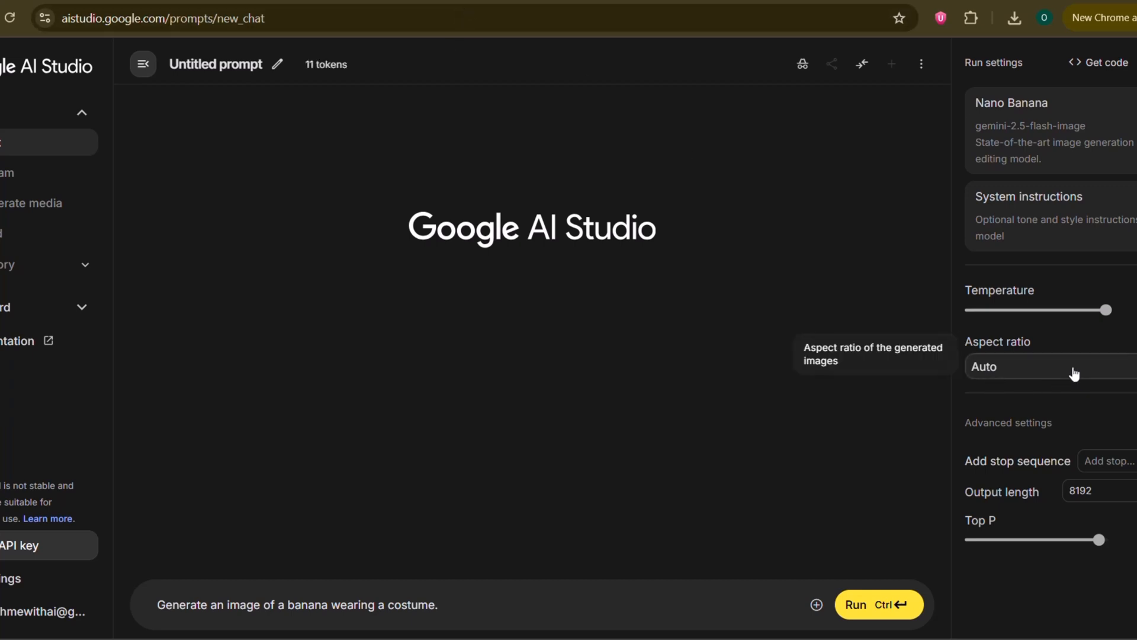
# Set 16:9 aspect ratio and run 'The AI Gold Rush' thumbnail prompt in glowing gold and dark blue
pyautogui.click(1066, 368)
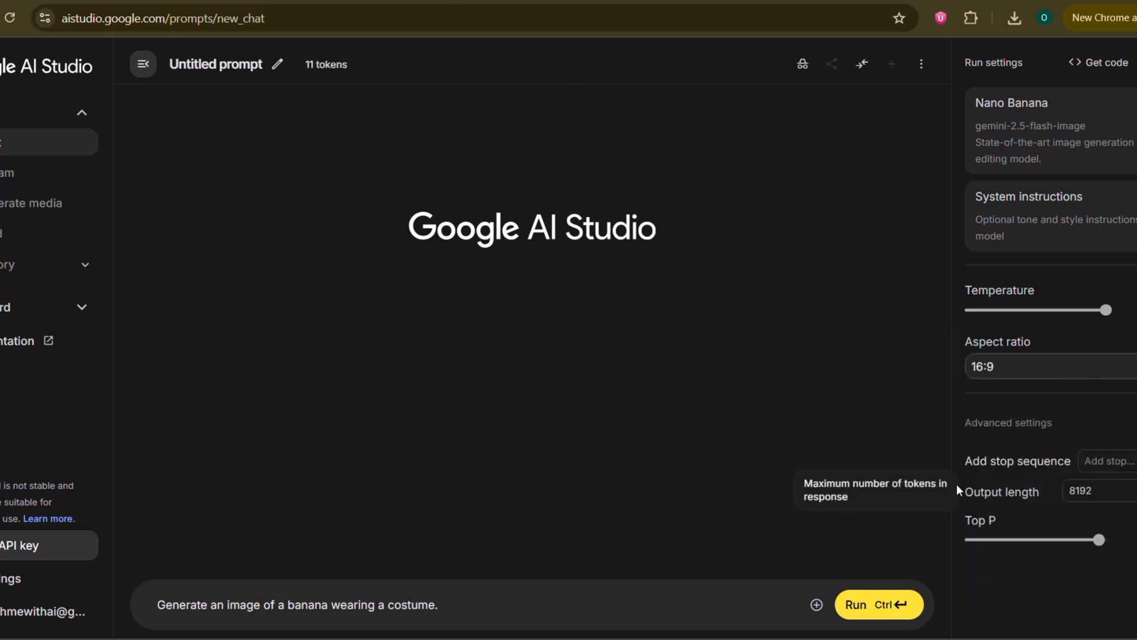
pyautogui.moveTo(484, 11)
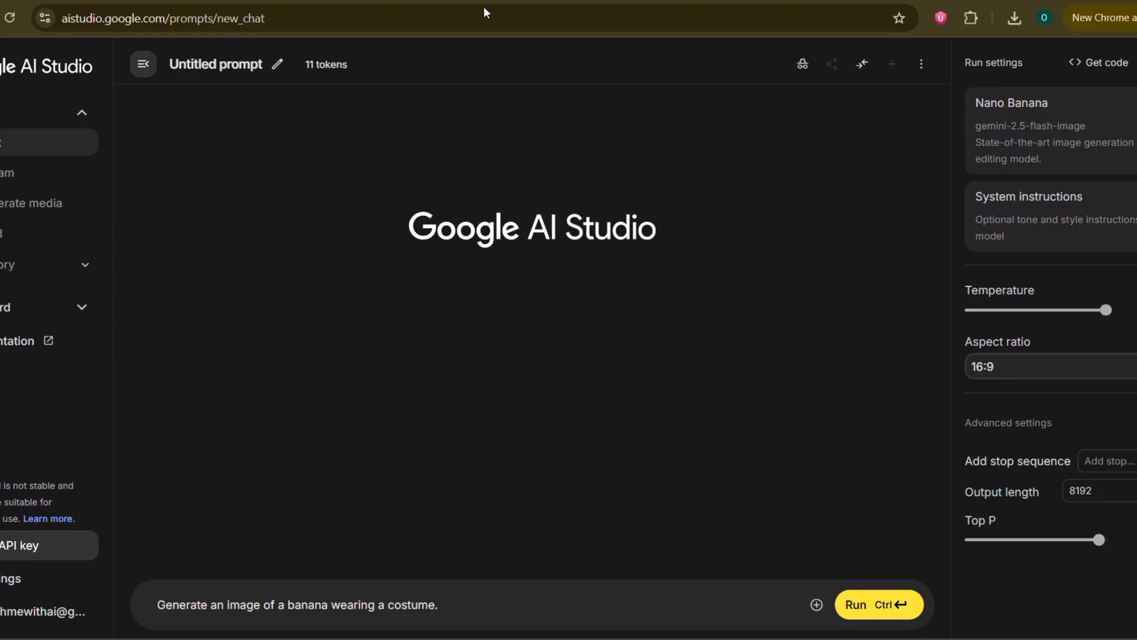
pyautogui.moveTo(481, 3)
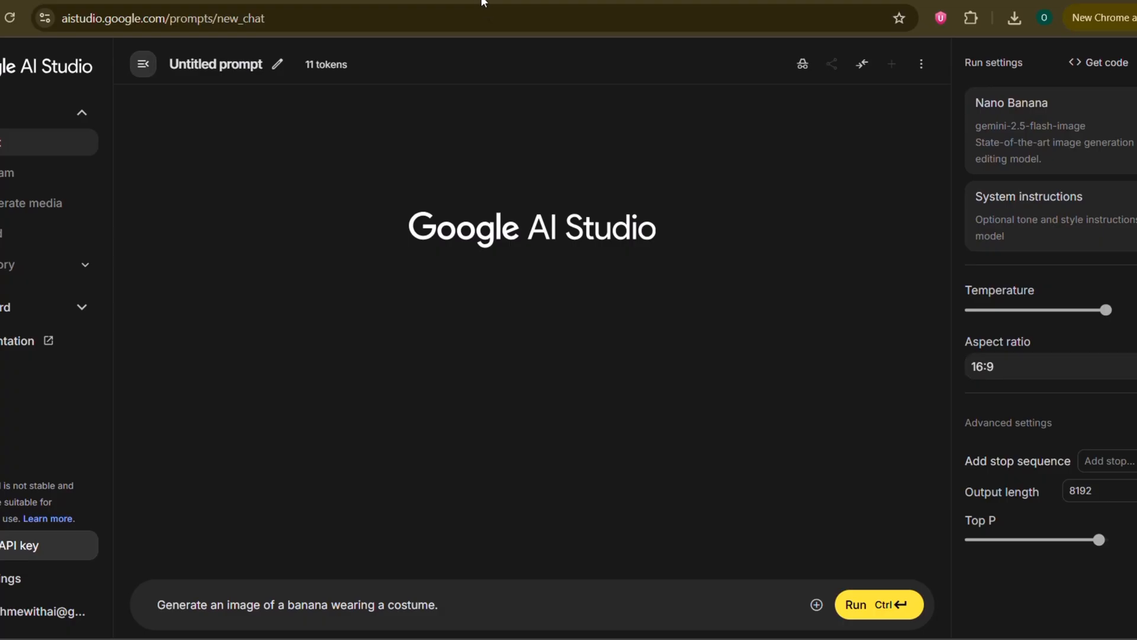
pyautogui.tripleClick(297, 604)
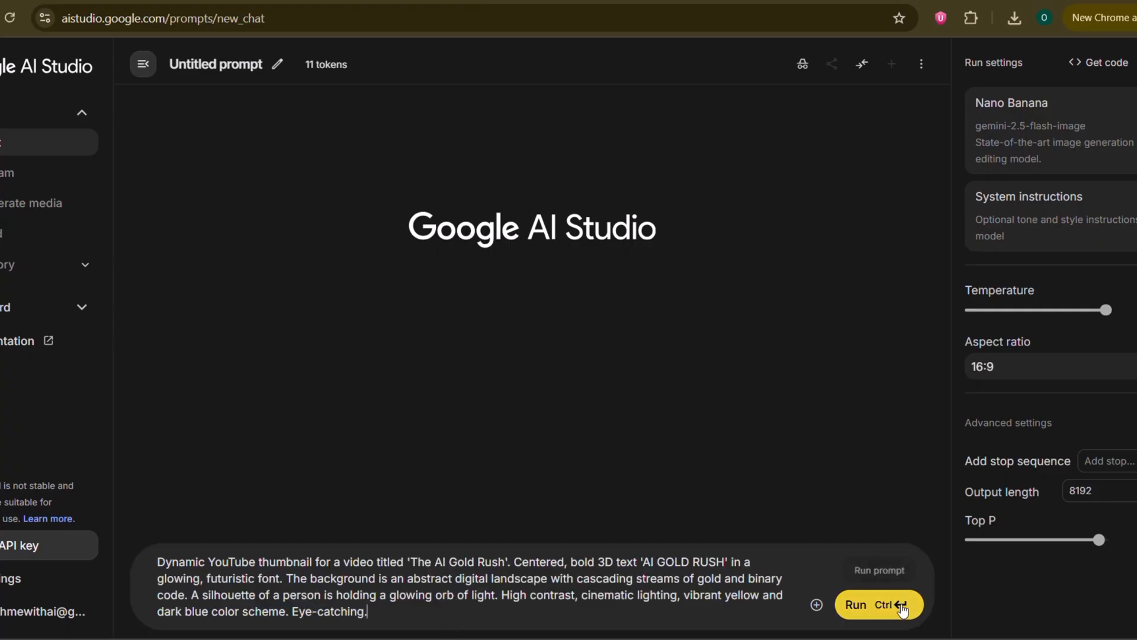
pyautogui.click(879, 605)
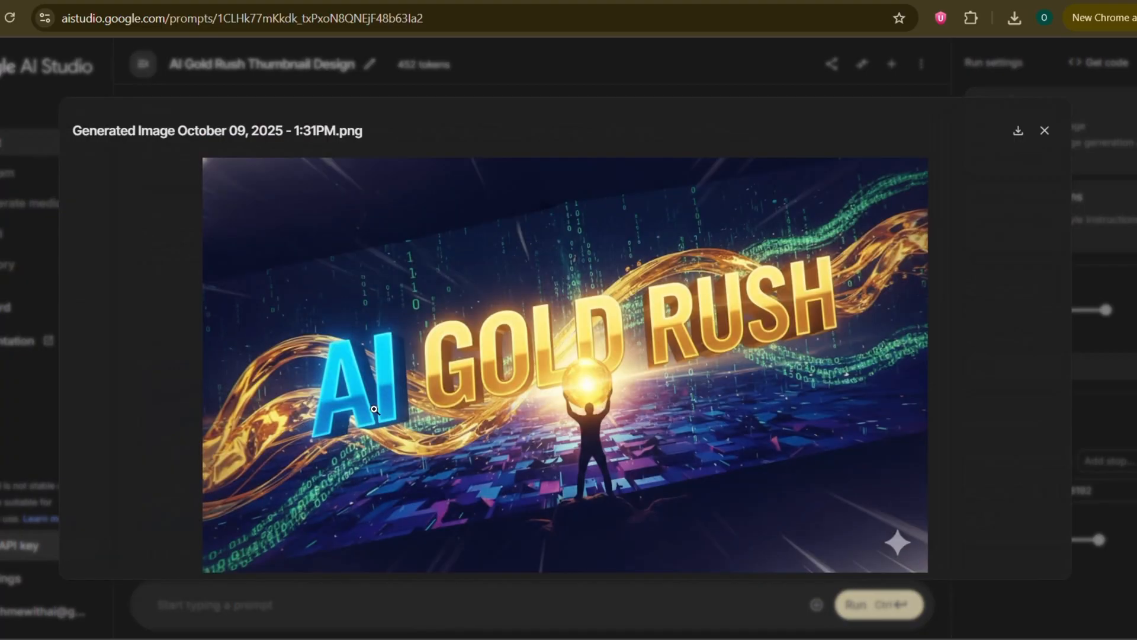
pyautogui.moveTo(961, 207)
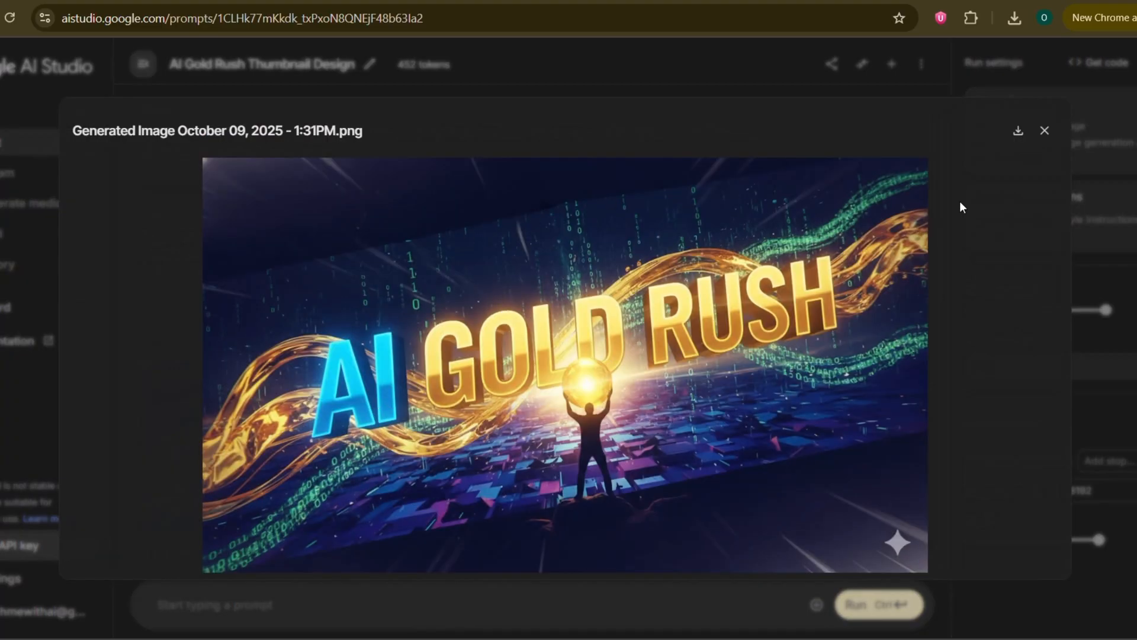
pyautogui.moveTo(1045, 132)
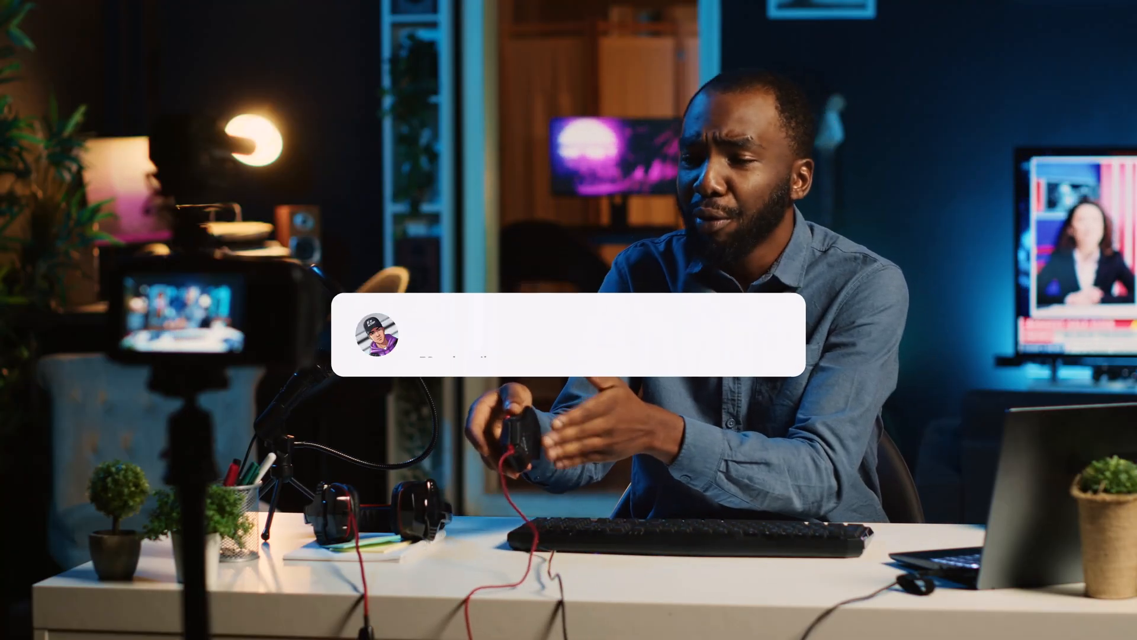
pyautogui.click(680, 317)
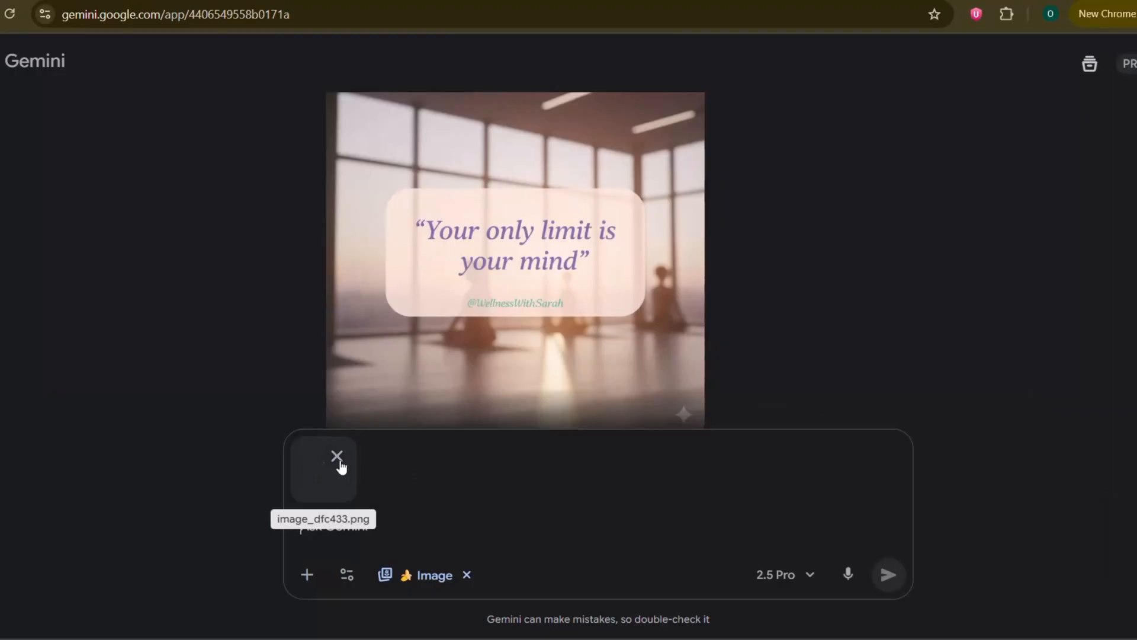
# Remove the attached image from the Gemini prompt box before the Cosmic Surfer request
pyautogui.click(336, 454)
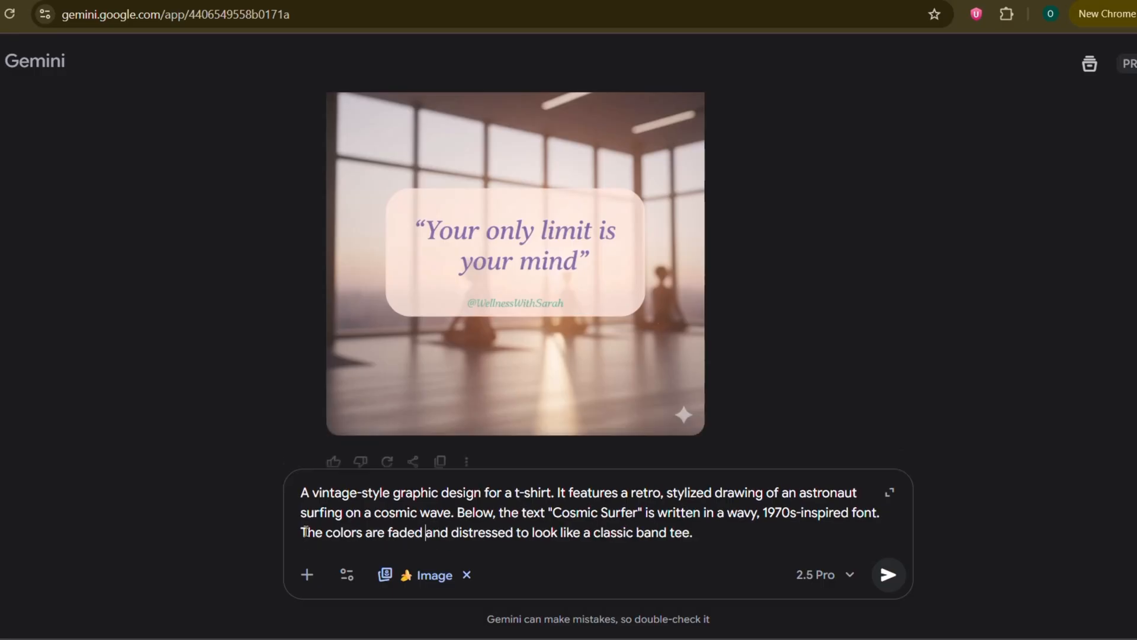
# Send the 'Cosmic Surfer' astronaut t-shirt prompt and view the generated design
pyautogui.click(888, 574)
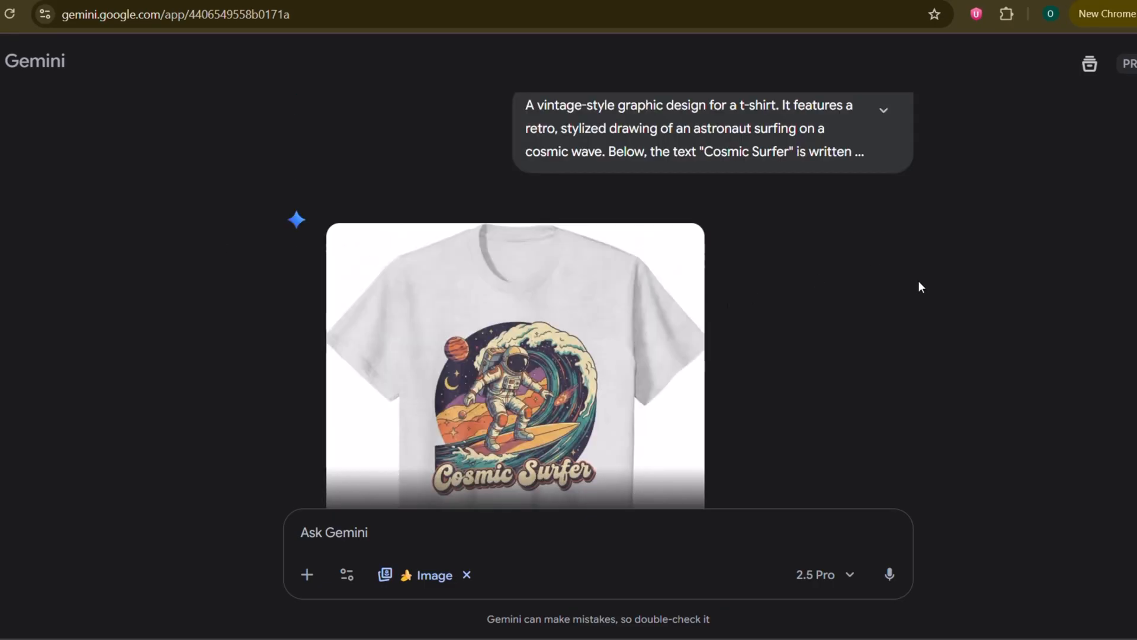
pyautogui.scroll(-3)
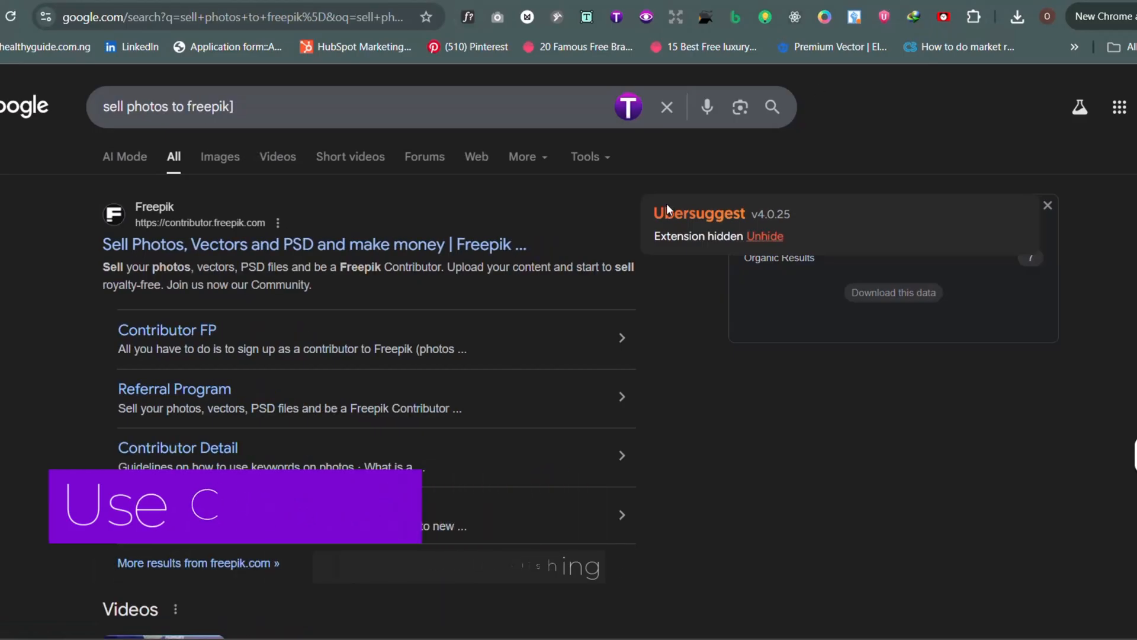
# Search Google for 'sell design to canva' and view the results
pyautogui.write('sell design to canva')
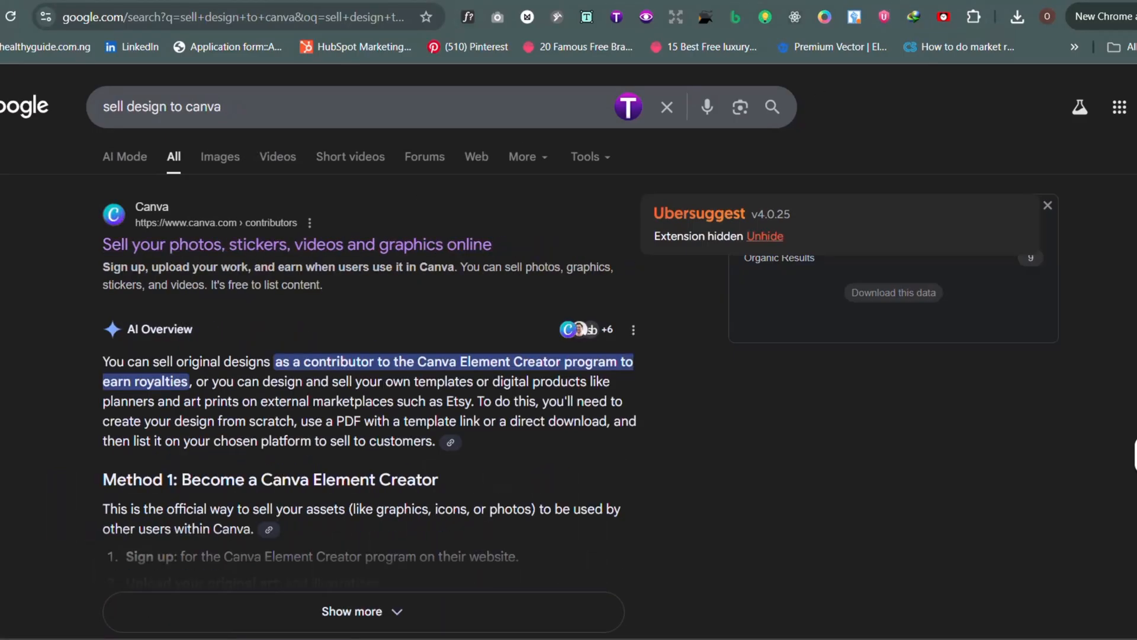
pyautogui.click(296, 244)
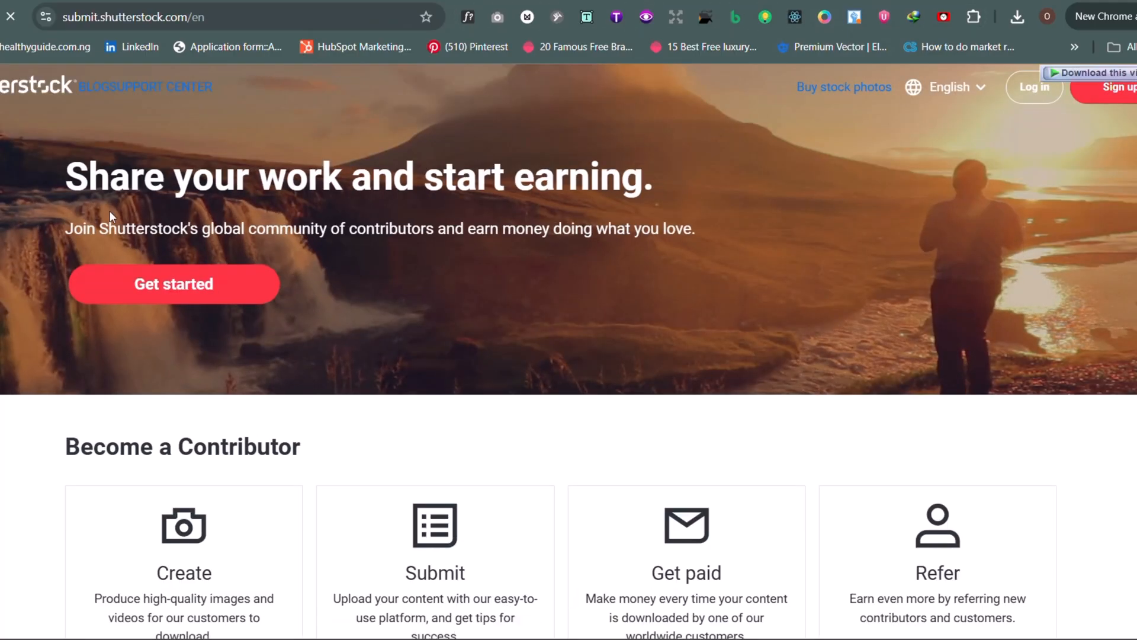
pyautogui.scroll(-3)
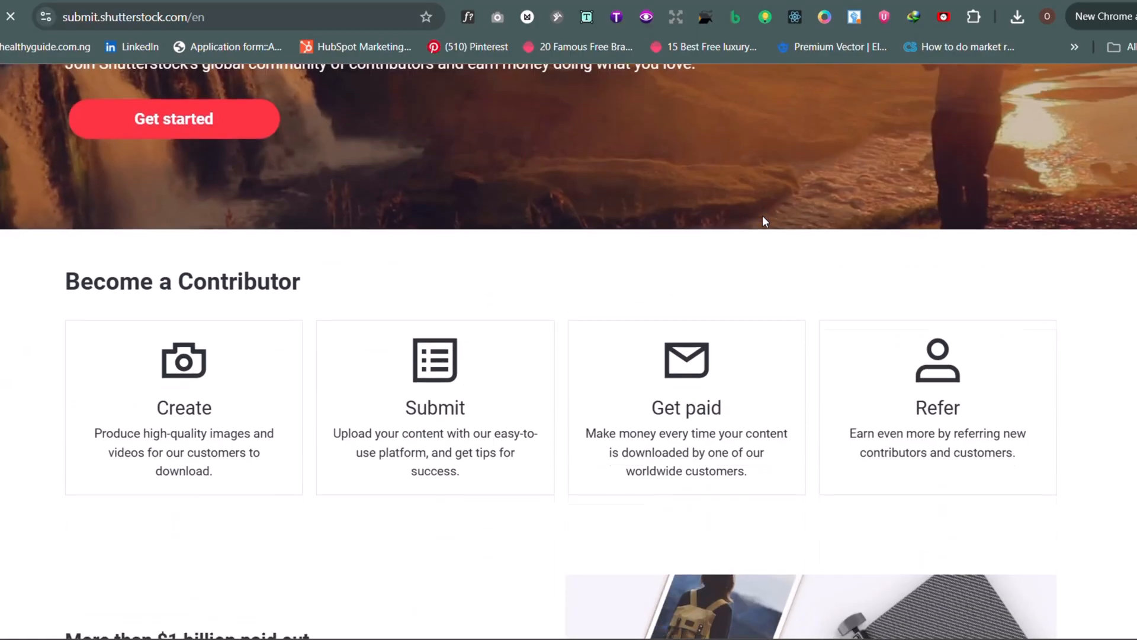
pyautogui.scroll(-3)
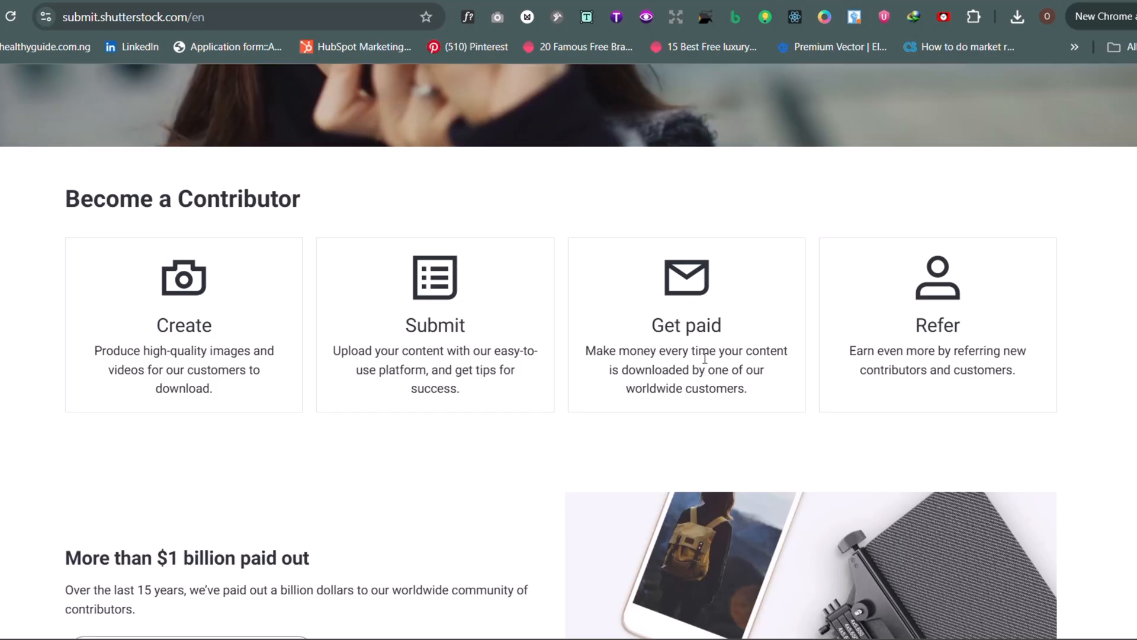
pyautogui.scroll(-3)
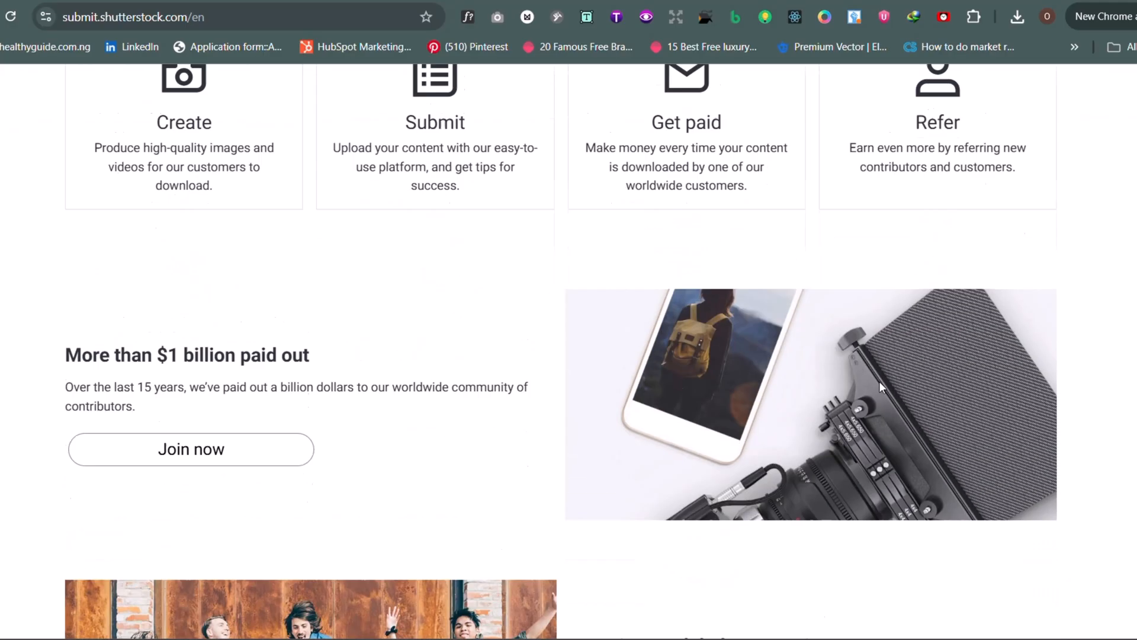
pyautogui.scroll(-3)
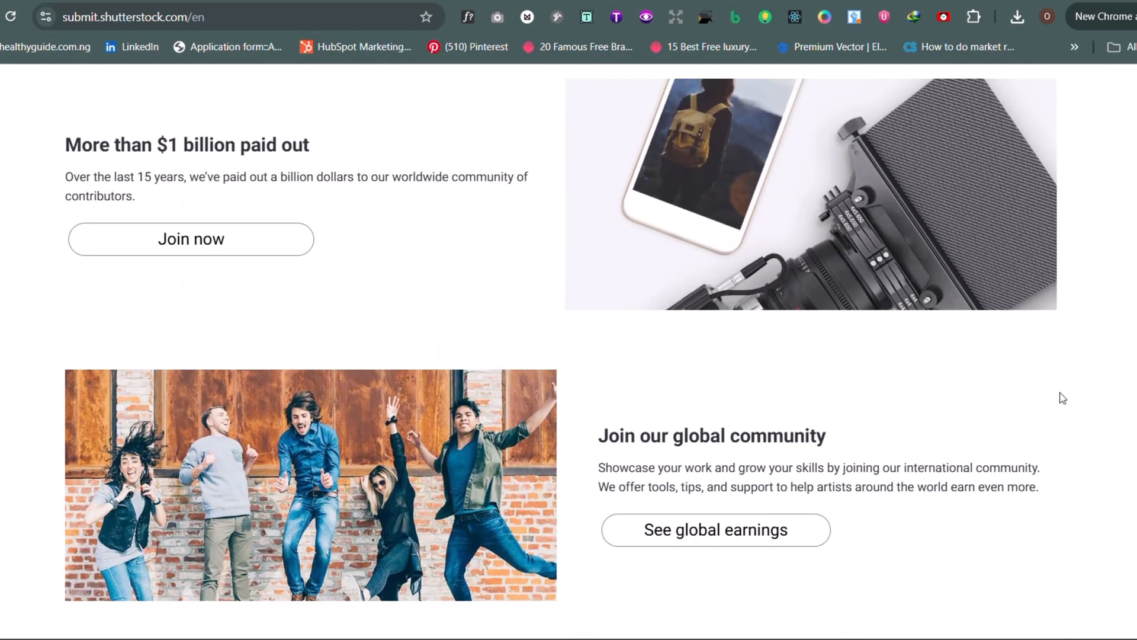
pyautogui.scroll(-3)
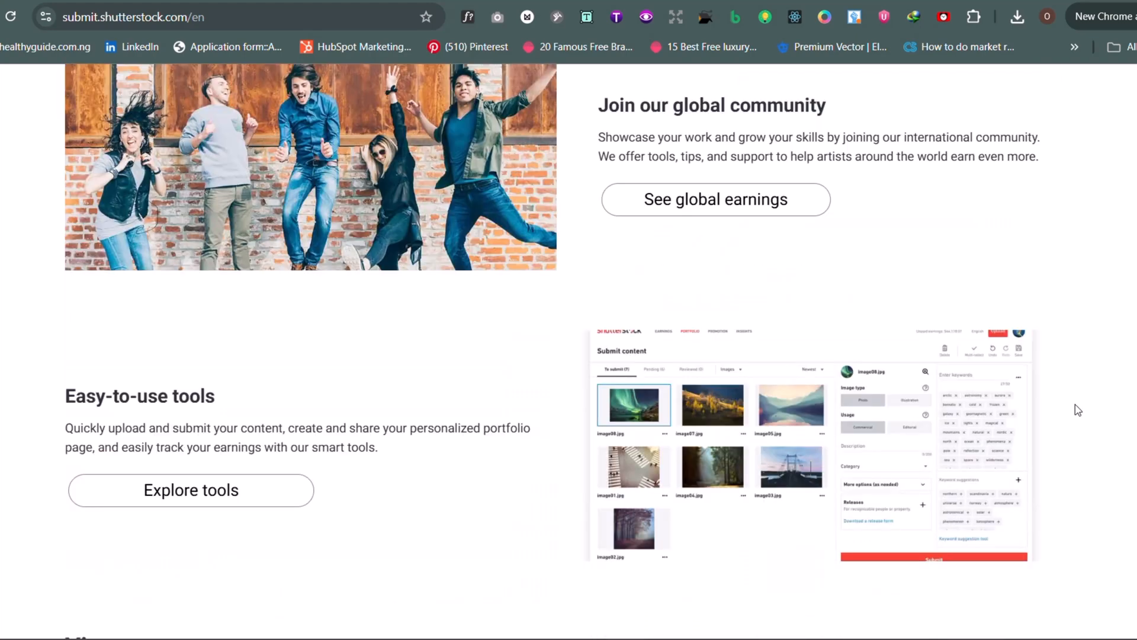
pyautogui.scroll(-3)
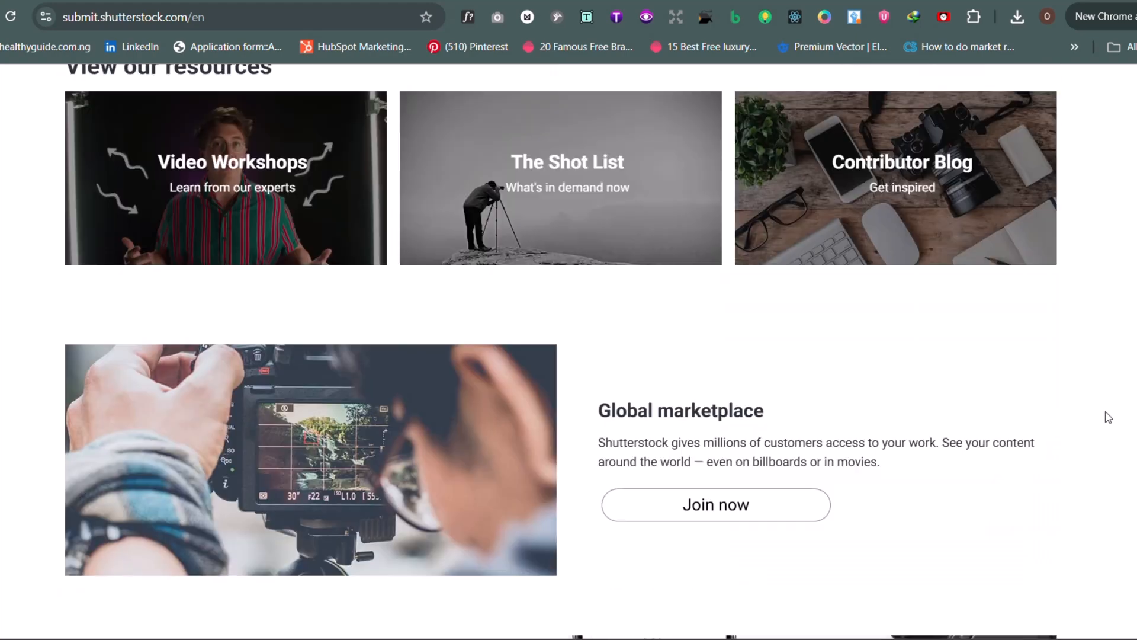
pyautogui.scroll(-3)
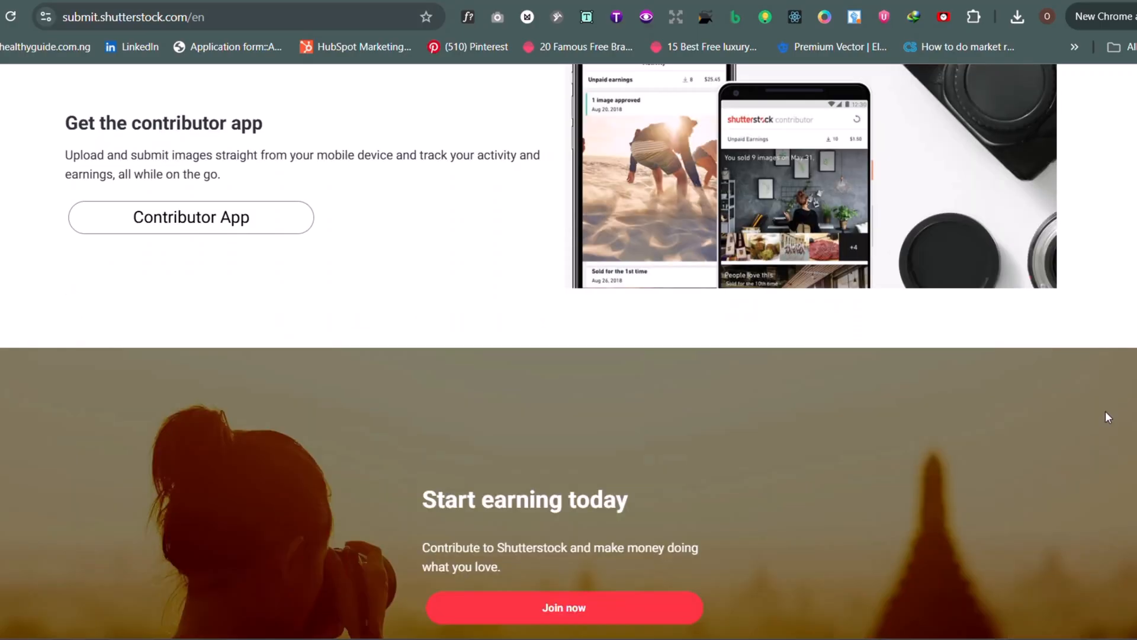
pyautogui.scroll(-3)
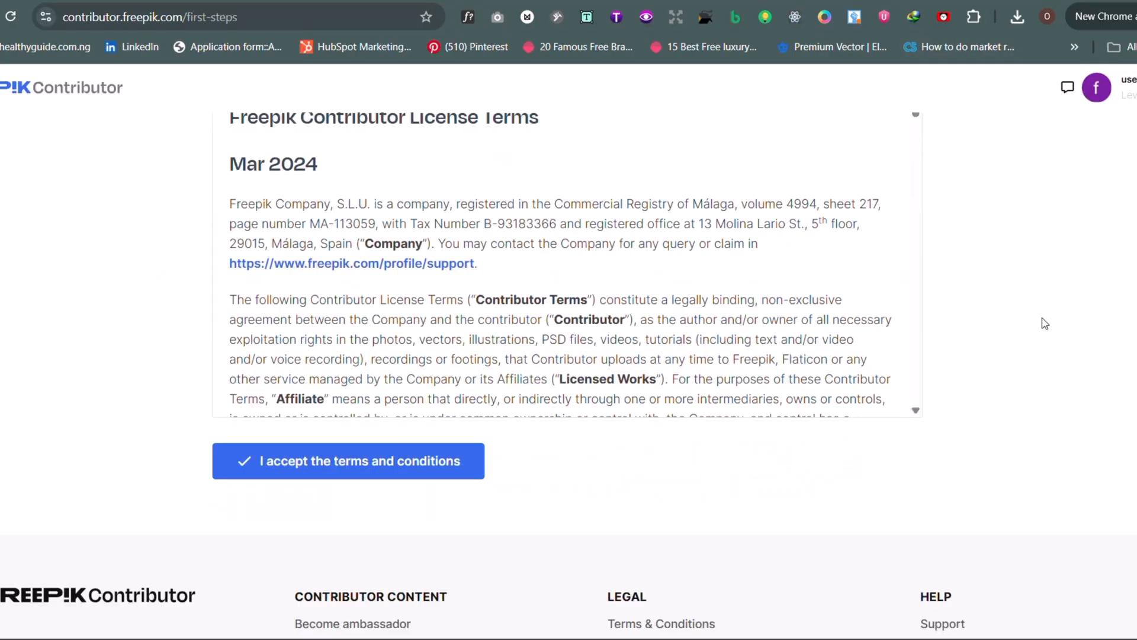
pyautogui.scroll(-3)
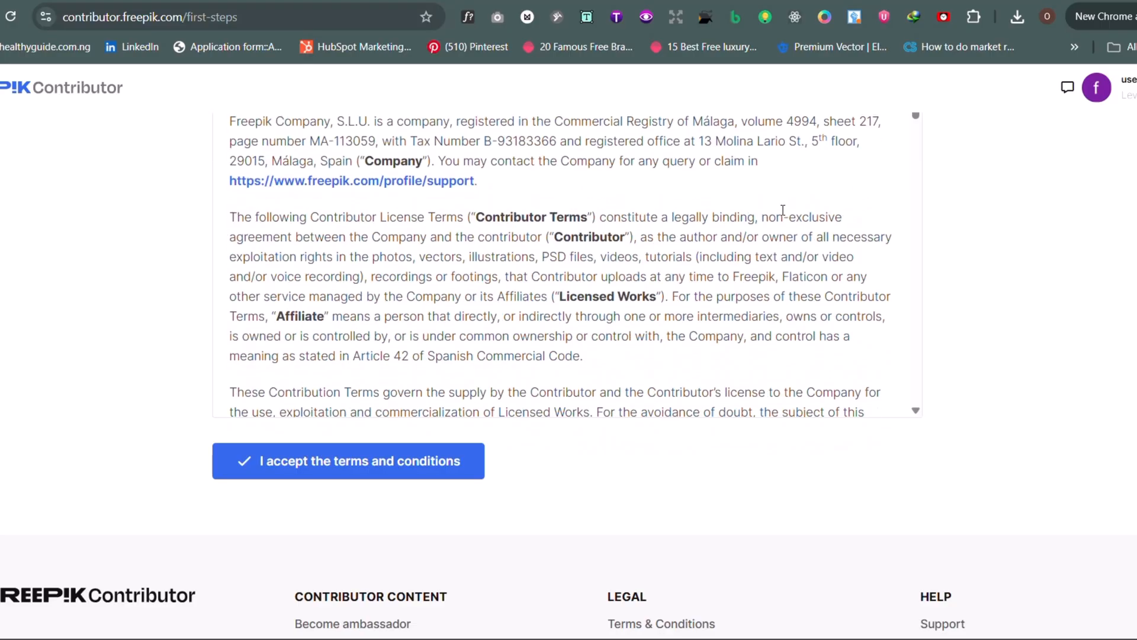
pyautogui.scroll(-3)
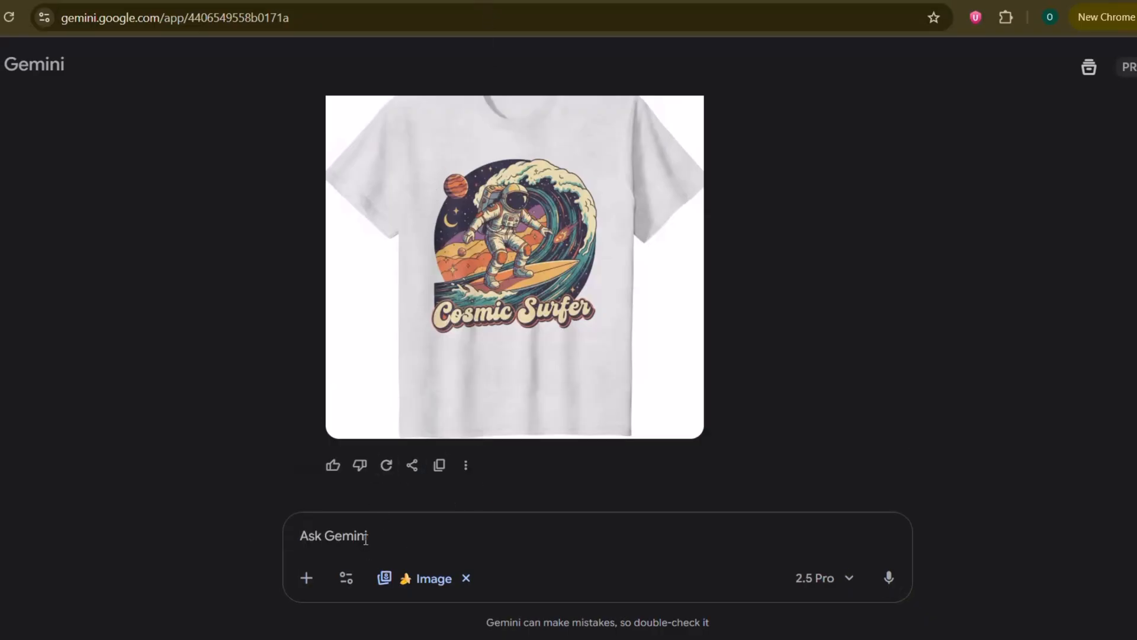
# Send the bright modern corporate office stock photo prompt with professionals at a conference table
pyautogui.write('A bright, modern, and clean corporate office setting for a stock photo. A diverse group of four professionals are collaboratively working around a large conference table with laptops and documents. The room has large windows with a view of a generic city skyline. The atmosphere is positive and productive. Photorealistic, wide-angle shot.')
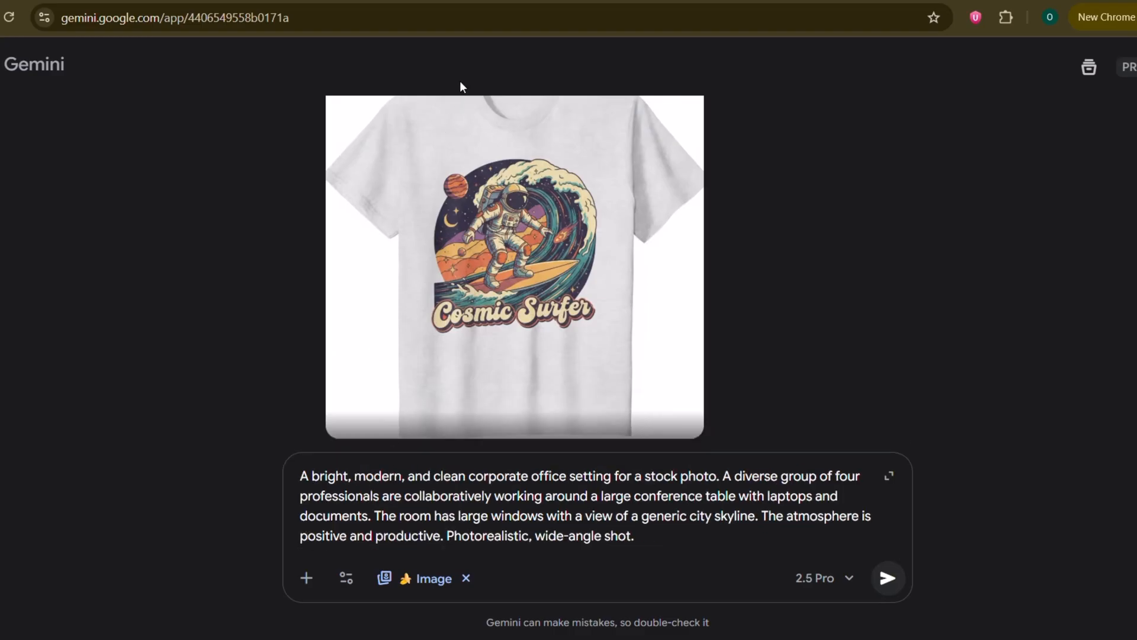
pyautogui.click(887, 578)
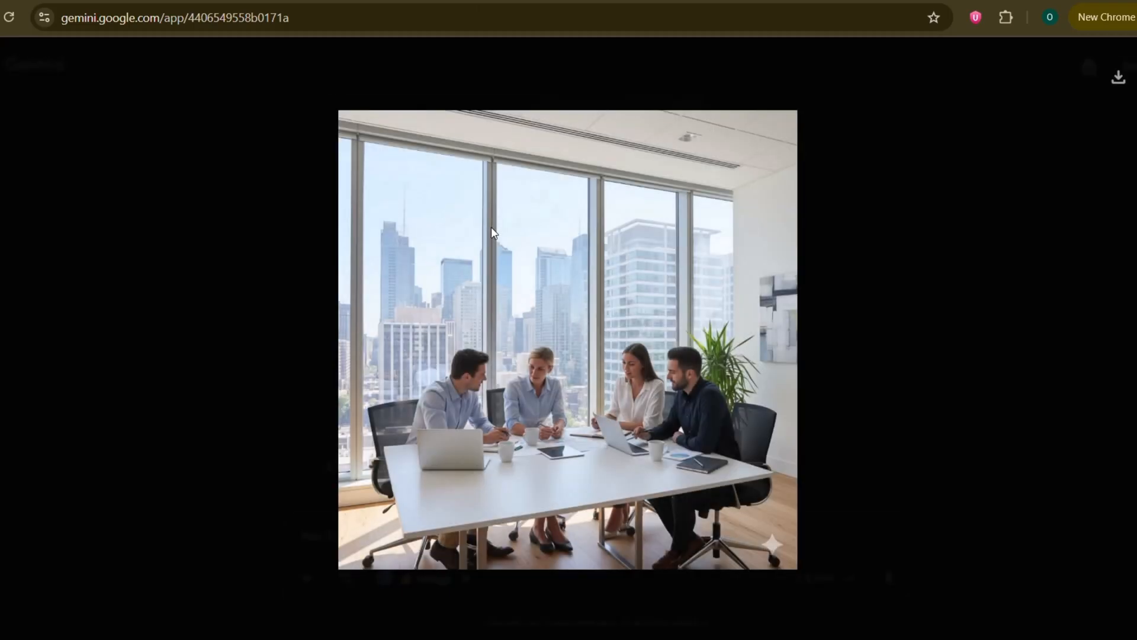
pyautogui.moveTo(516, 381)
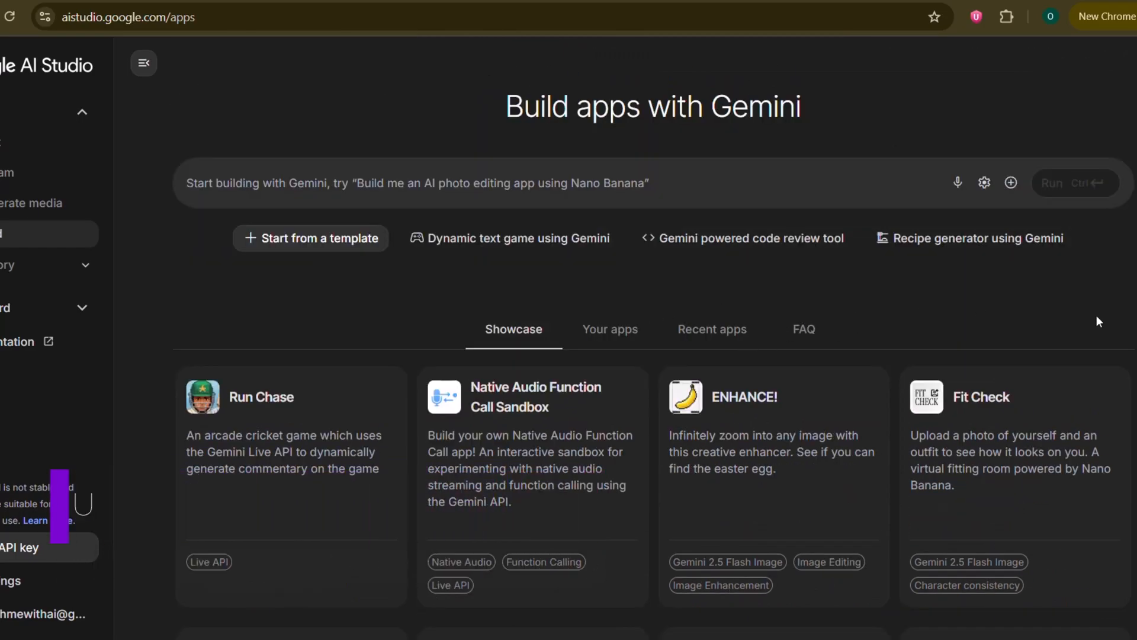
# Scroll through the Showcase app cards on AI Studio's Build apps page
pyautogui.scroll(-3)
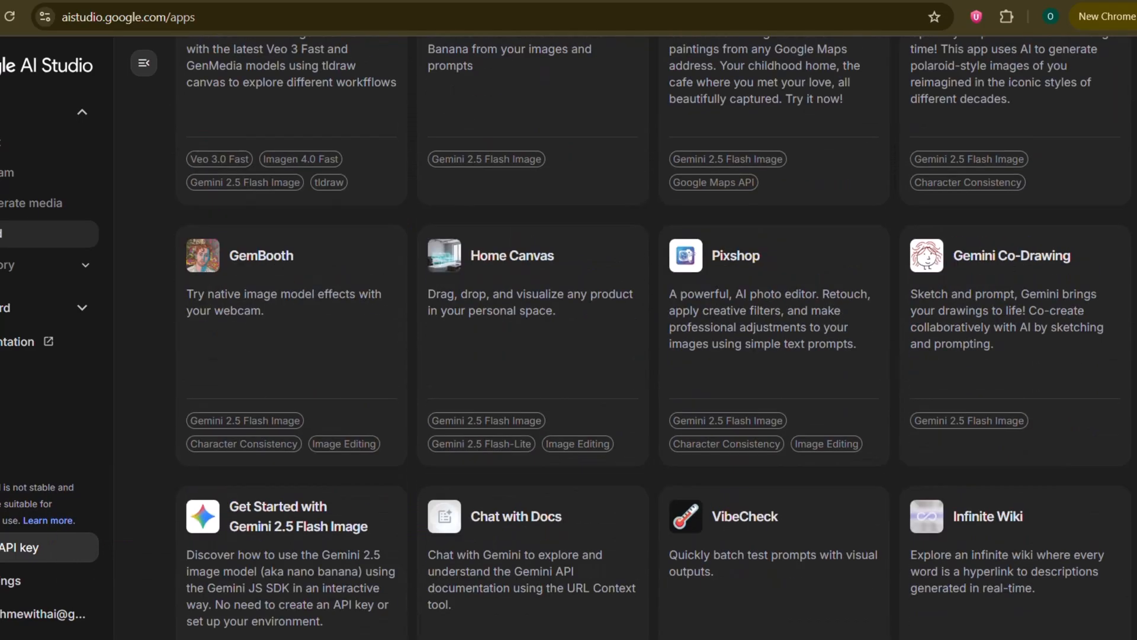
pyautogui.scroll(-3)
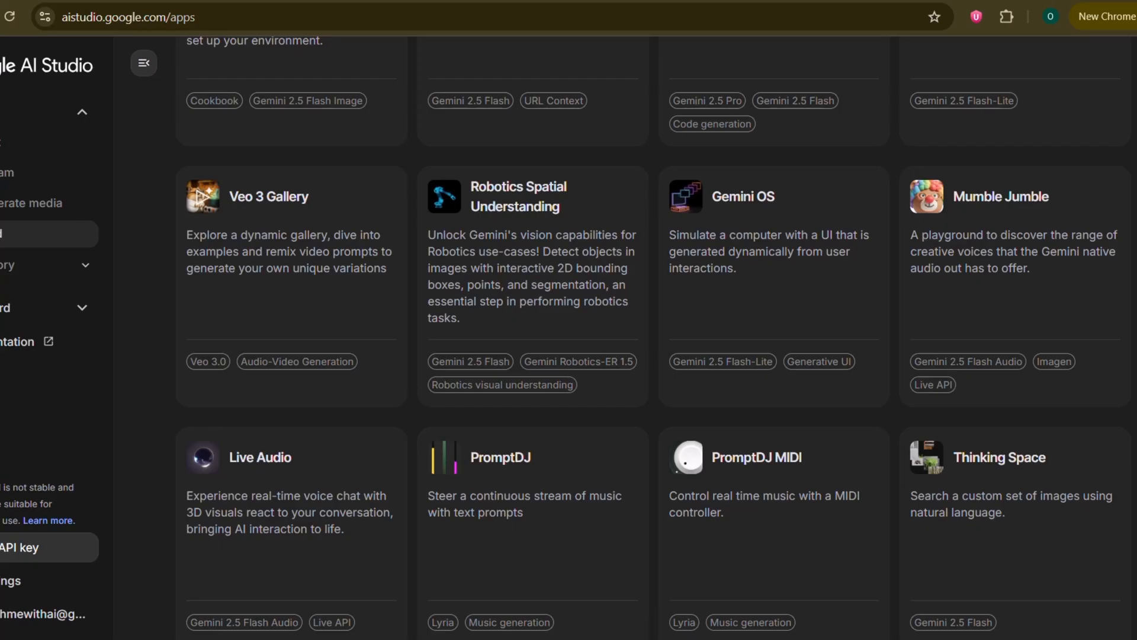
pyautogui.scroll(-3)
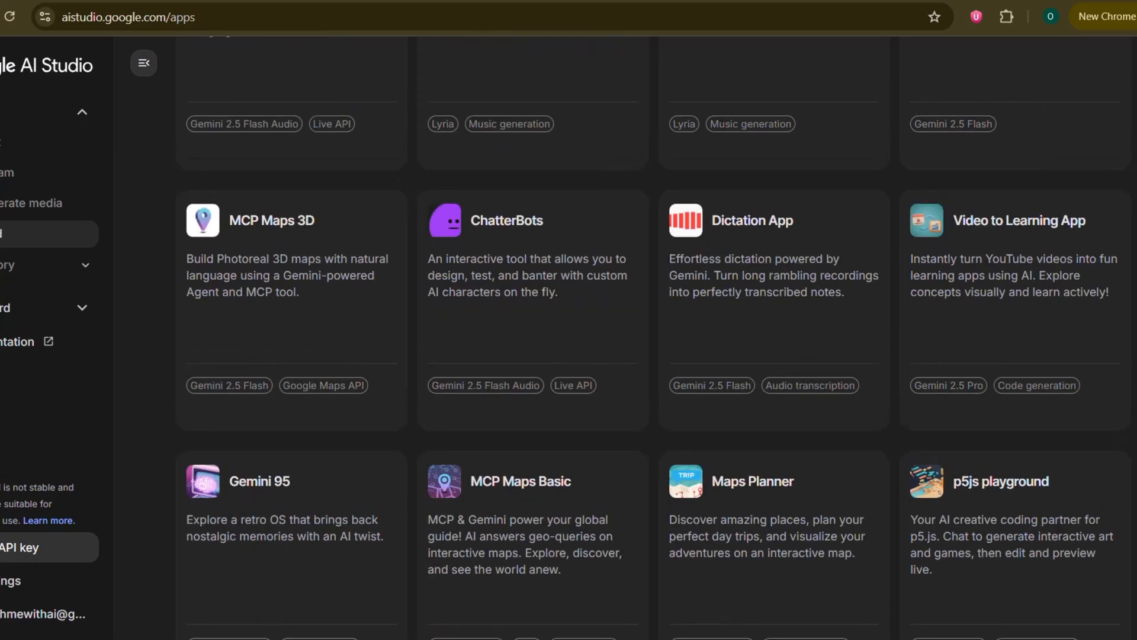
pyautogui.scroll(-3)
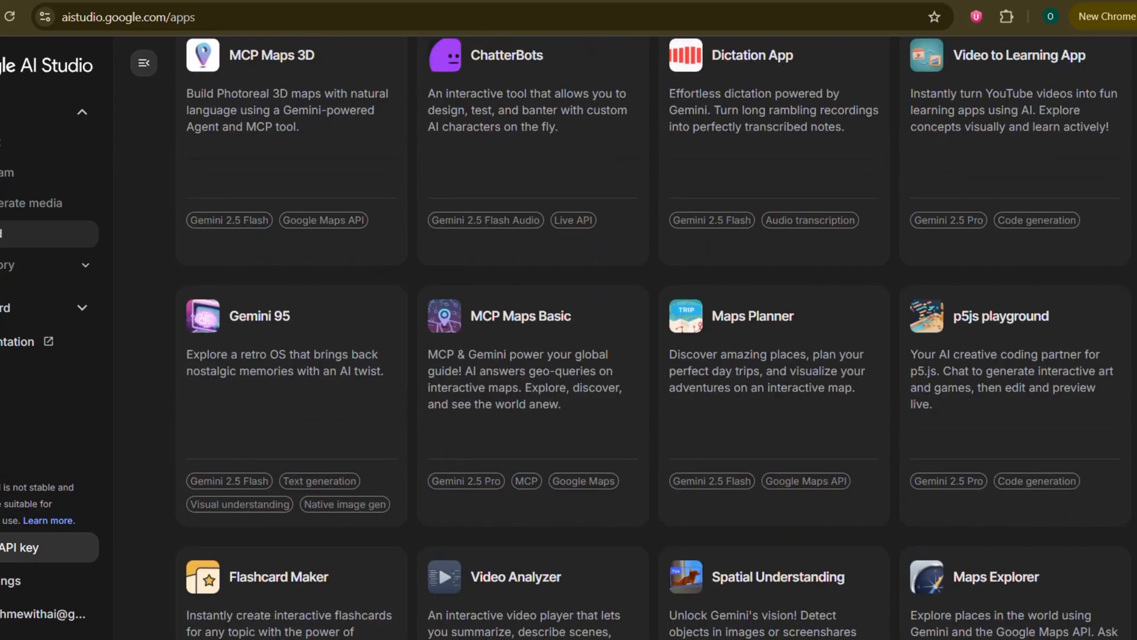
pyautogui.scroll(-3)
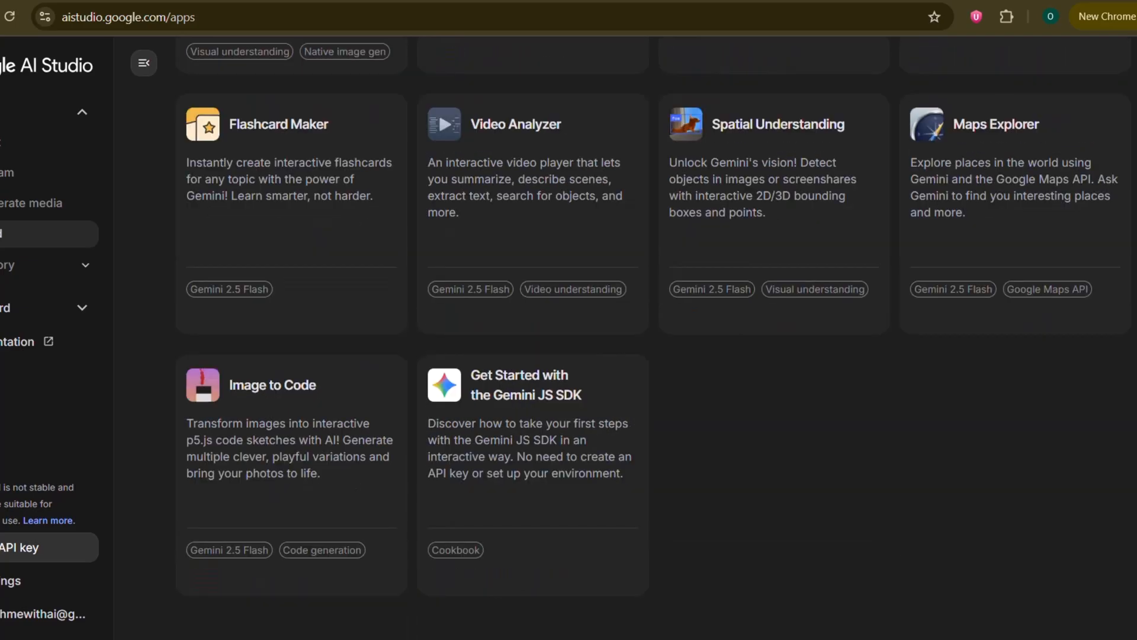
pyautogui.scroll(-3)
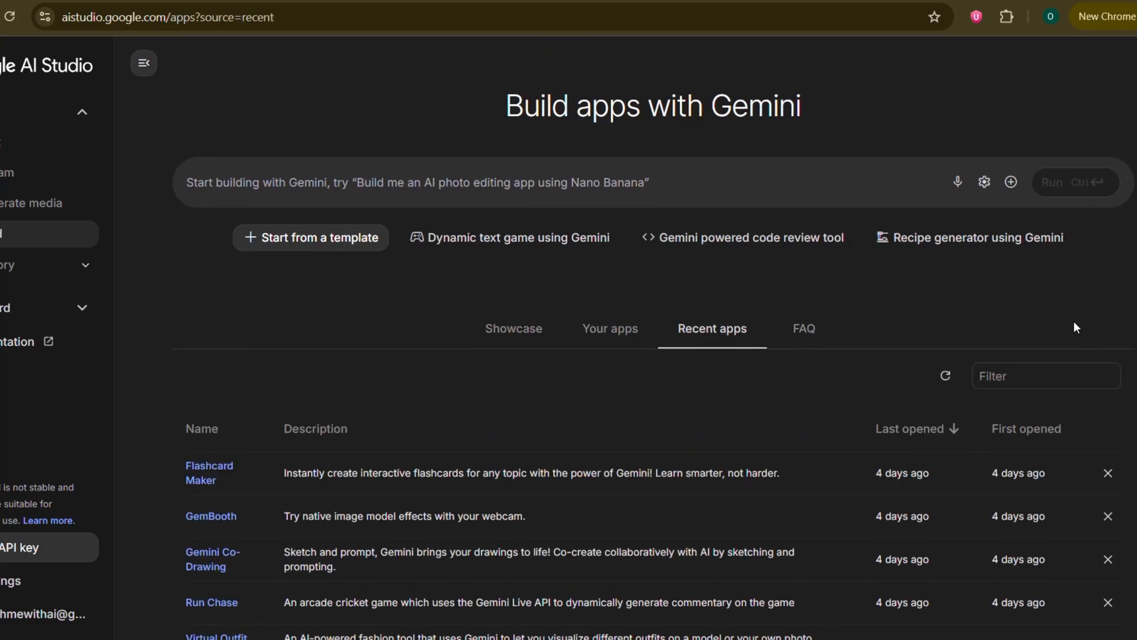
pyautogui.scroll(-3)
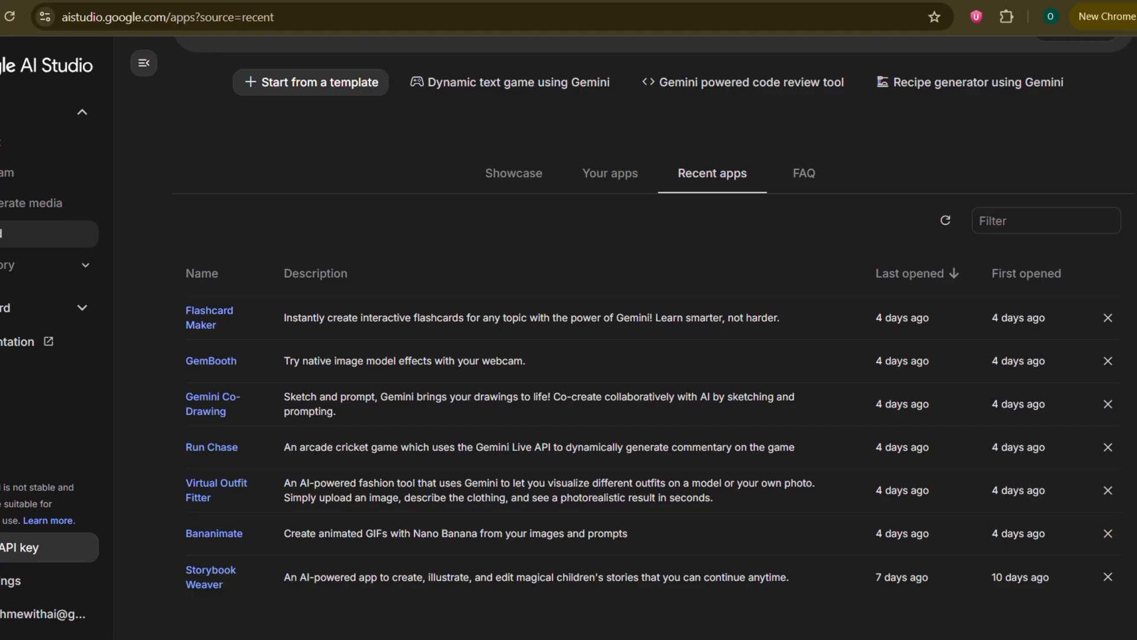
pyautogui.moveTo(841, 202)
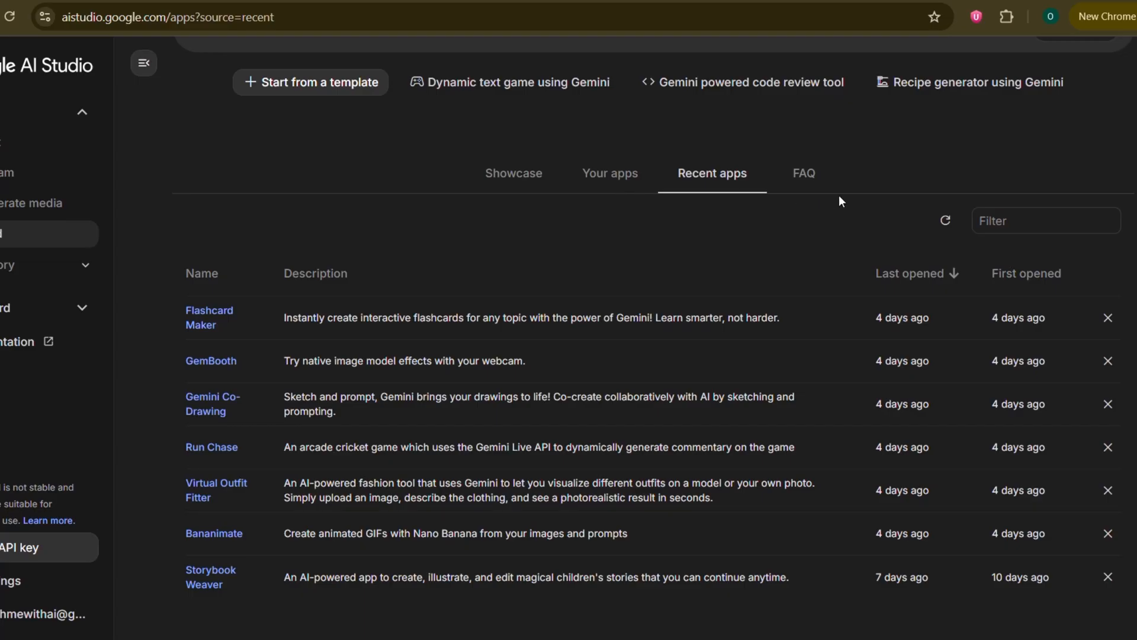
# Read through the apps FAQ answers in AI Studio
pyautogui.click(804, 173)
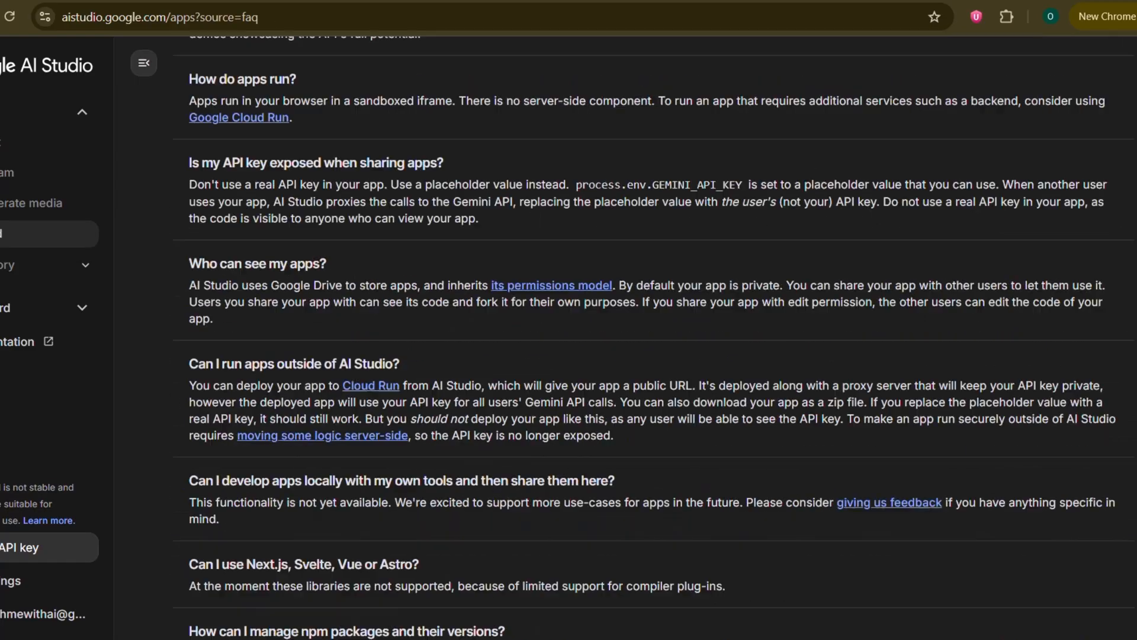
pyautogui.scroll(-3)
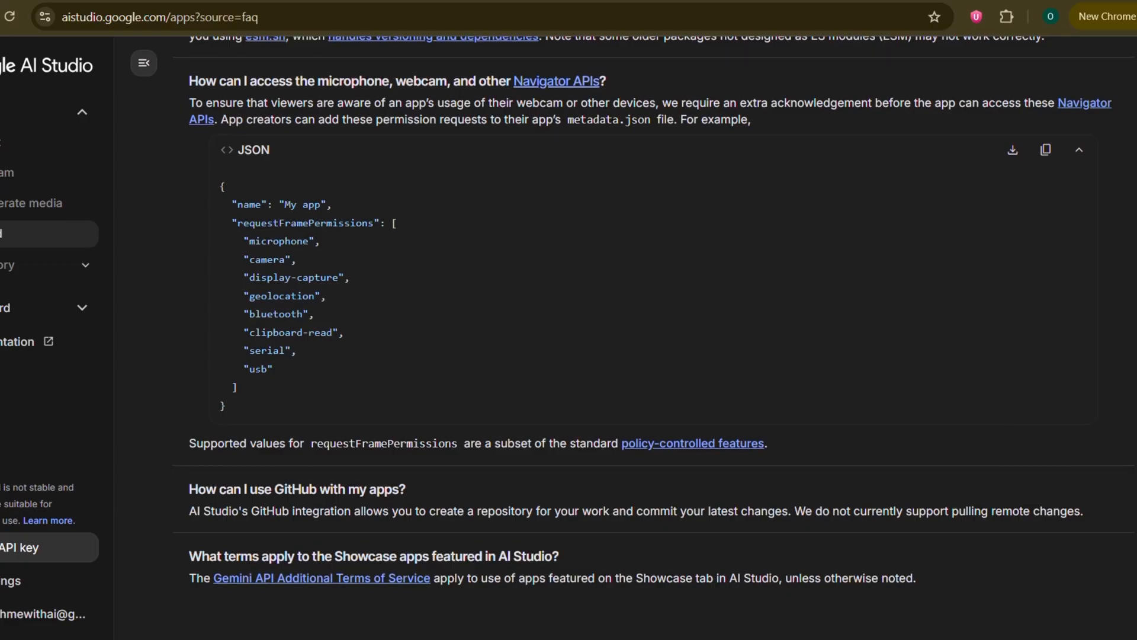
# Return to the Showcase gallery and browse further down its app cards
pyautogui.click(514, 329)
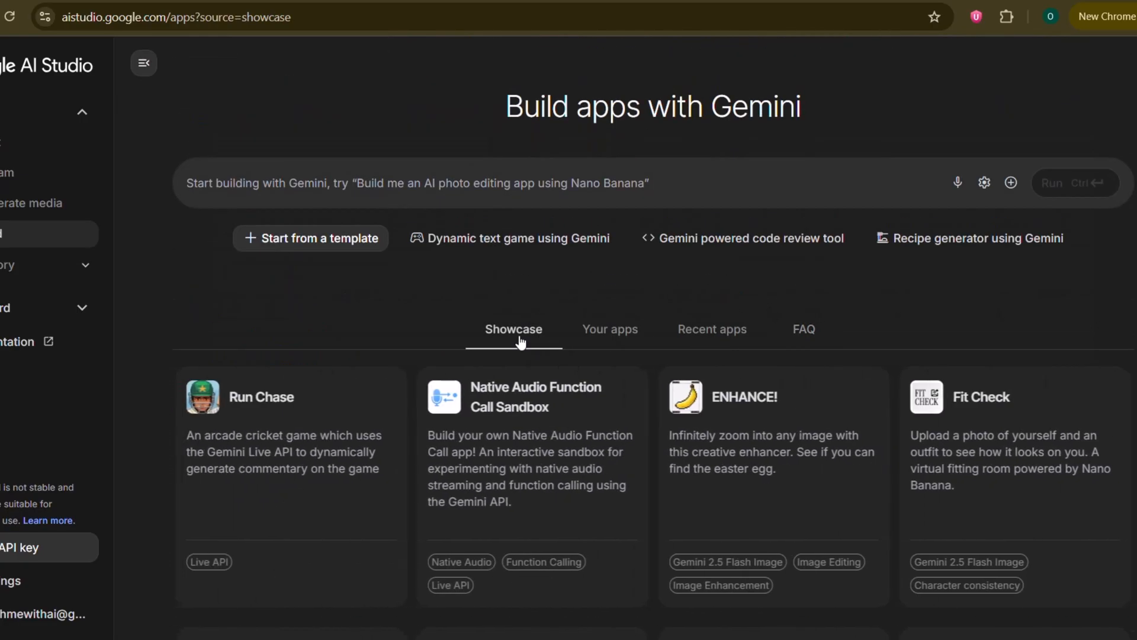
pyautogui.scroll(-3)
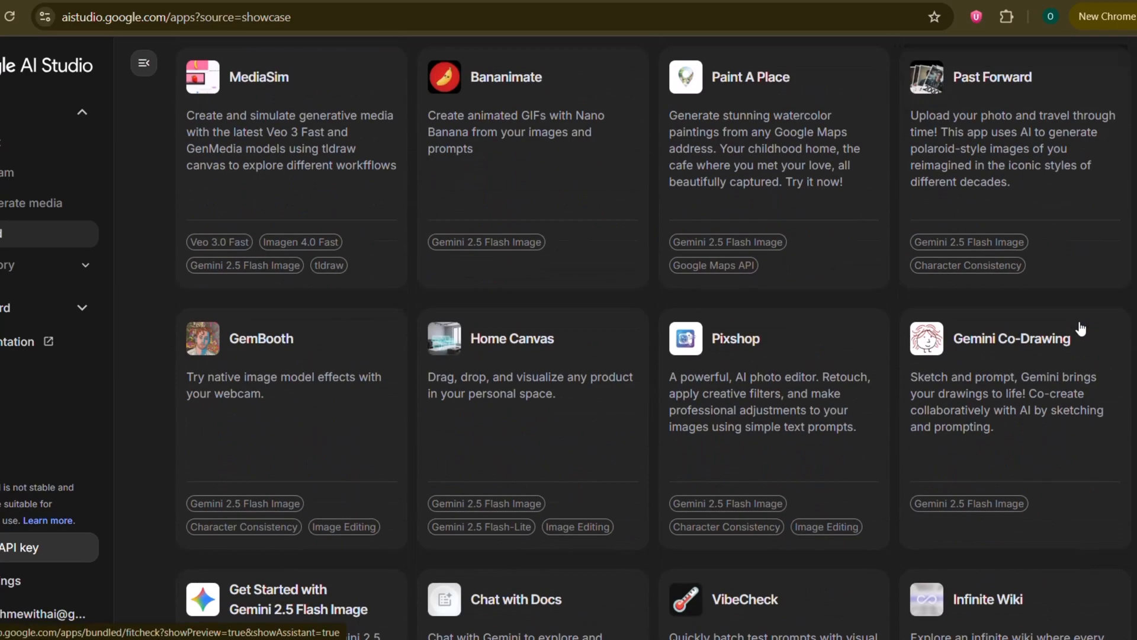
pyautogui.scroll(-3)
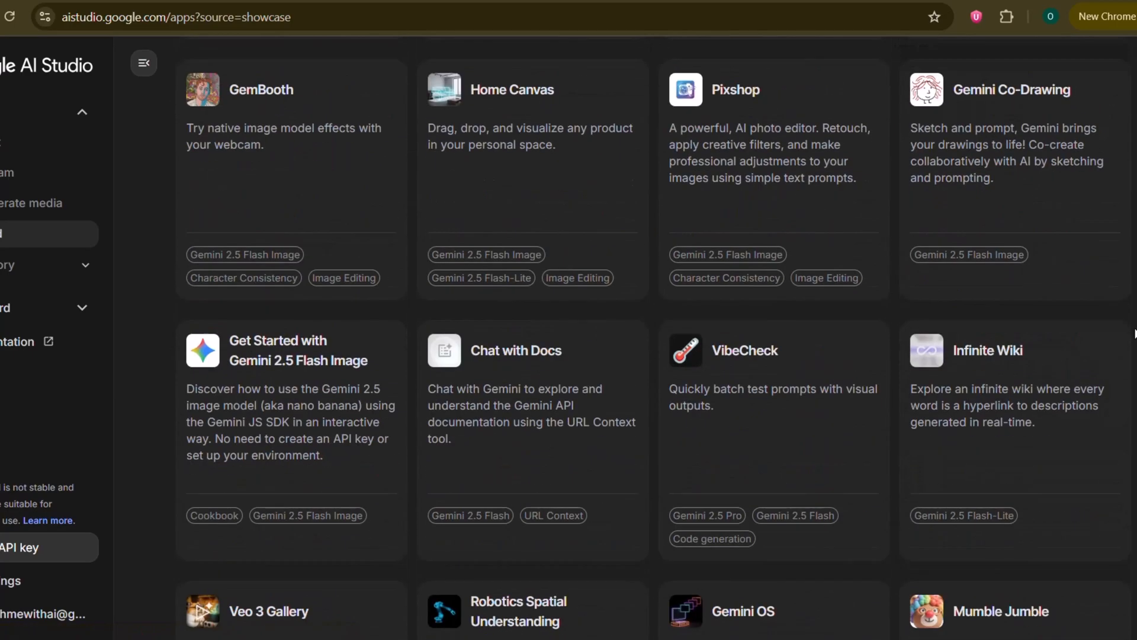
pyautogui.scroll(-3)
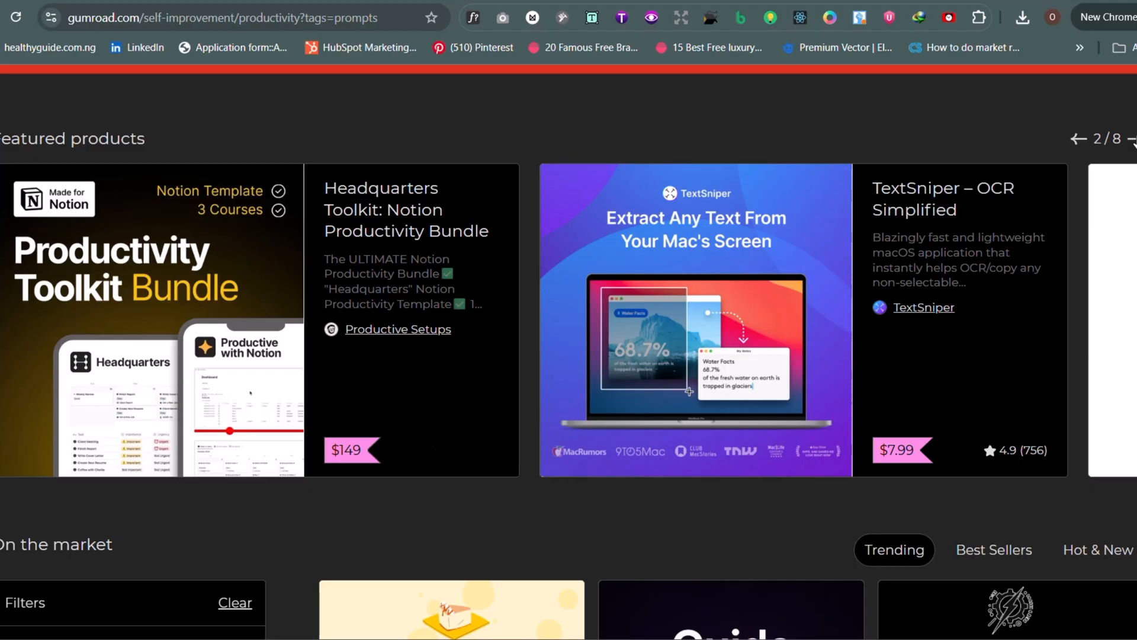
# Advance the featured products carousel and scroll down Gumroad's productivity prompt listings
pyautogui.click(1134, 139)
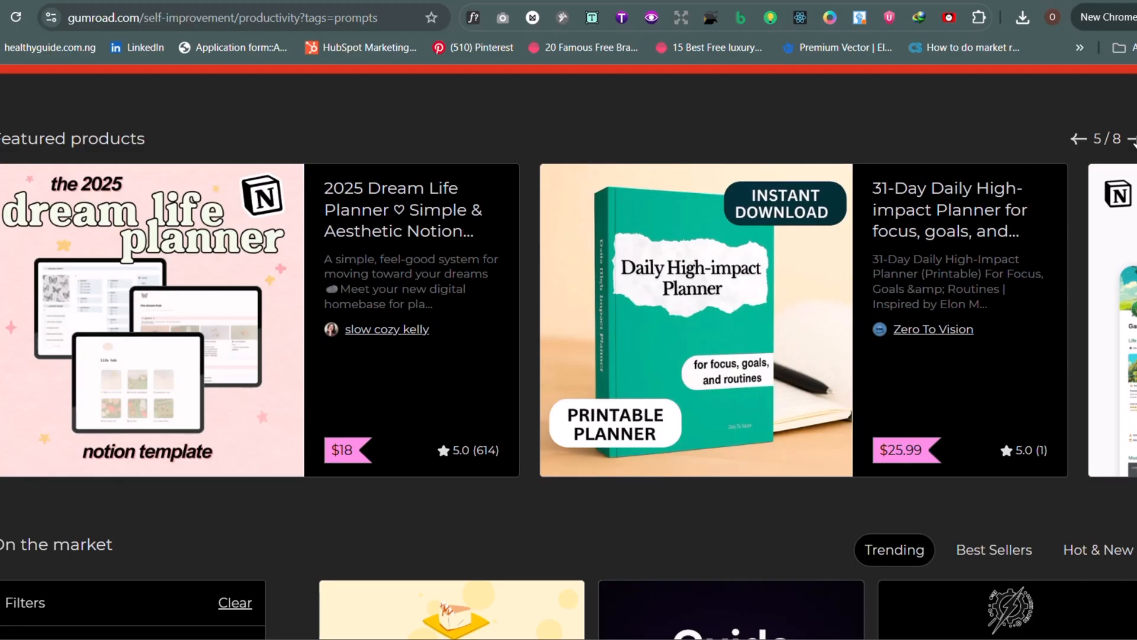
pyautogui.click(1135, 140)
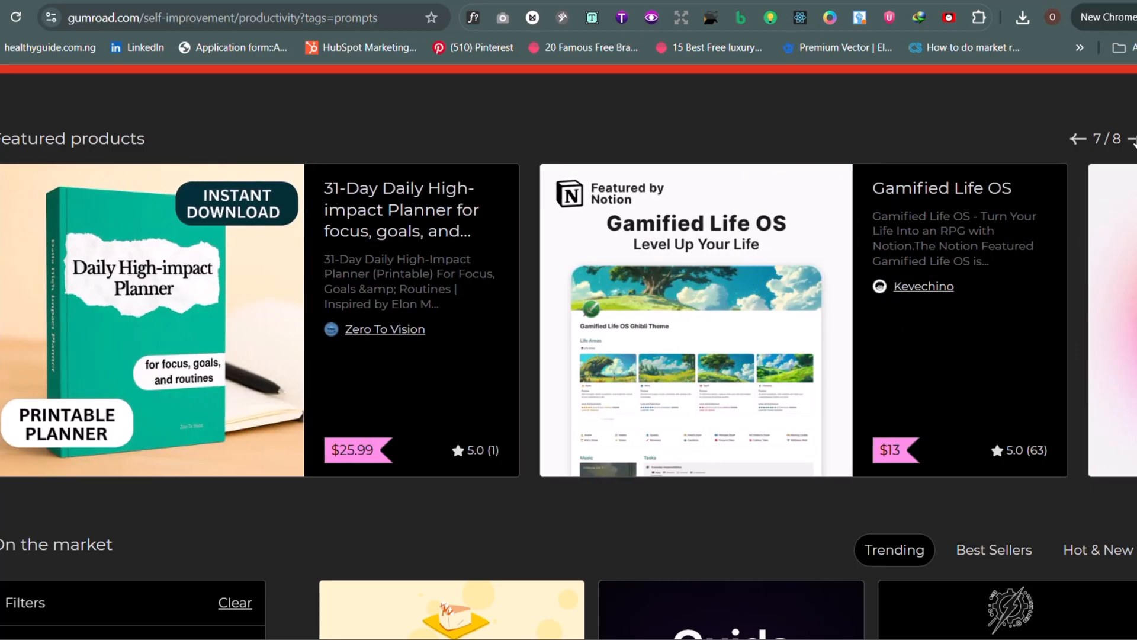
pyautogui.scroll(-3)
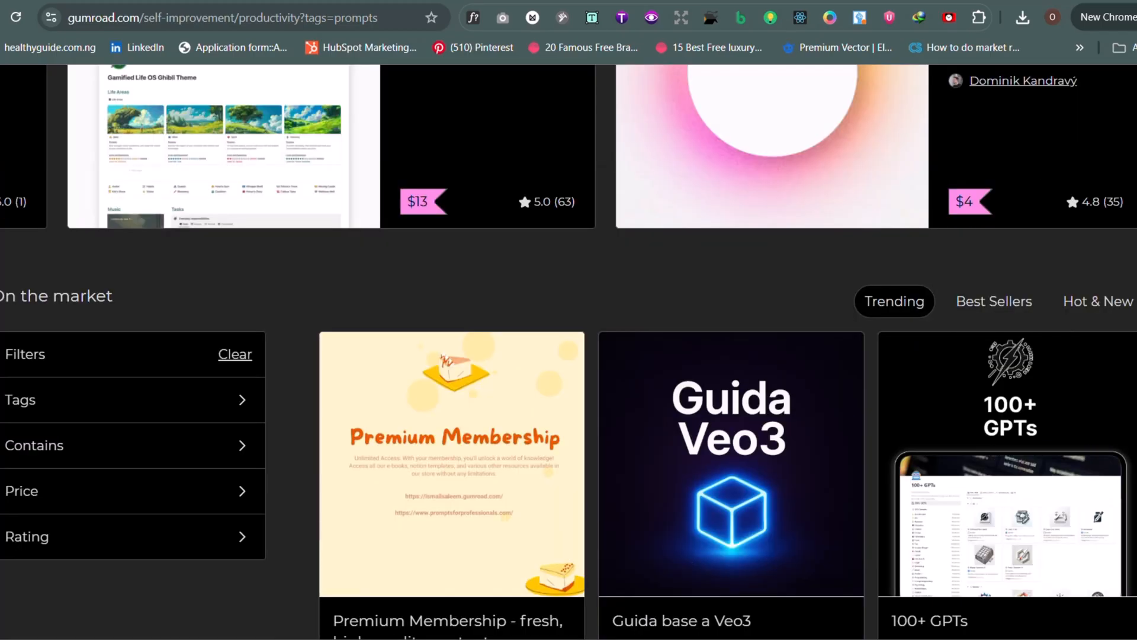
pyautogui.scroll(-3)
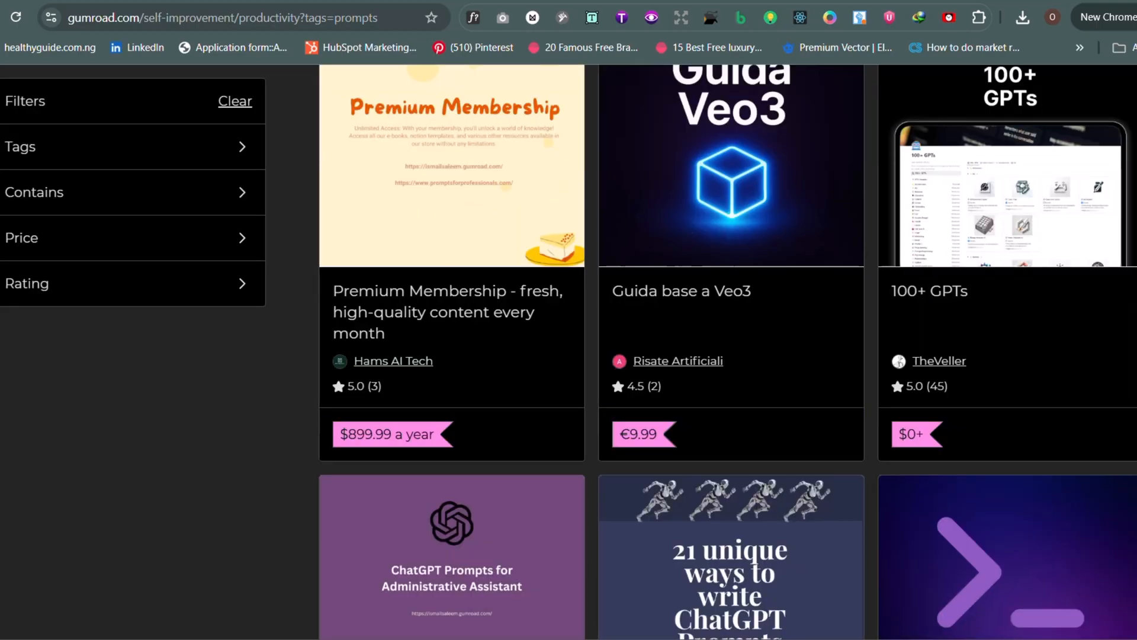
pyautogui.scroll(-3)
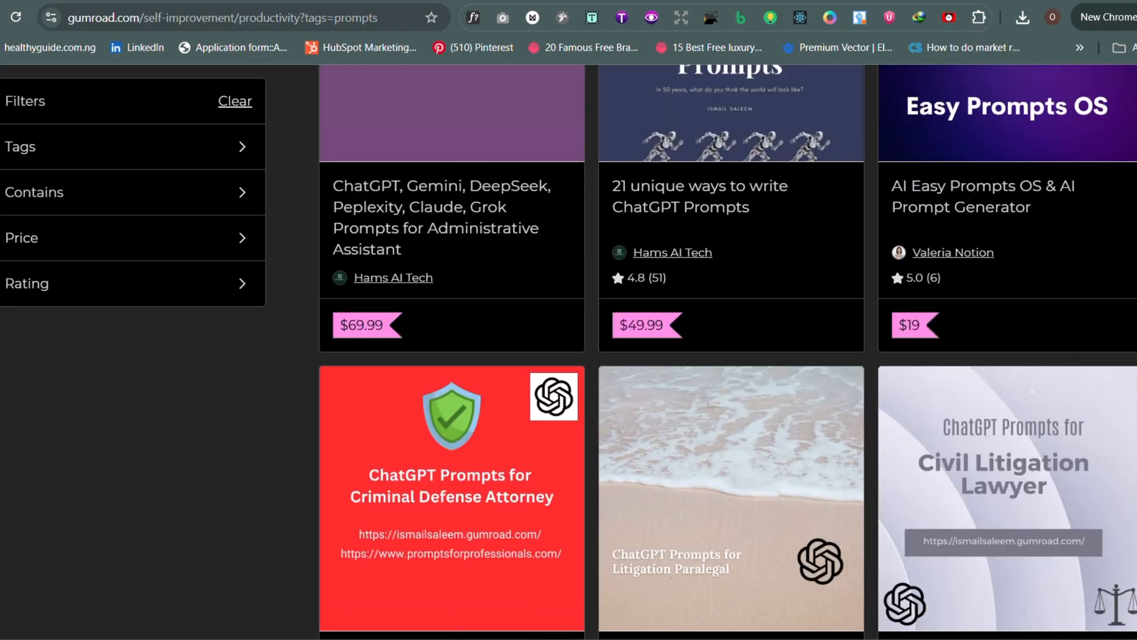
pyautogui.scroll(-3)
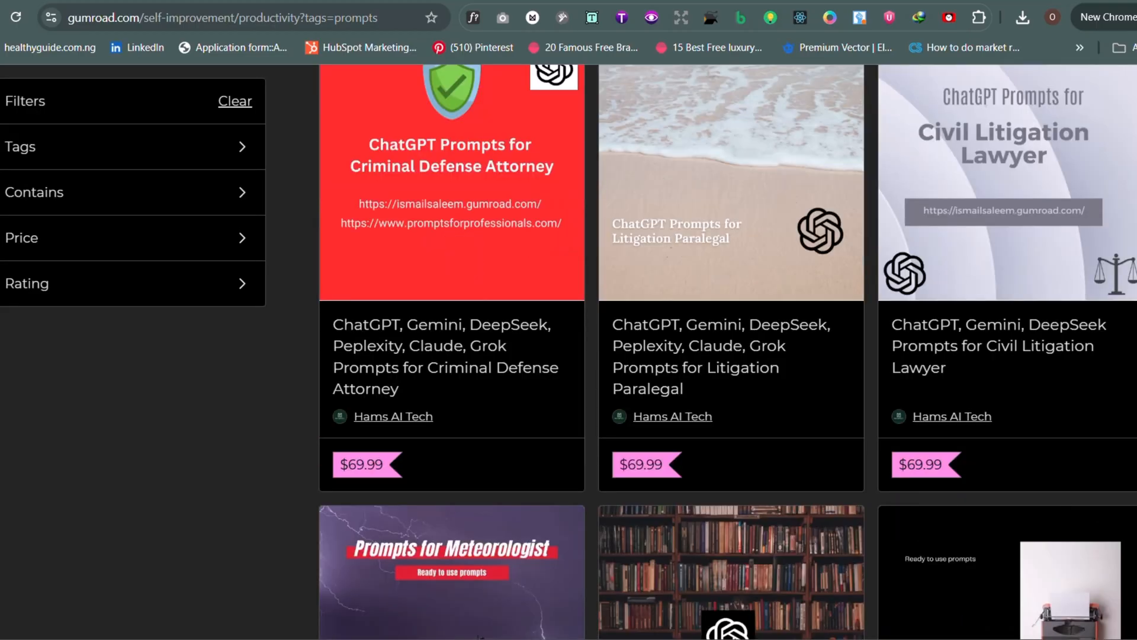
pyautogui.scroll(-3)
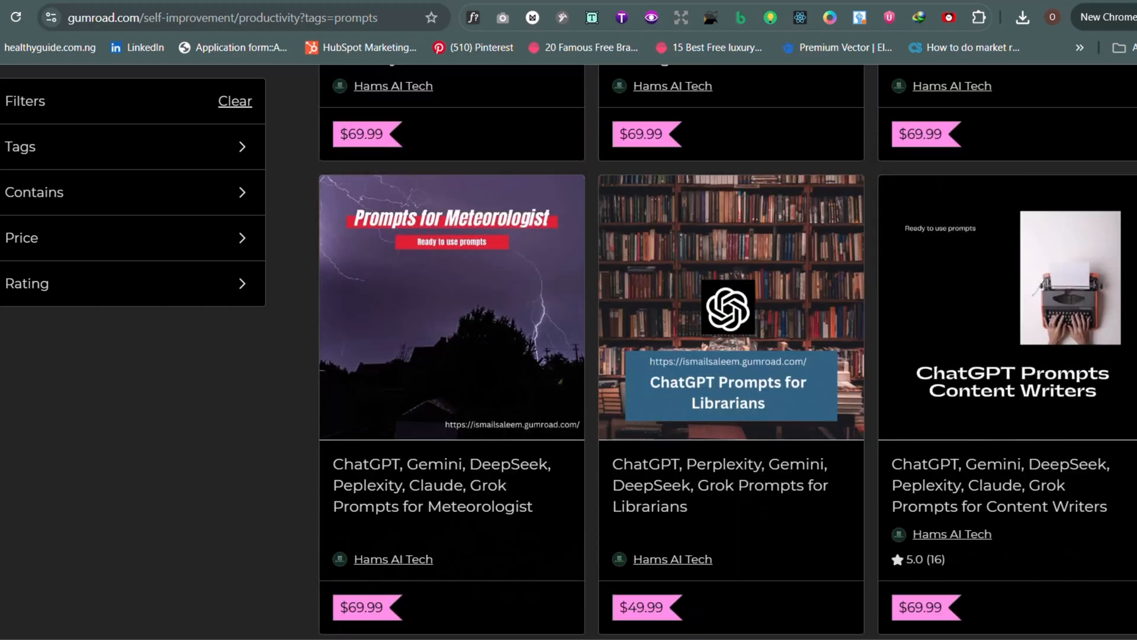
pyautogui.scroll(-3)
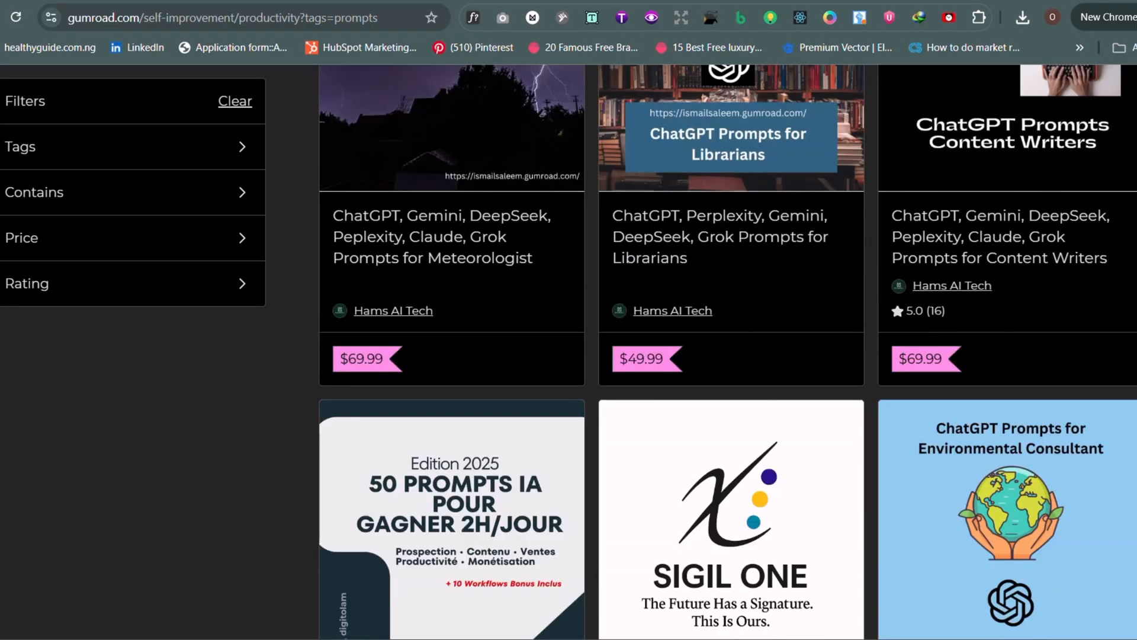
pyautogui.scroll(-3)
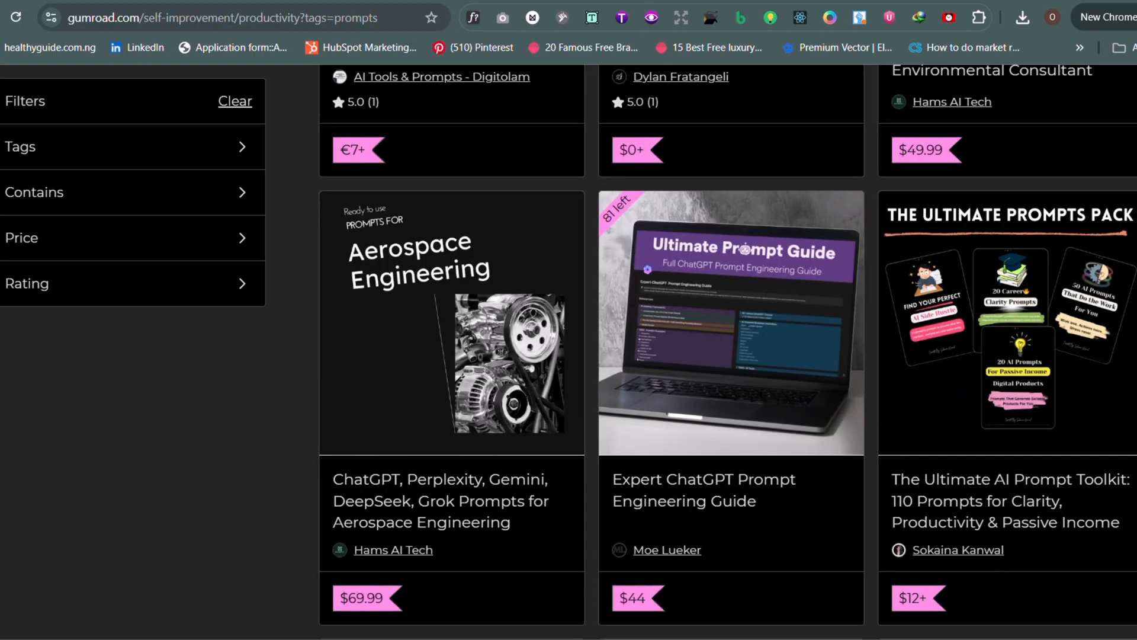
pyautogui.scroll(-3)
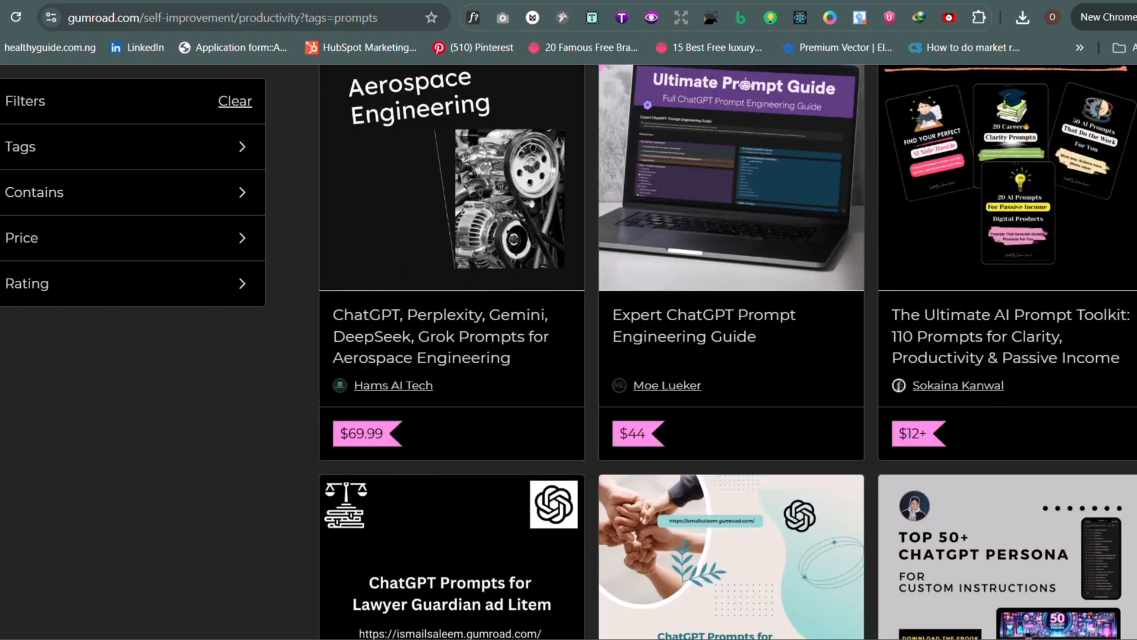
# Reach the bottom of the listing and load more prompt products
pyautogui.scroll(-3)
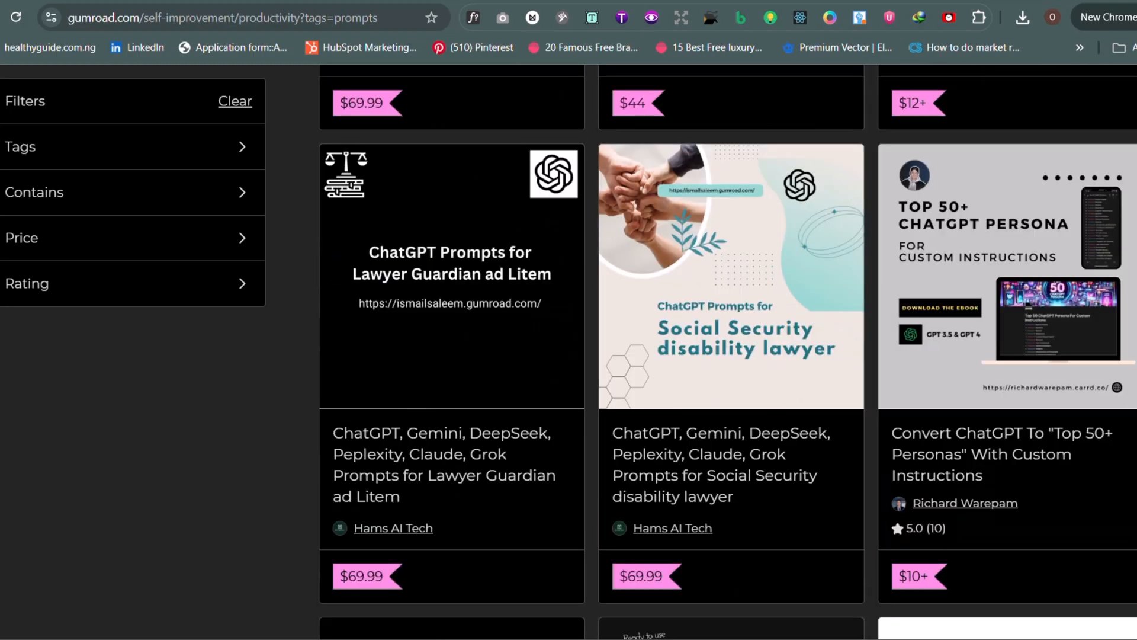
pyautogui.scroll(-3)
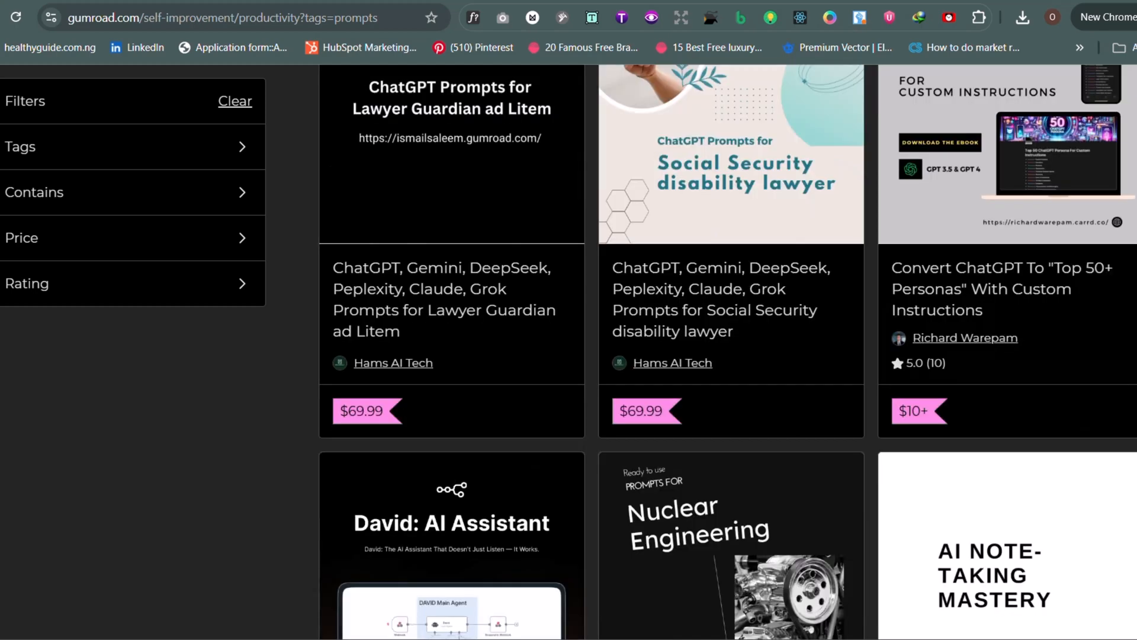
pyautogui.scroll(-3)
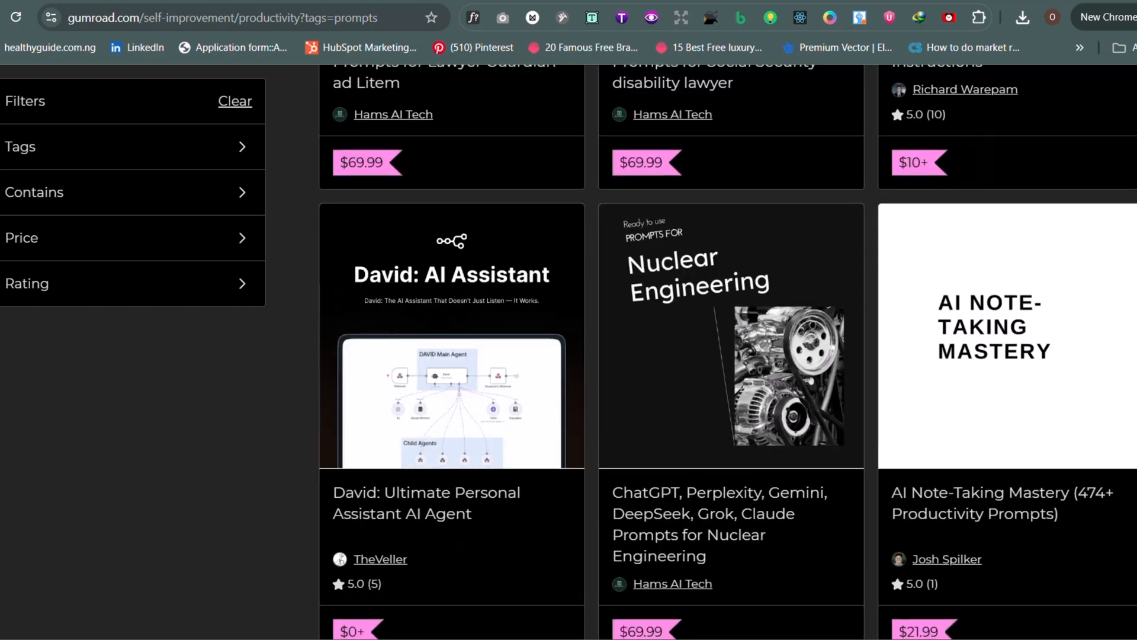
pyautogui.scroll(-3)
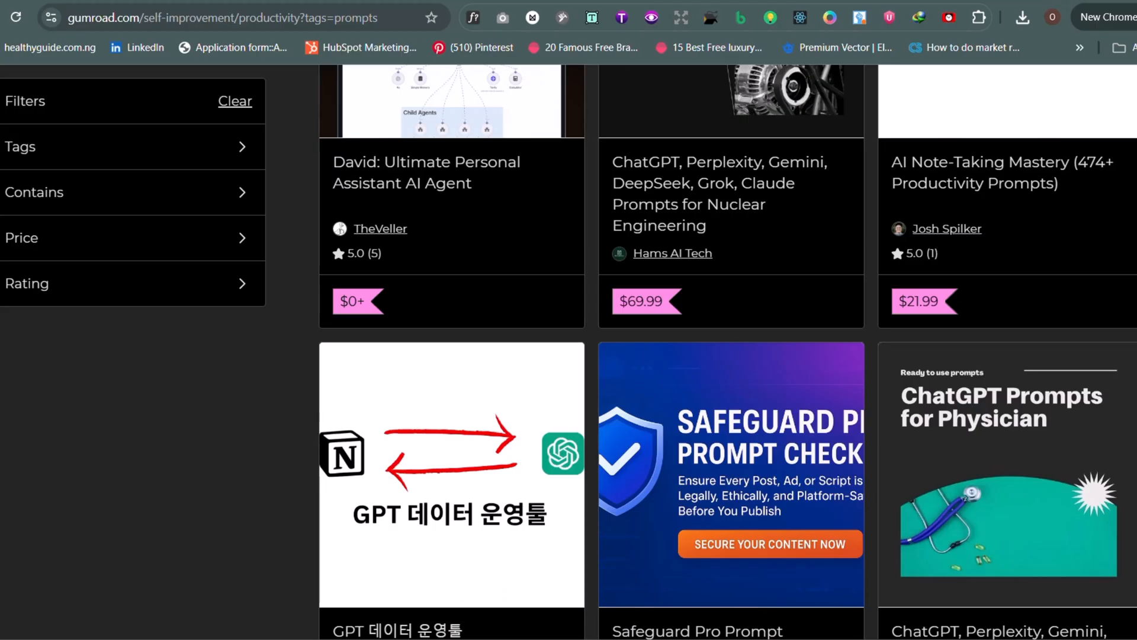
pyautogui.scroll(-3)
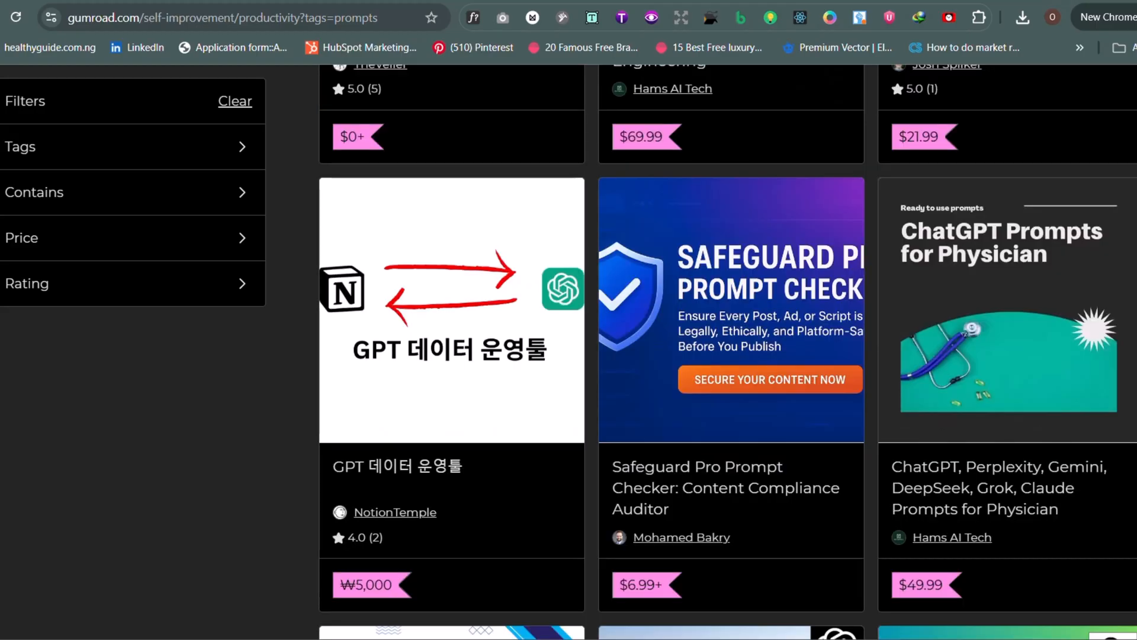
pyautogui.scroll(-3)
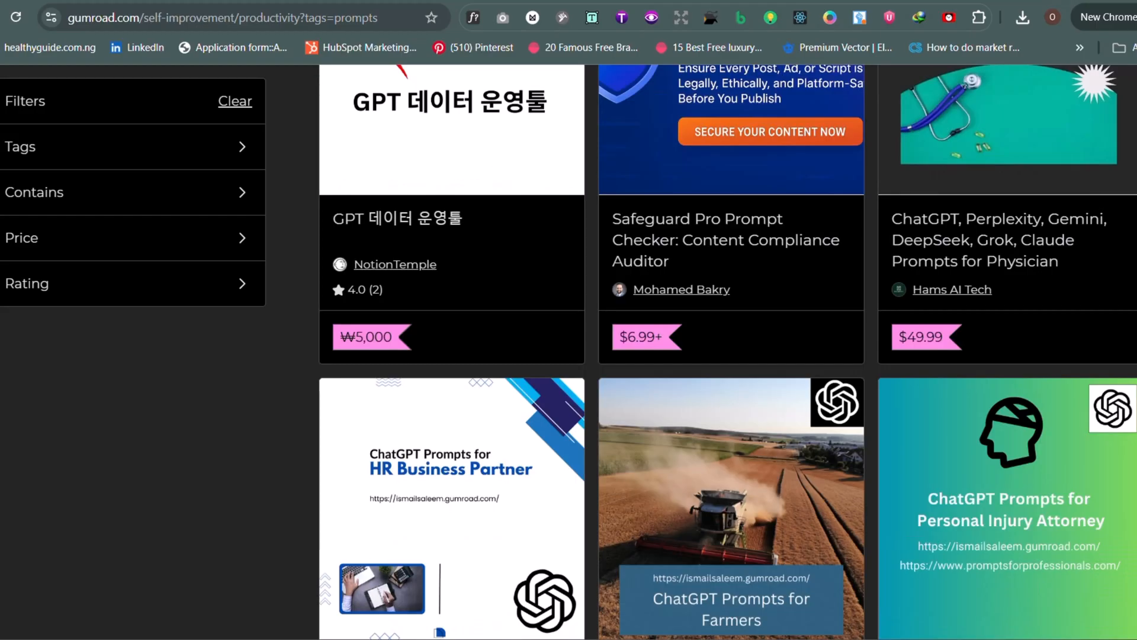
pyautogui.scroll(-3)
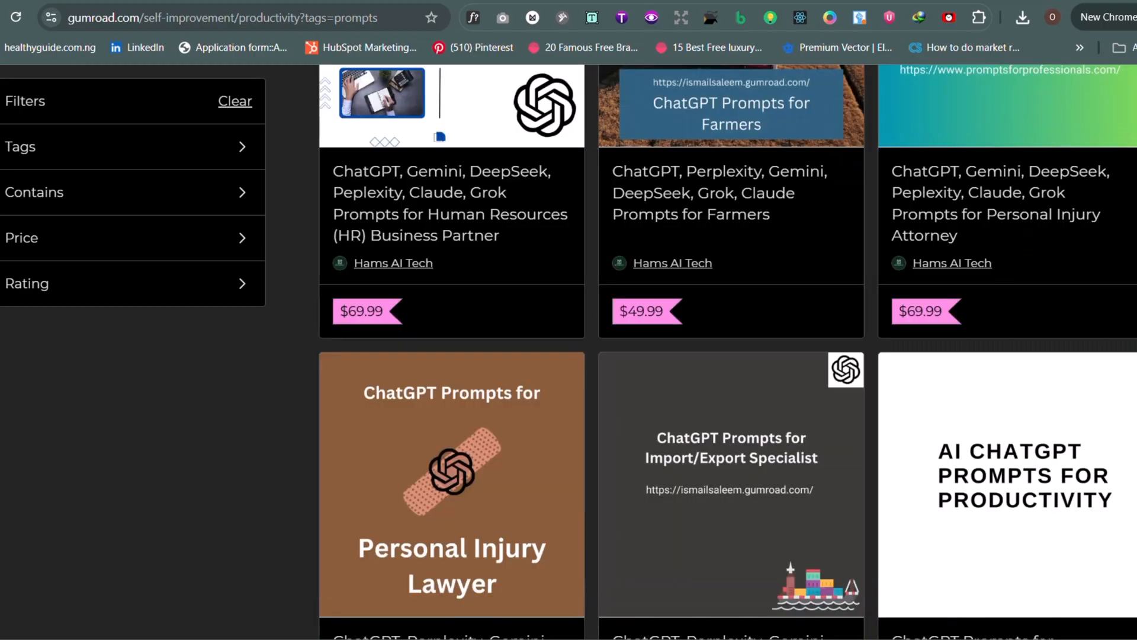
pyautogui.scroll(-3)
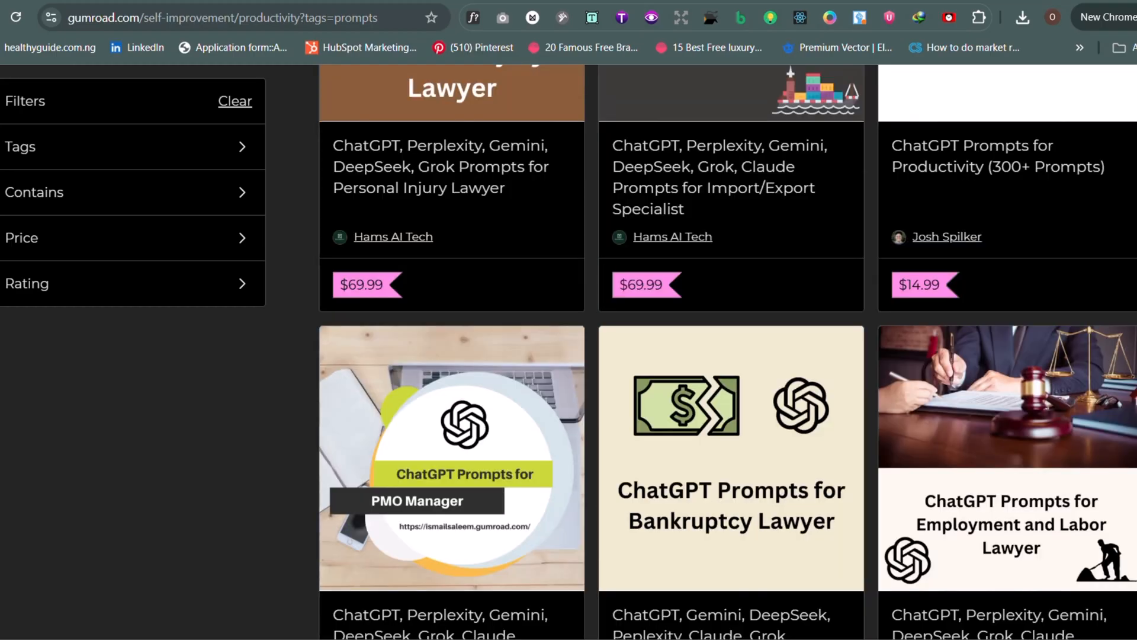
pyautogui.scroll(-3)
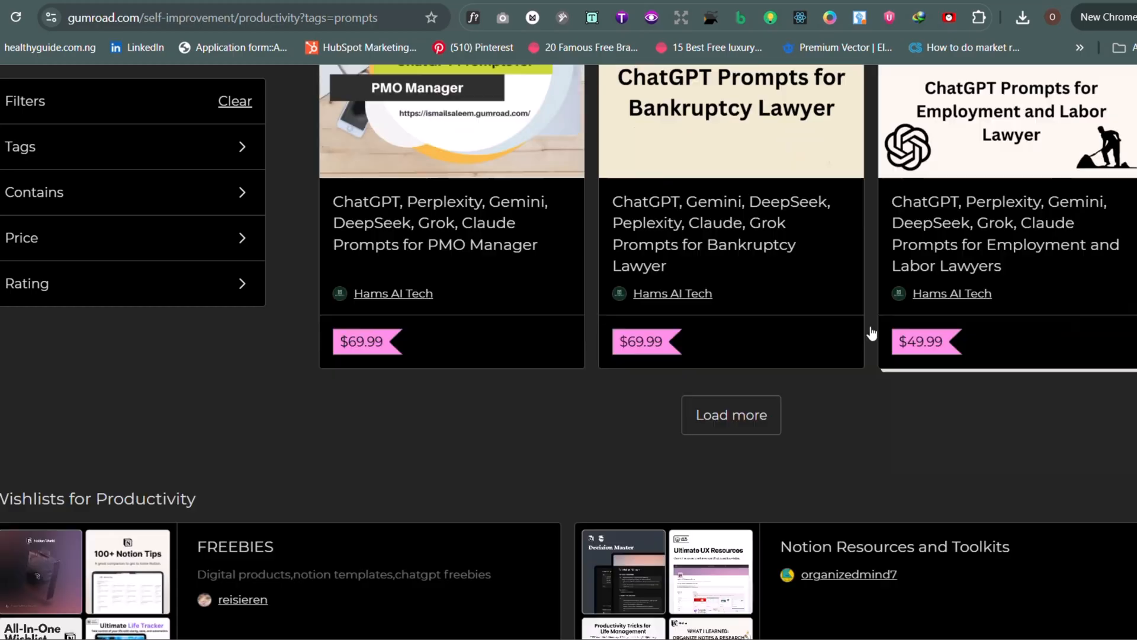
pyautogui.click(731, 414)
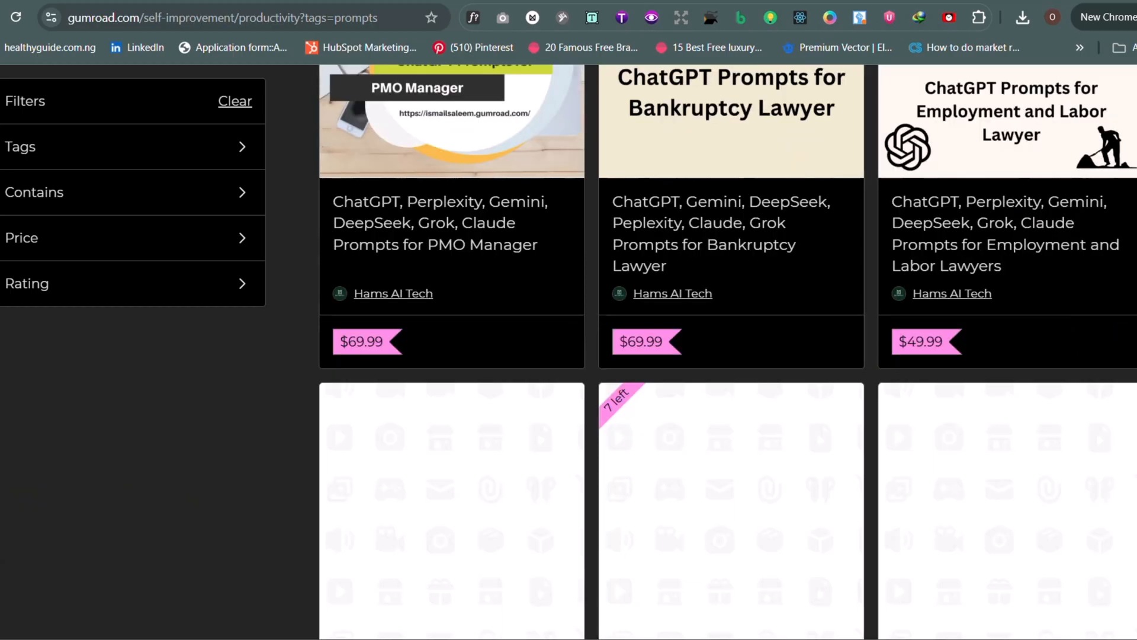
pyautogui.scroll(-3)
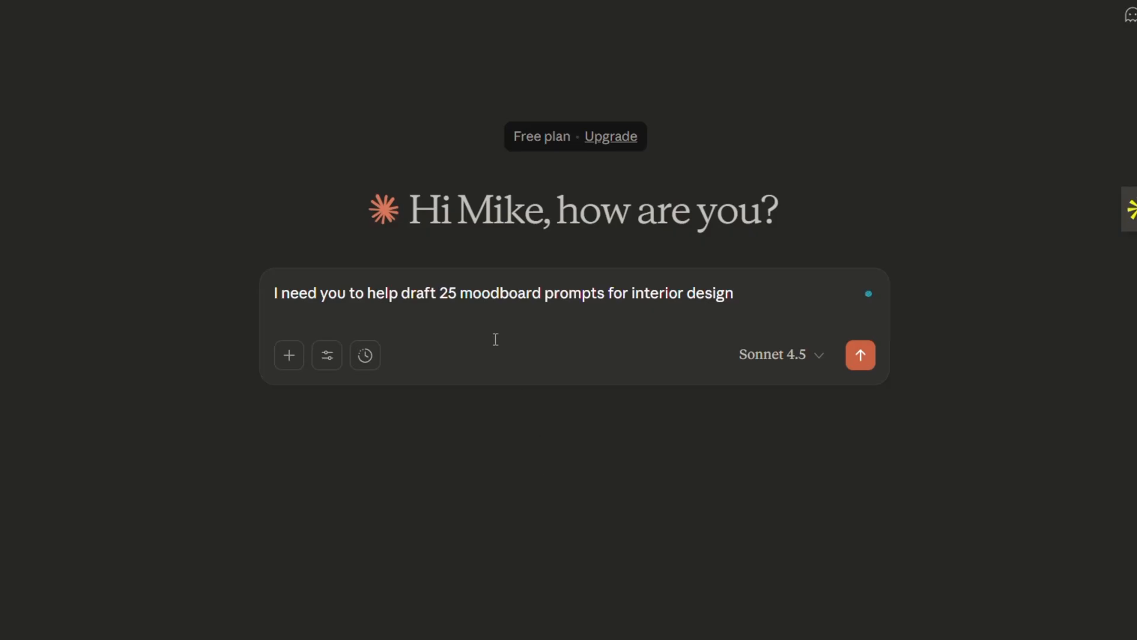
# Submit the request for 25 interior moodboard prompts and scroll the generated document
pyautogui.click(860, 356)
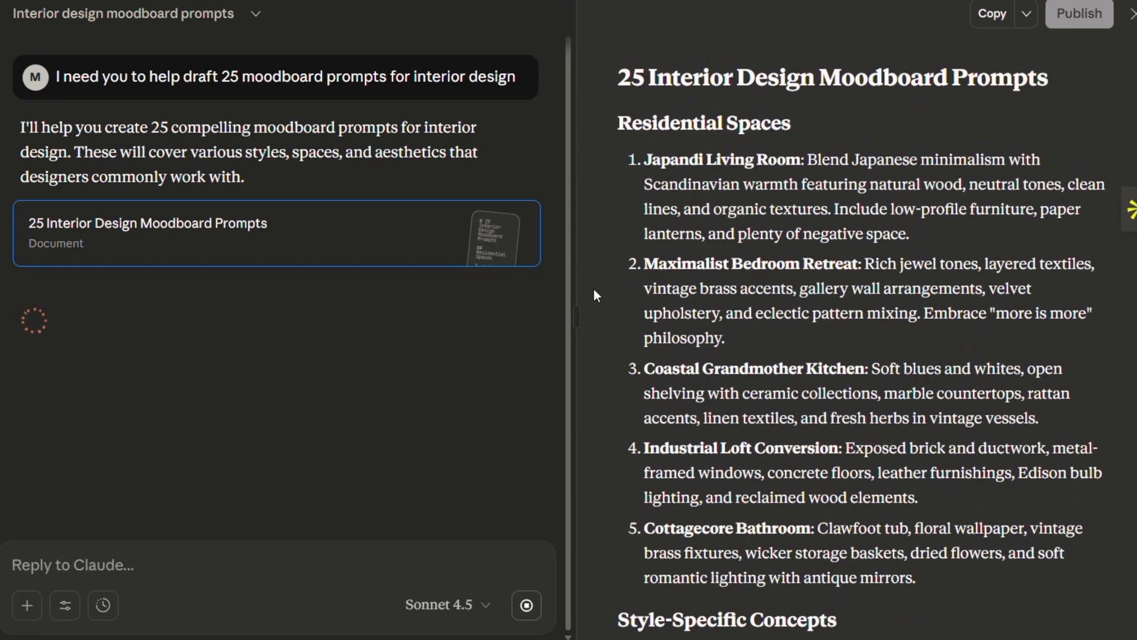
pyautogui.moveTo(590, 316)
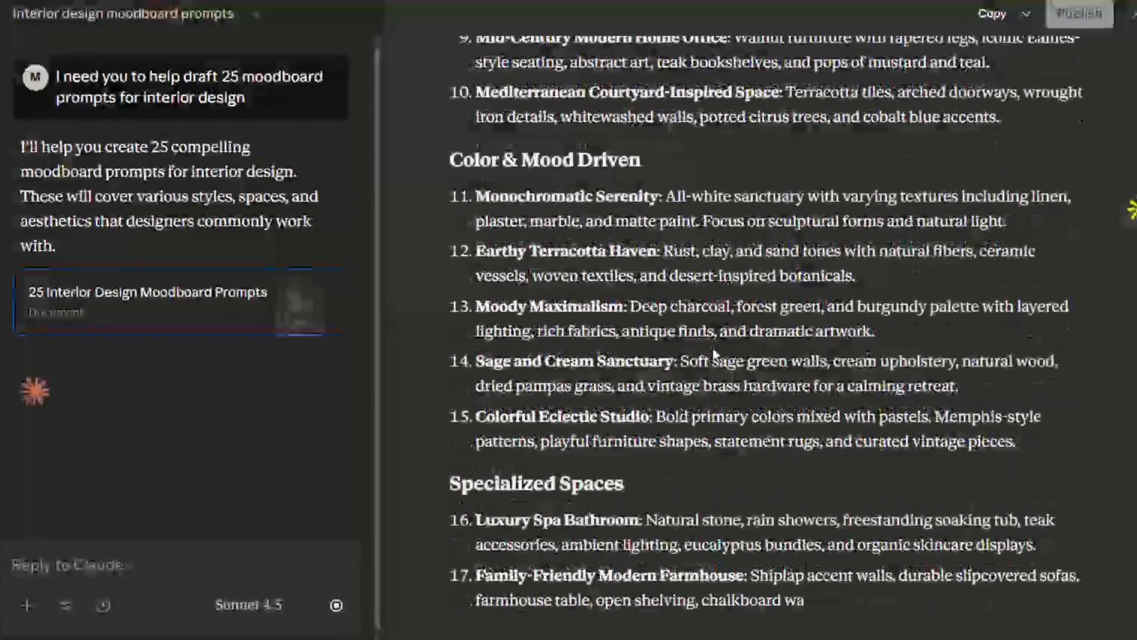
pyautogui.scroll(-3)
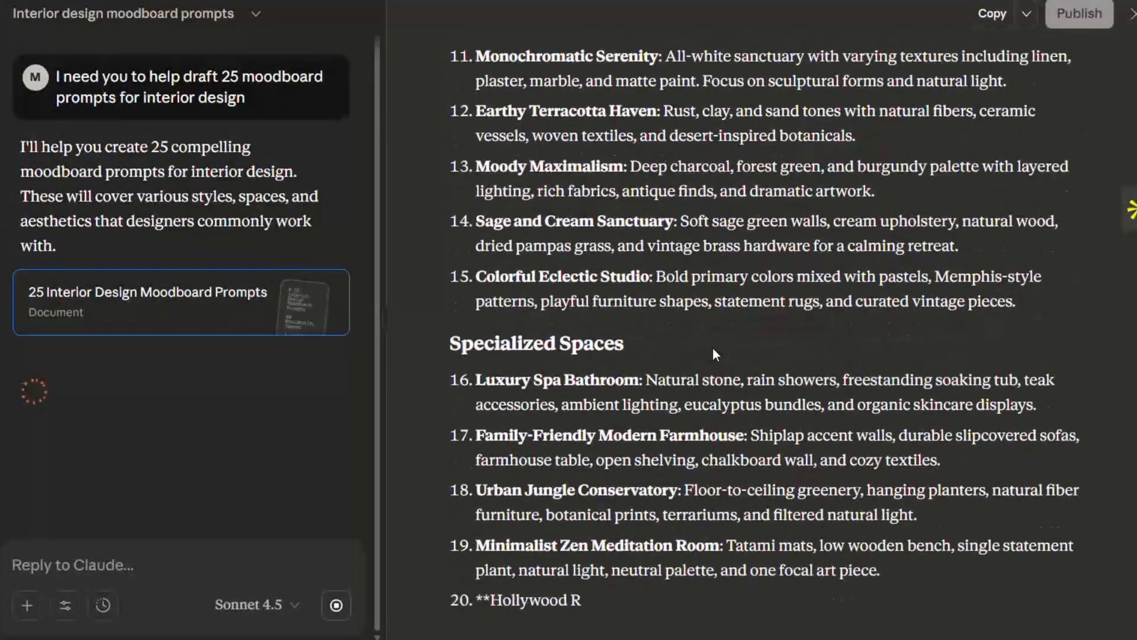
pyautogui.scroll(-3)
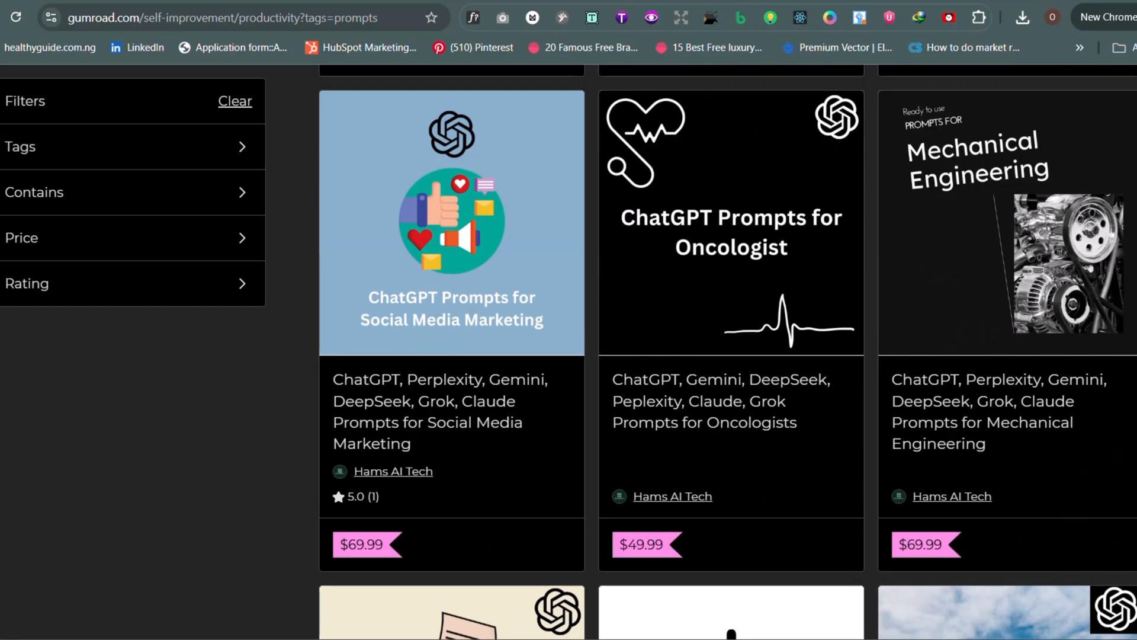
# Scroll to the end of the Gumroad results and load another batch of prompt products
pyautogui.scroll(-3)
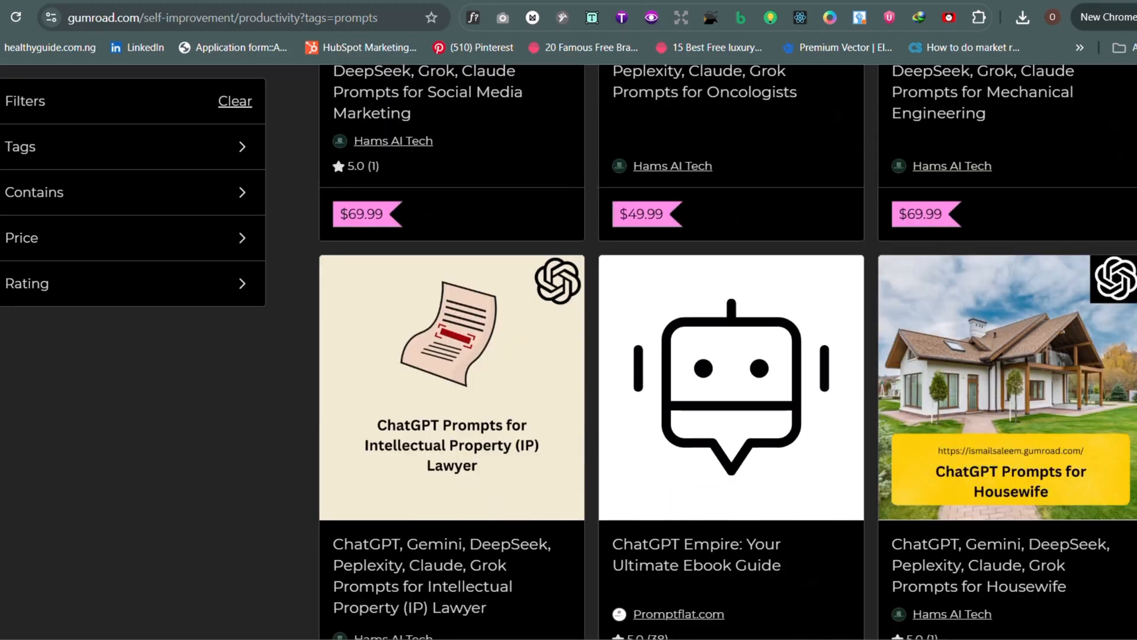
pyautogui.scroll(-3)
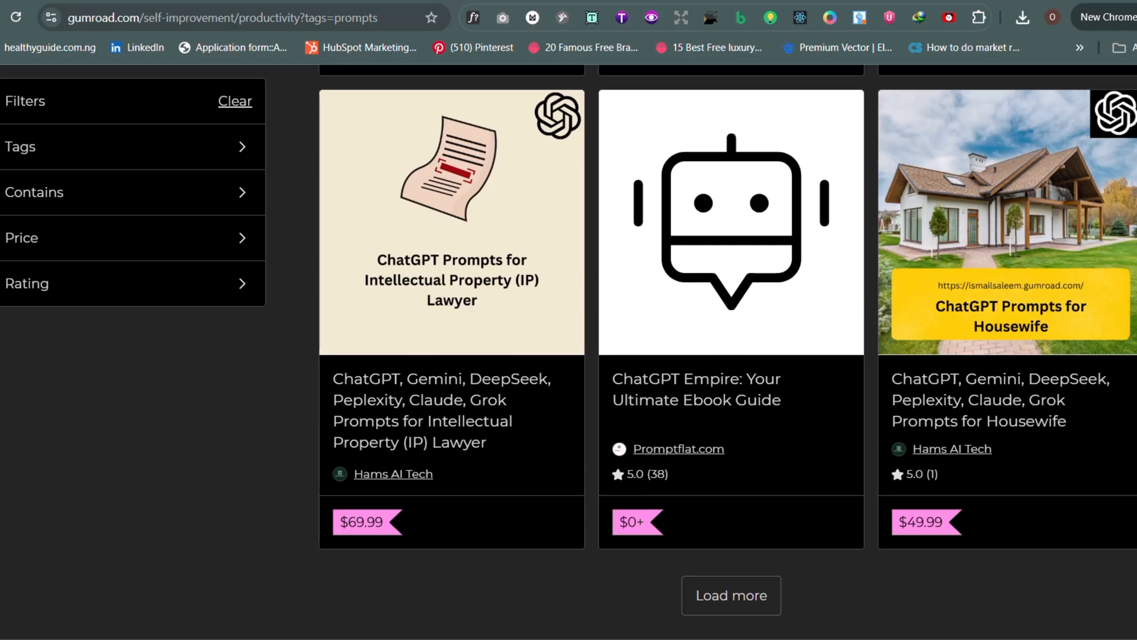
pyautogui.scroll(-3)
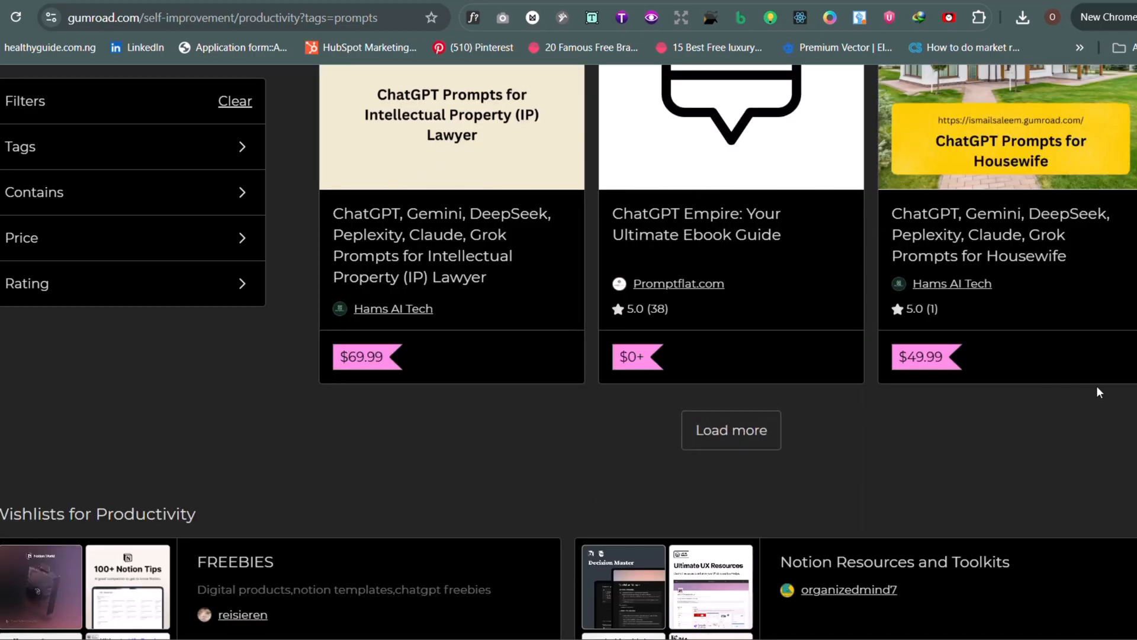
pyautogui.click(731, 430)
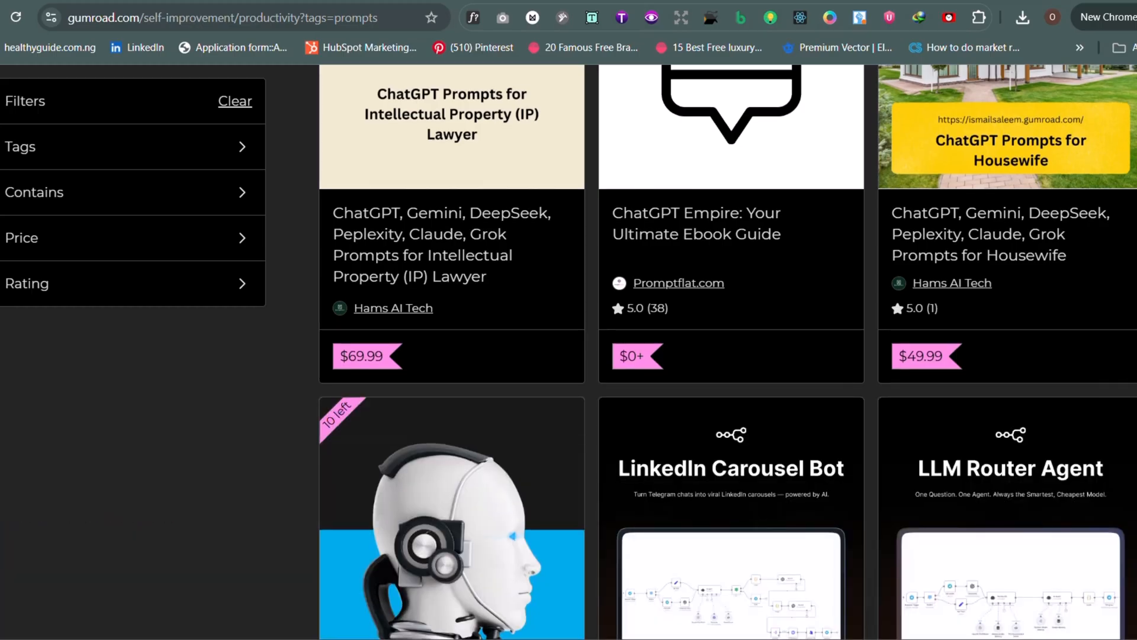
# Scroll through the new batch including tax and LLM bundles and load a further one
pyautogui.scroll(-3)
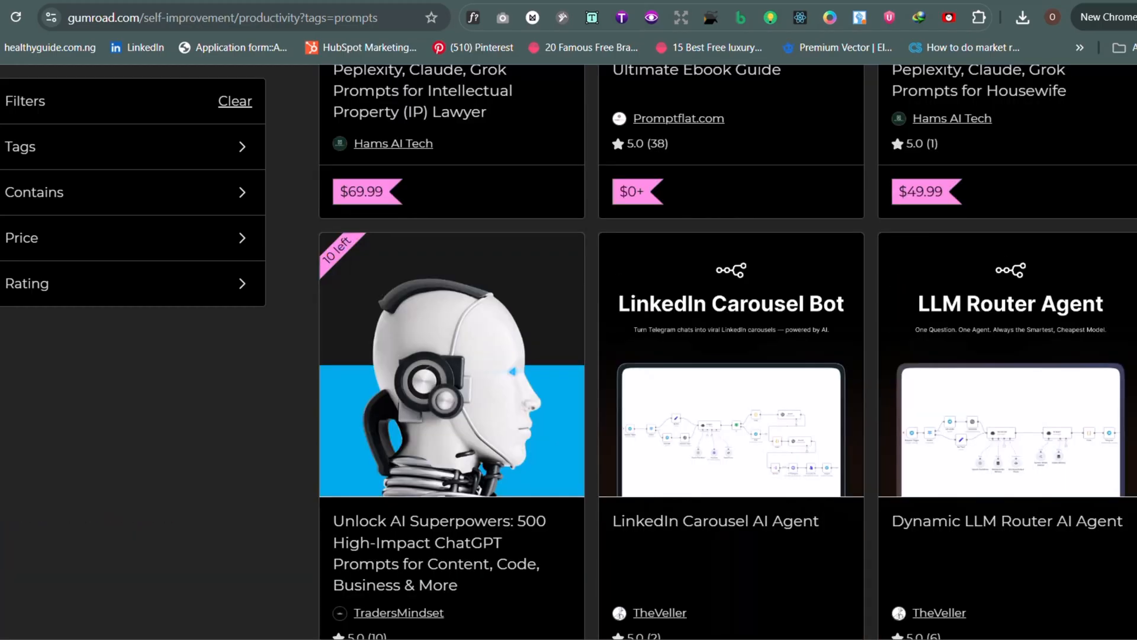
pyautogui.scroll(-3)
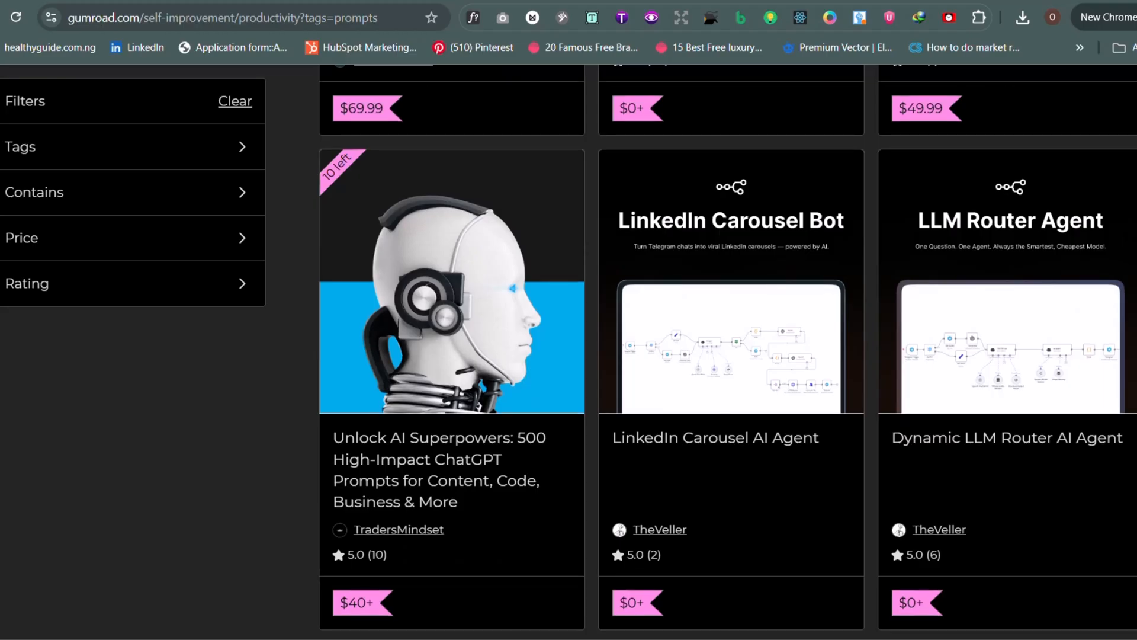
pyautogui.scroll(-3)
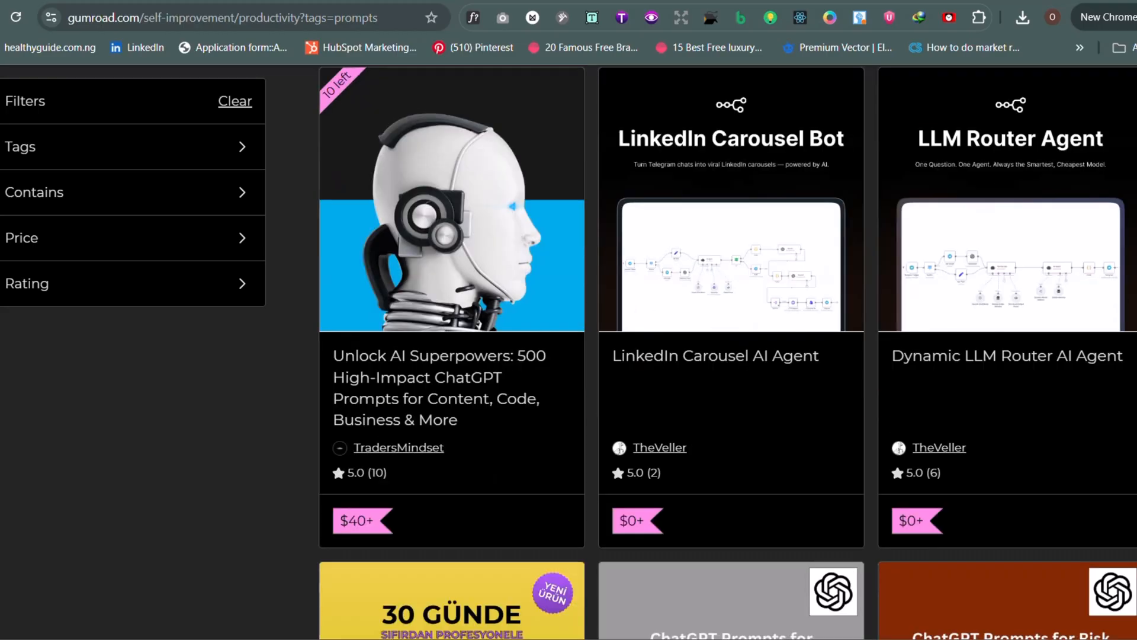
pyautogui.scroll(-3)
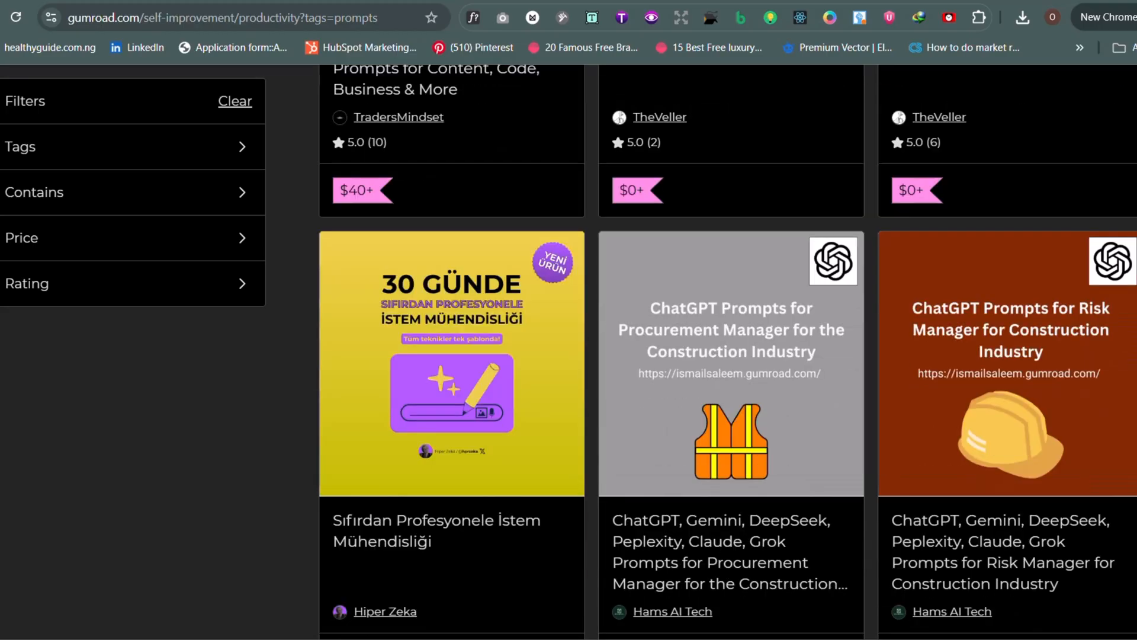
pyautogui.scroll(-3)
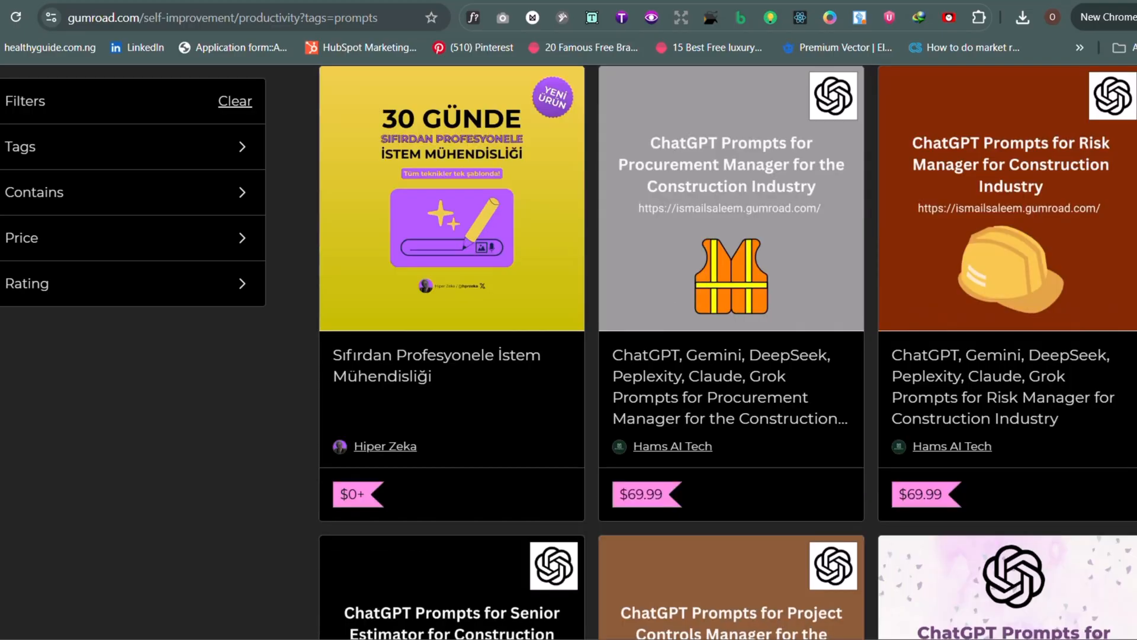
pyautogui.scroll(-3)
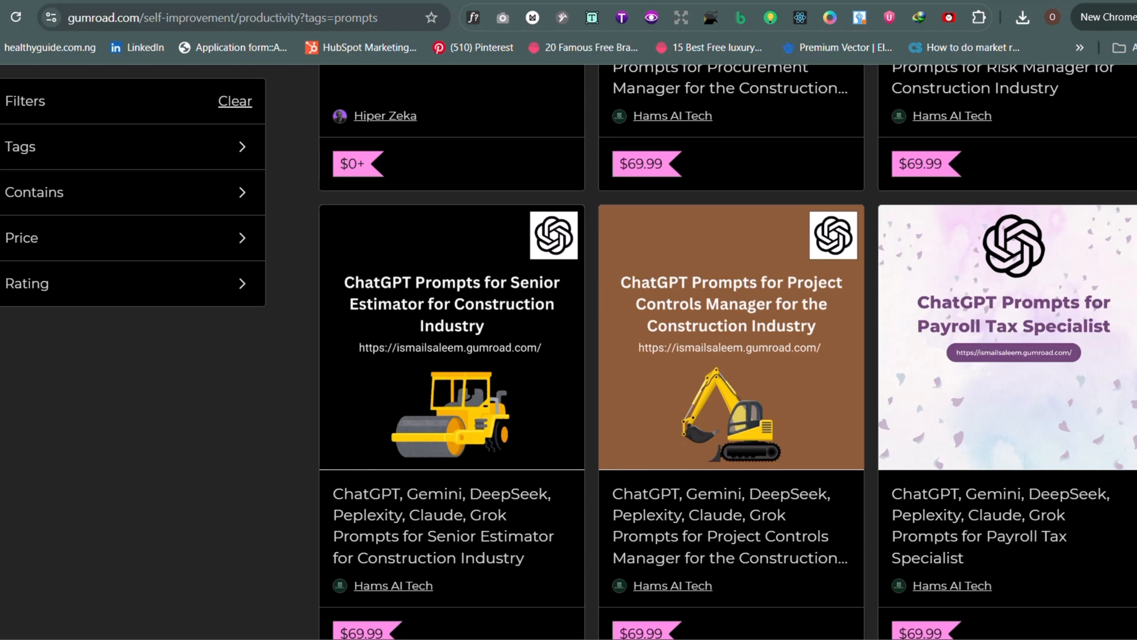
pyautogui.scroll(-3)
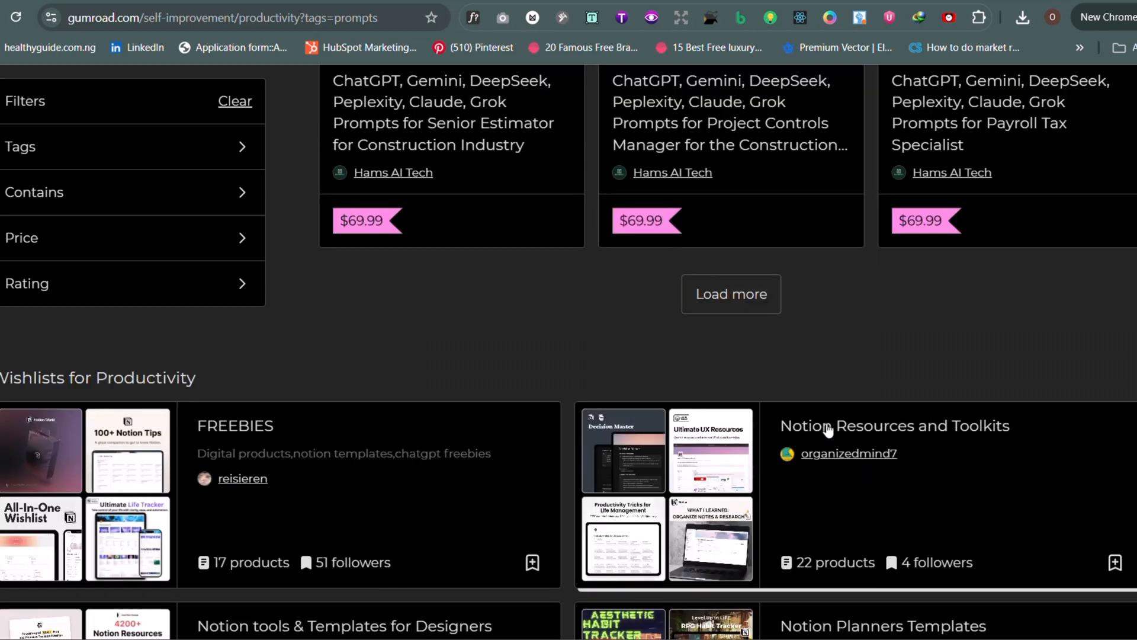
pyautogui.click(731, 294)
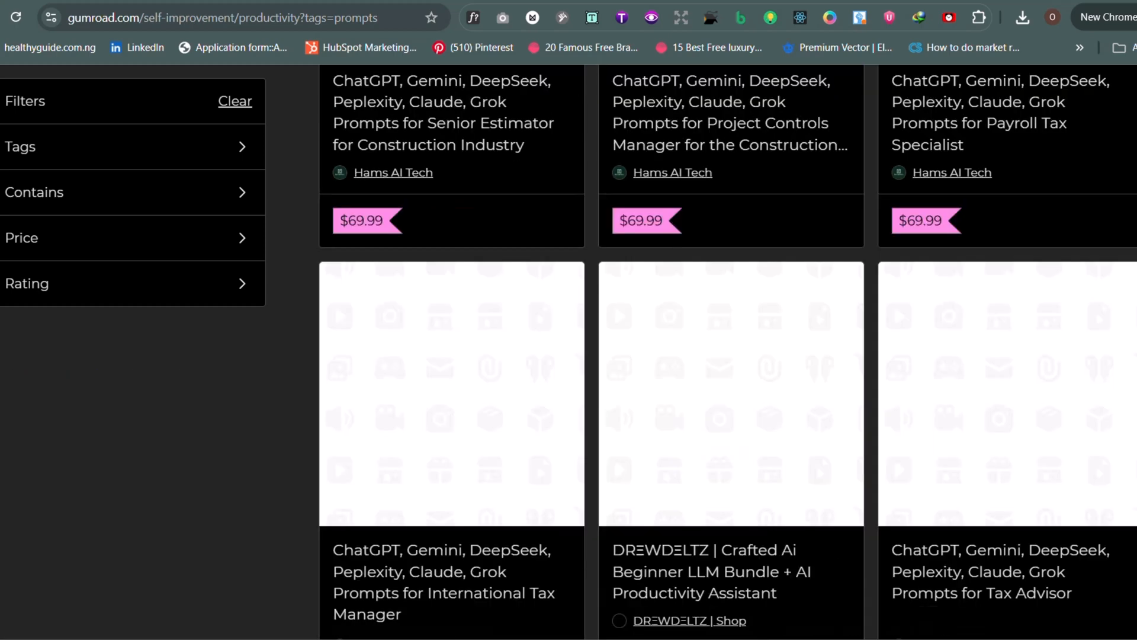